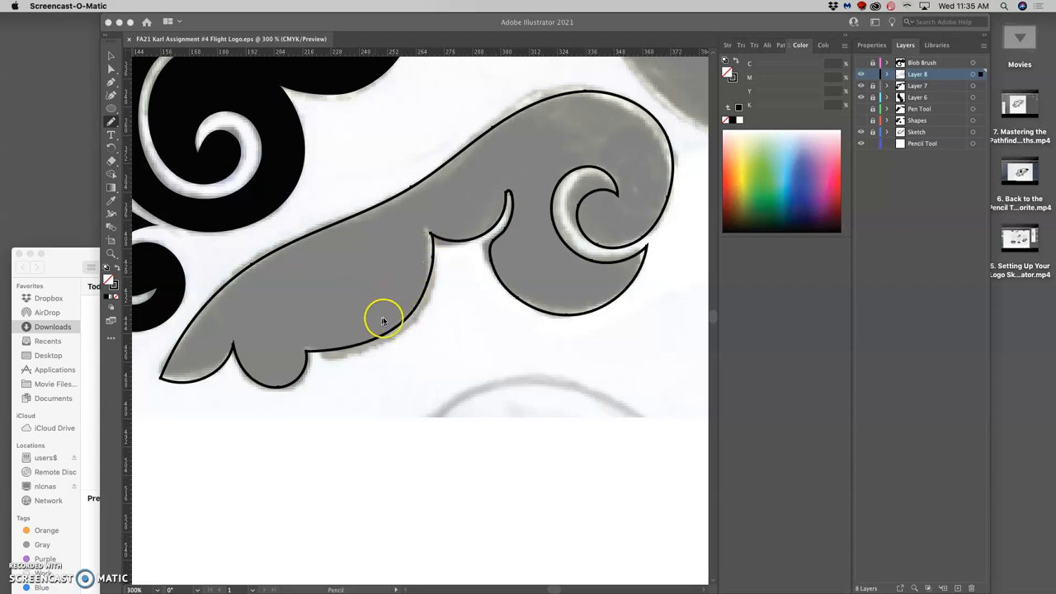
{"action": "mouse_move", "coordinate": [241, 118]}
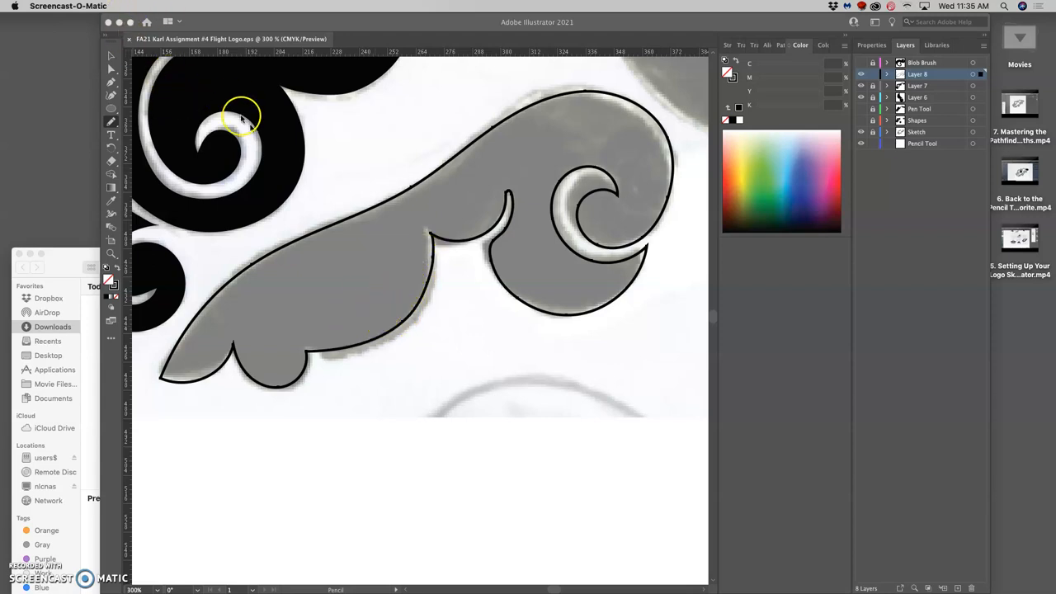
{"action": "mouse_move", "coordinate": [311, 321]}
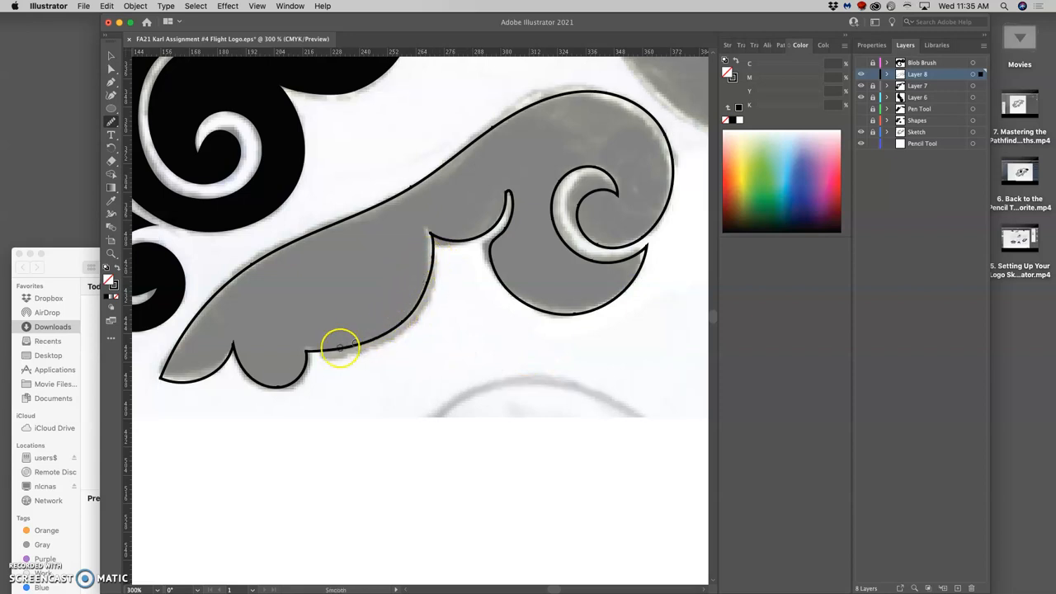
{"action": "mouse_move", "coordinate": [180, 290]}
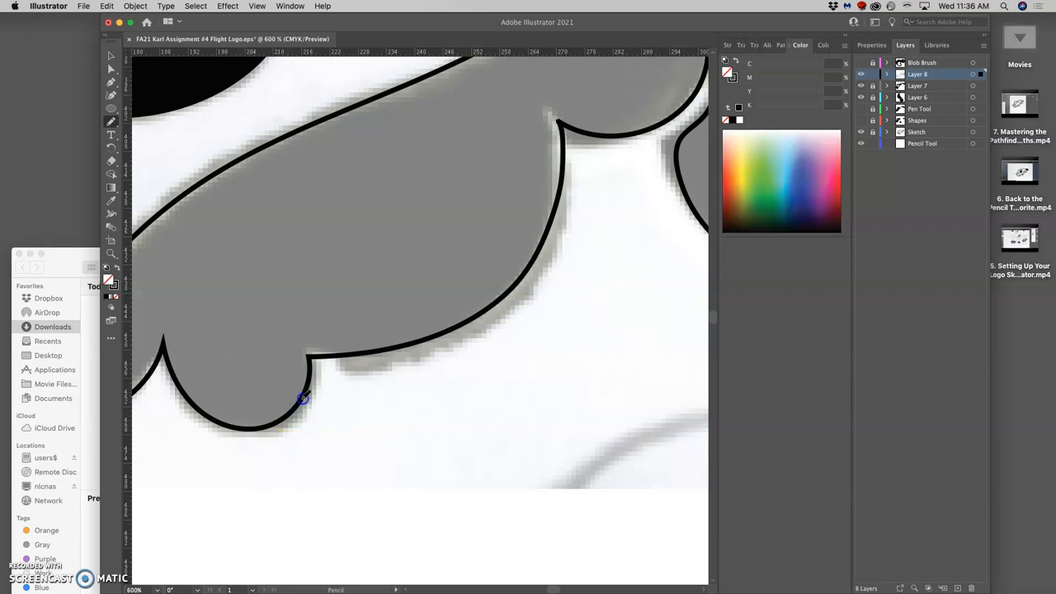
{"action": "mouse_move", "coordinate": [314, 348]}
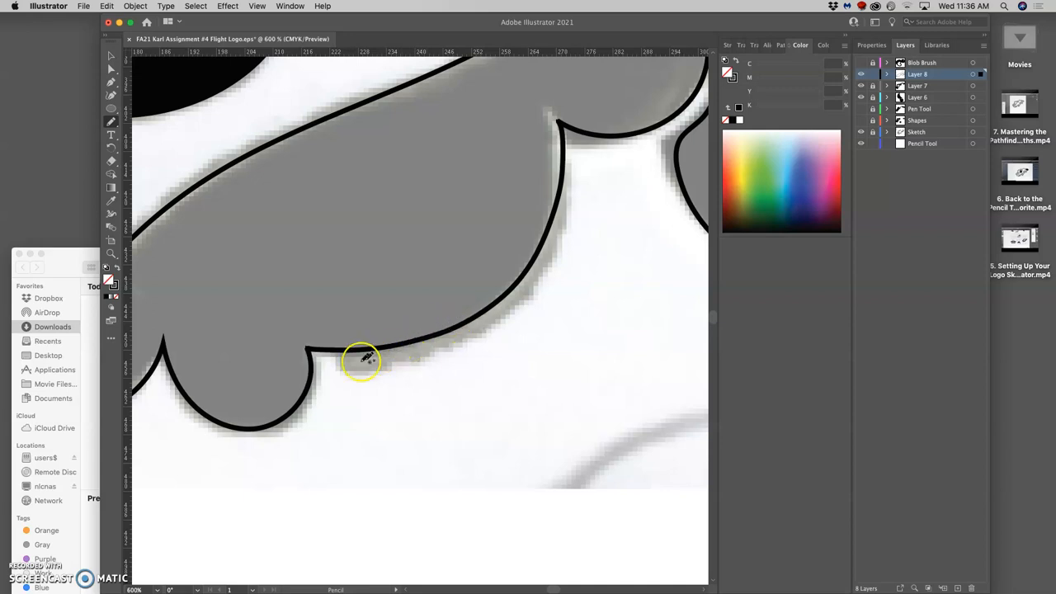
{"action": "mouse_move", "coordinate": [528, 280]}
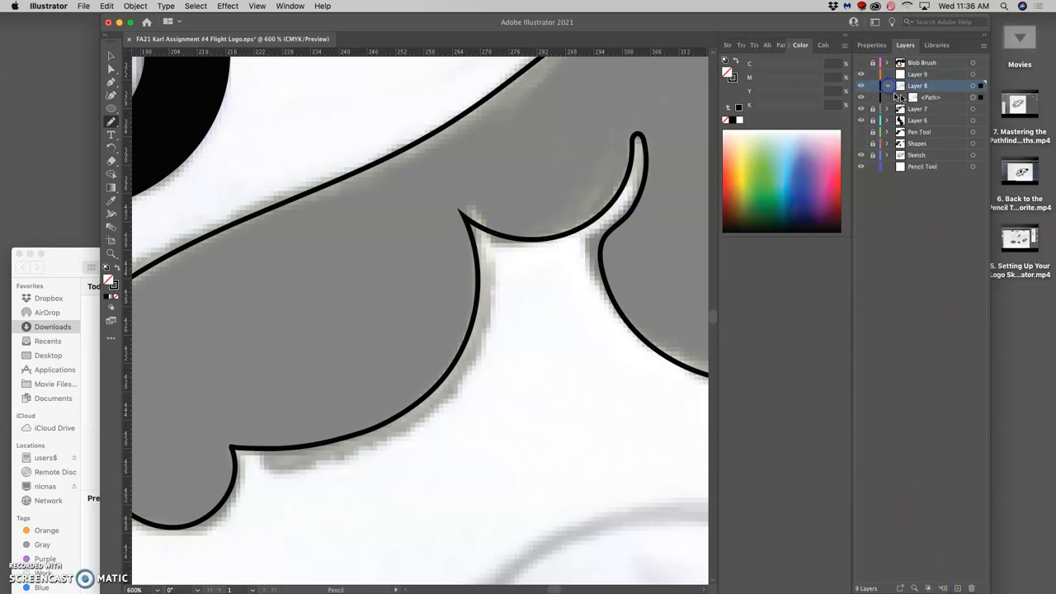
Step: Move the wing outline path into Layer 9 and delete the emptied Layer 8
{"action": "left_click", "coordinate": [917, 75]}
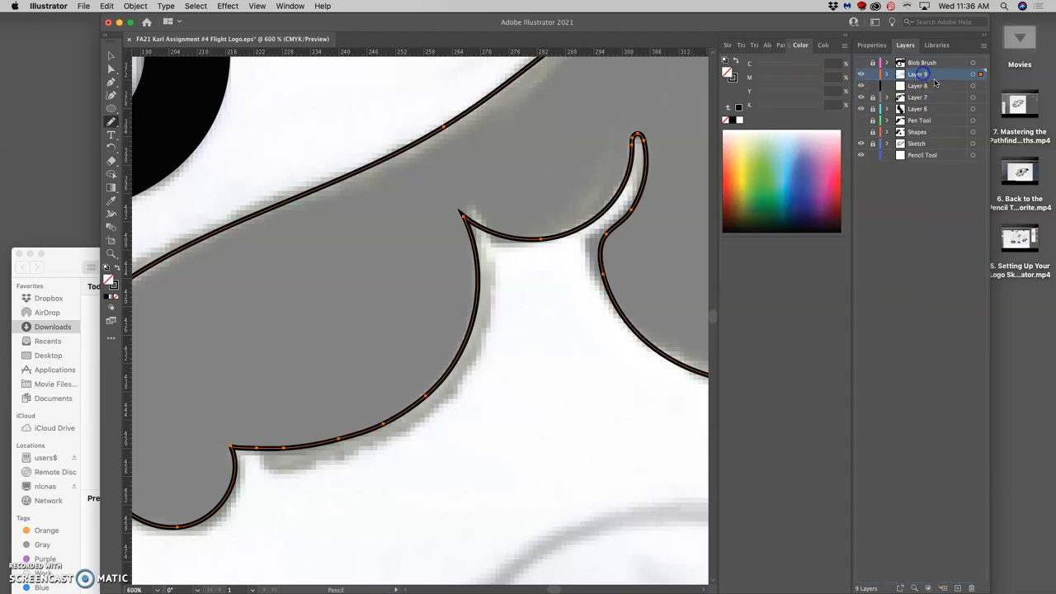
{"action": "left_click", "coordinate": [930, 86]}
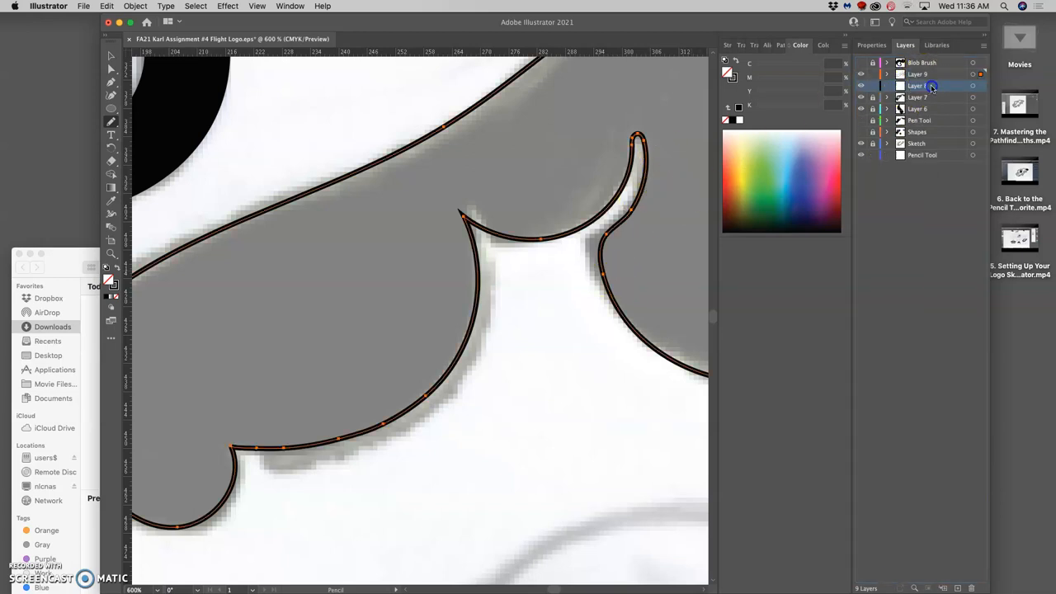
{"action": "left_click", "coordinate": [918, 86]}
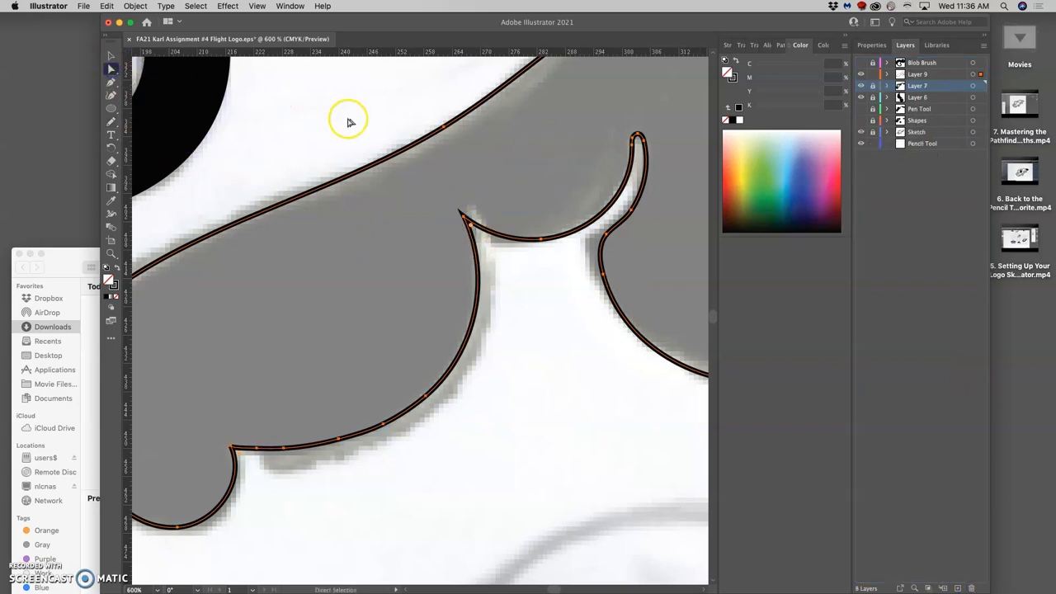
{"action": "left_click", "coordinate": [466, 218]}
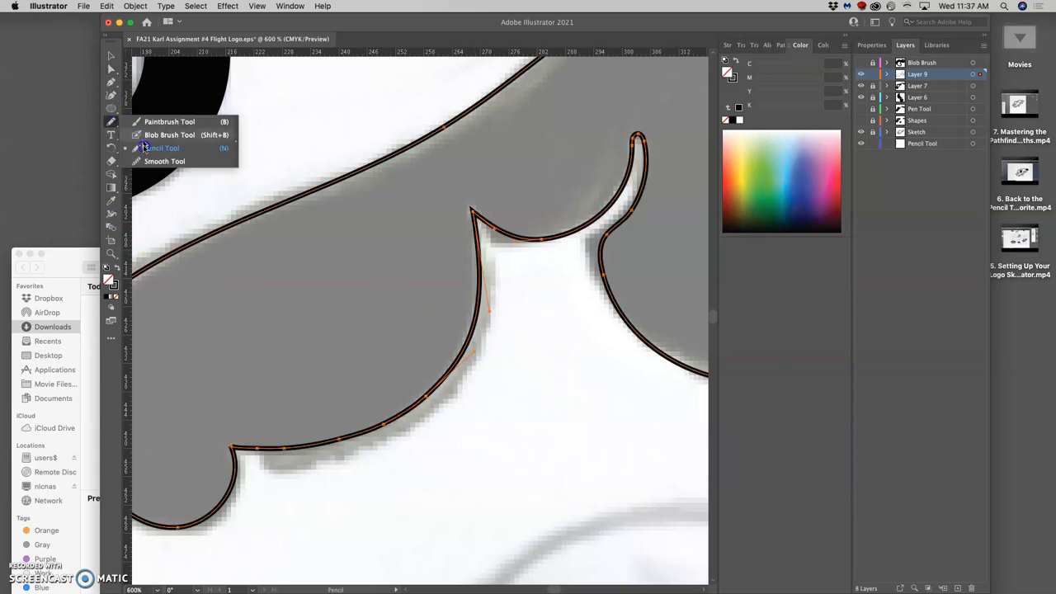
Step: Smooth the wing's lower edge and remove surplus anchor points near the spike tip
{"action": "left_click", "coordinate": [164, 160]}
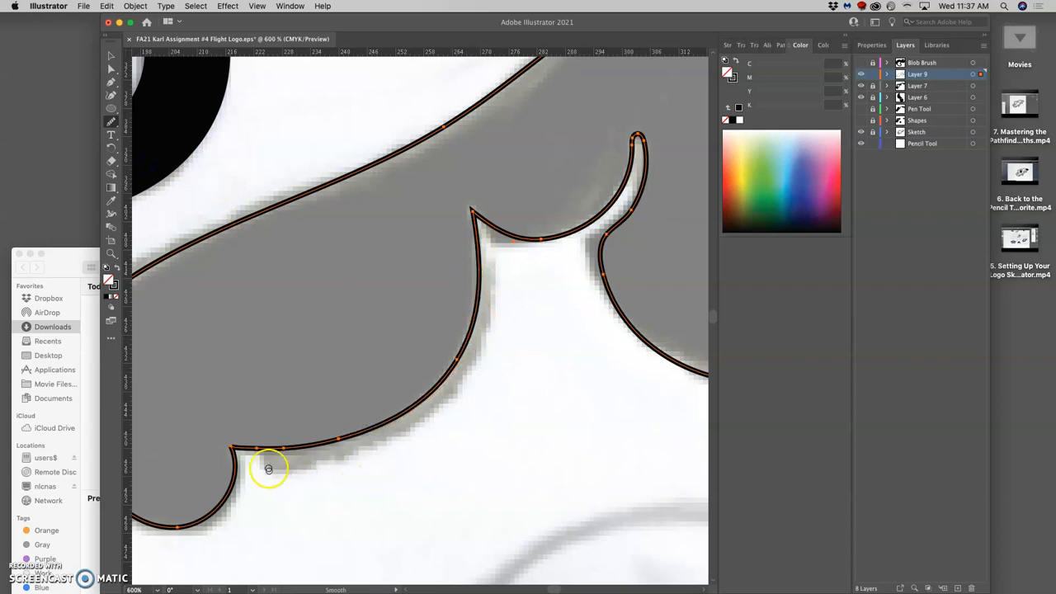
{"action": "mouse_move", "coordinate": [348, 437]}
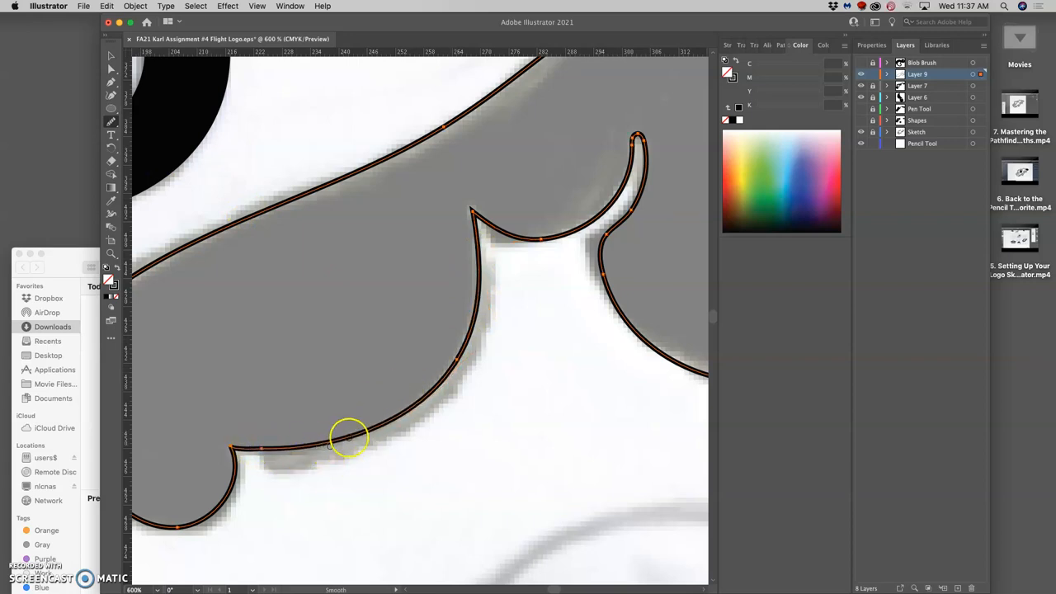
{"action": "mouse_move", "coordinate": [601, 200]}
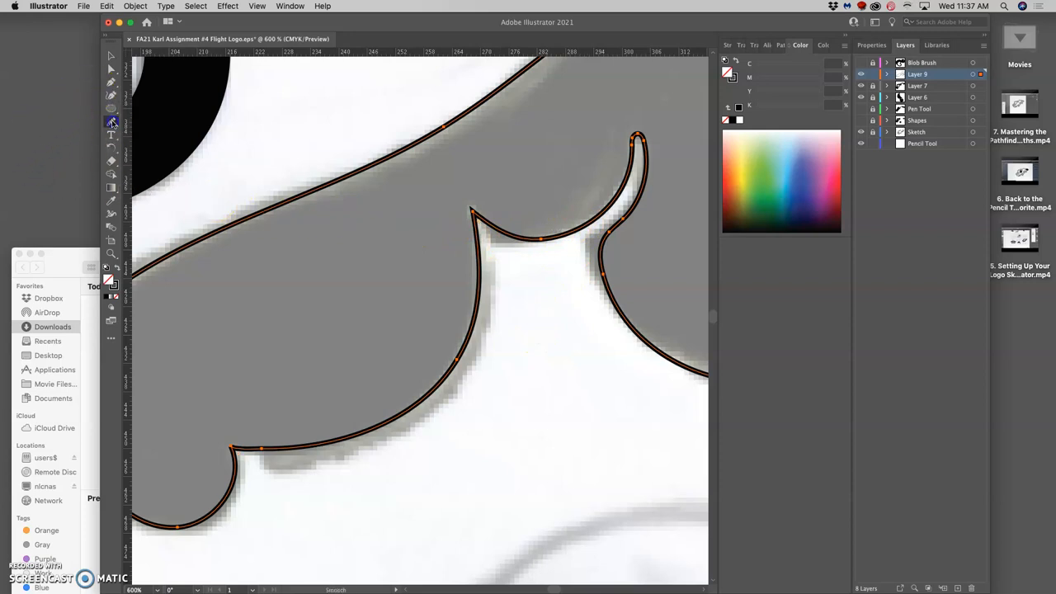
{"action": "left_click", "coordinate": [111, 82]}
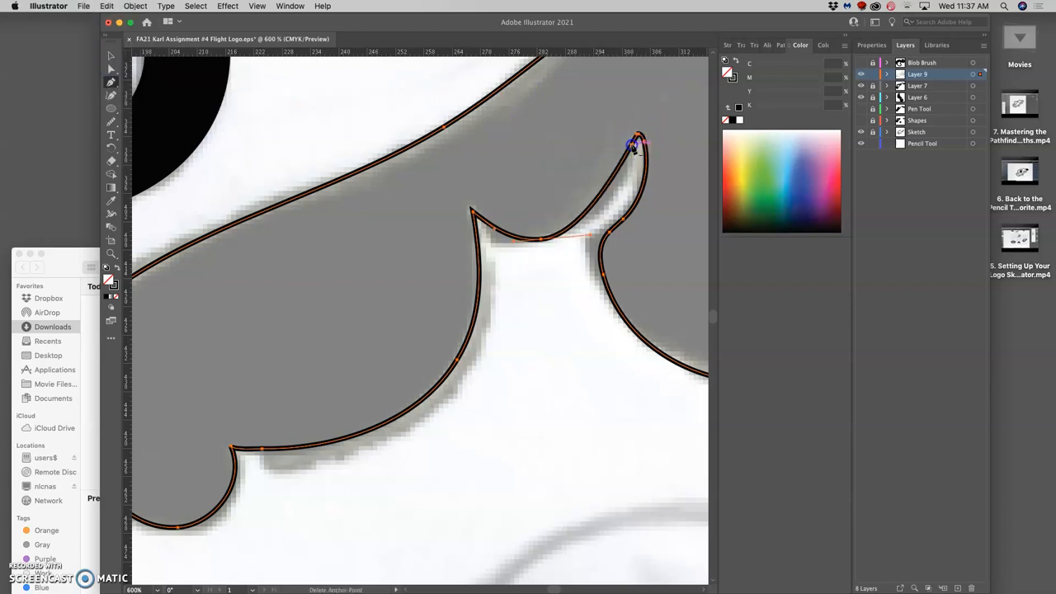
{"action": "left_click", "coordinate": [112, 69]}
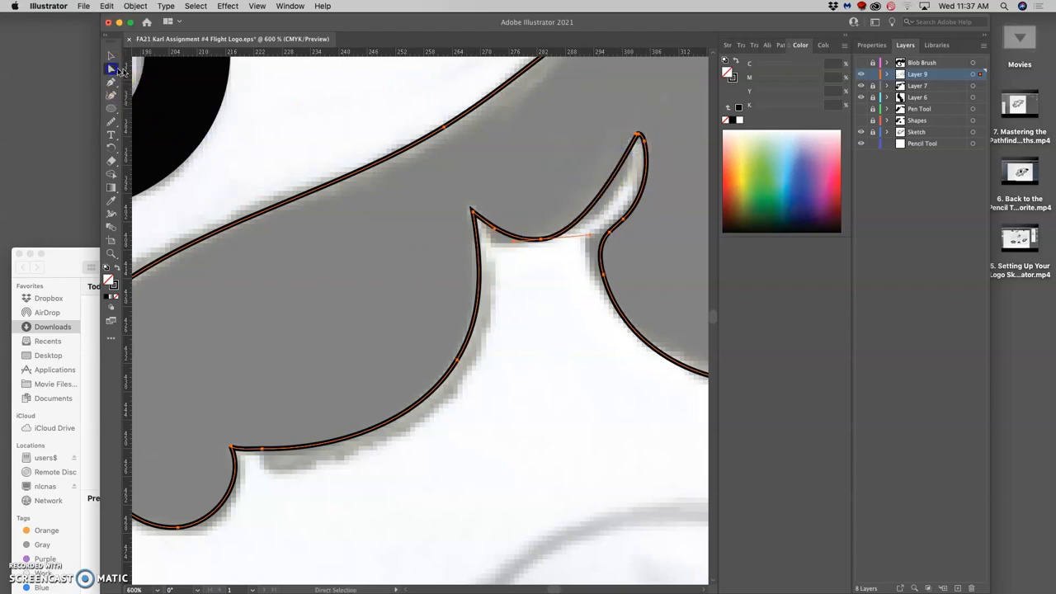
{"action": "left_click", "coordinate": [637, 134]}
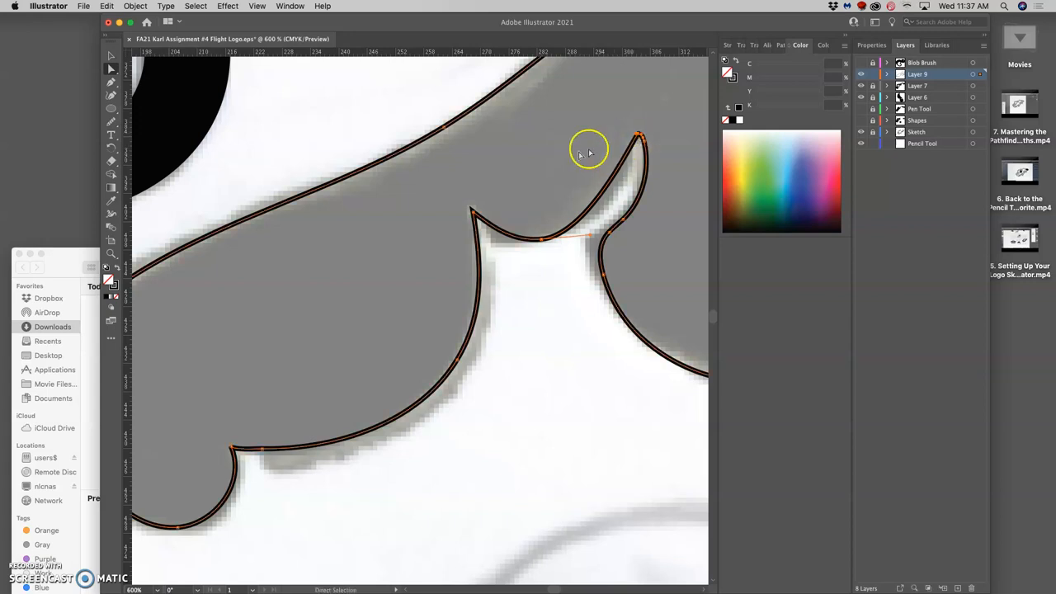
{"action": "mouse_move", "coordinate": [584, 159]}
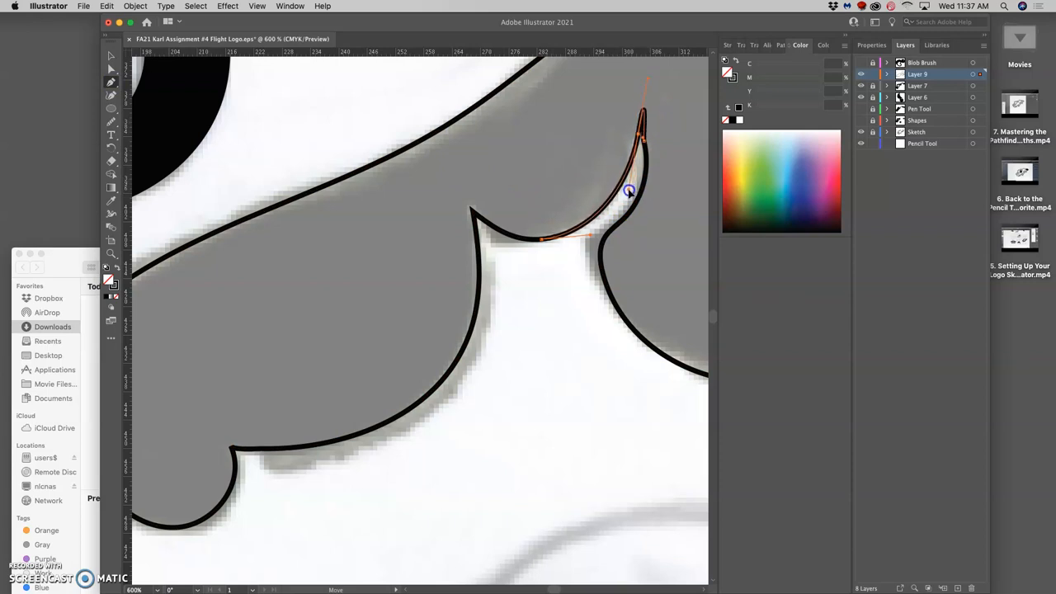
Step: Reshape the spike's inner-edge curve and reposition its tip to follow the sketch
{"action": "left_click", "coordinate": [648, 80]}
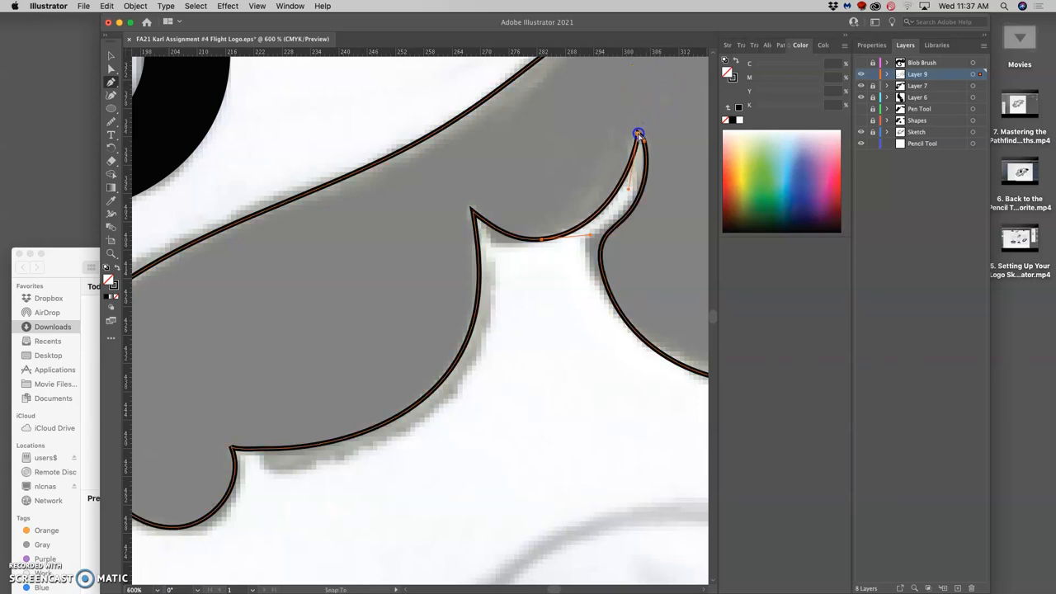
{"action": "left_click", "coordinate": [638, 134]}
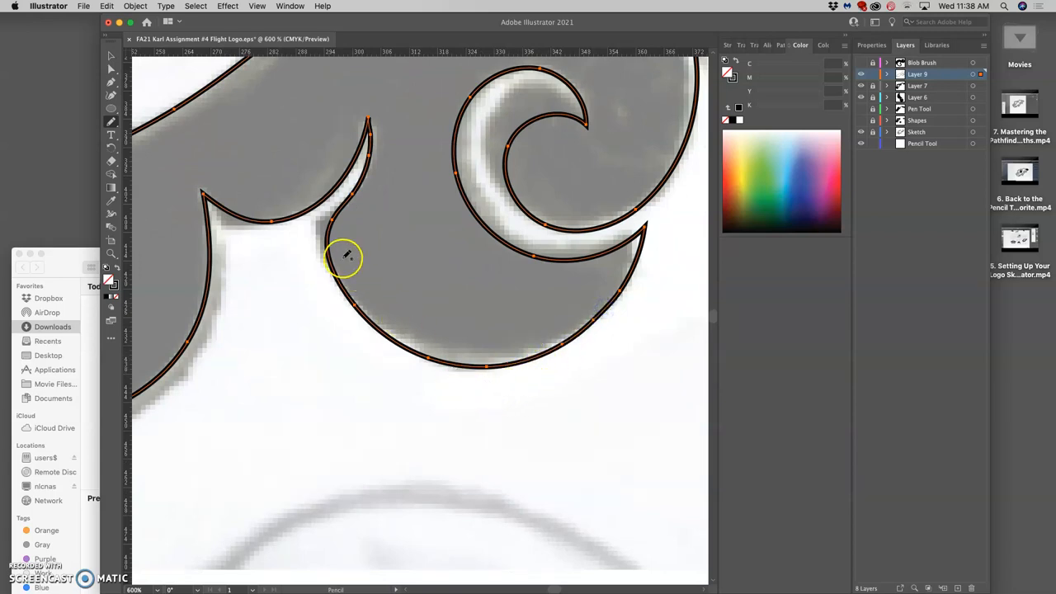
{"action": "mouse_move", "coordinate": [330, 147]}
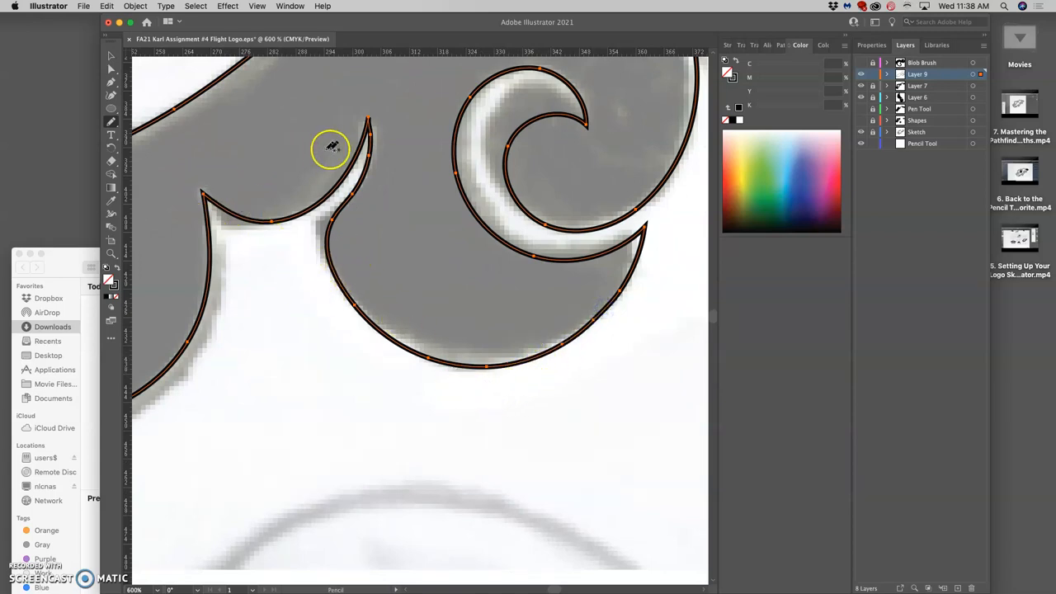
{"action": "mouse_move", "coordinate": [369, 128]}
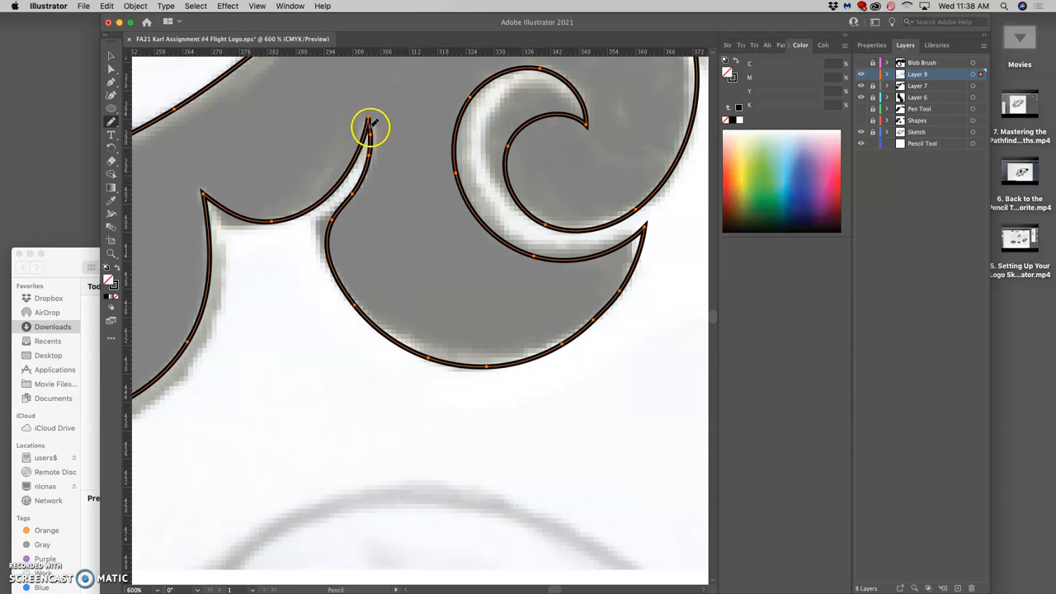
Step: Smooth the lower spiral curve of the wing outline with the Smooth Tool
{"action": "left_click", "coordinate": [111, 122]}
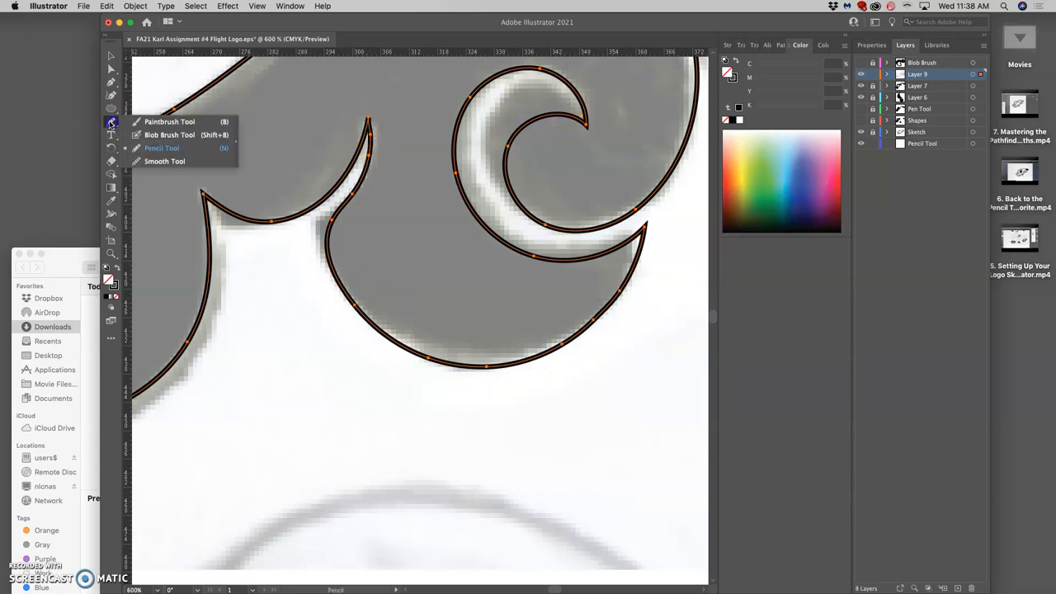
{"action": "left_click", "coordinate": [164, 161]}
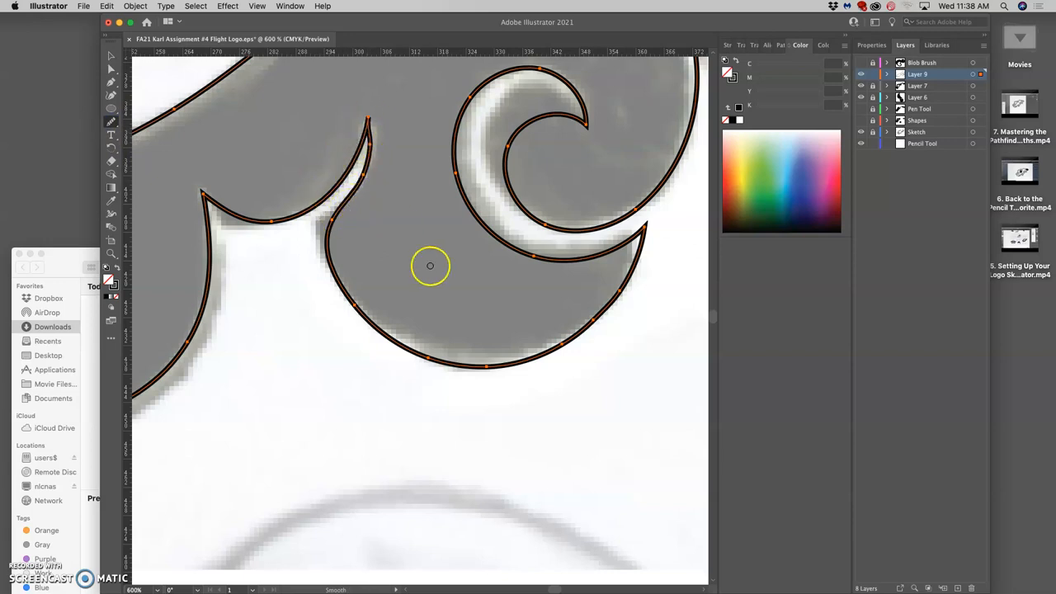
{"action": "left_click", "coordinate": [544, 342]}
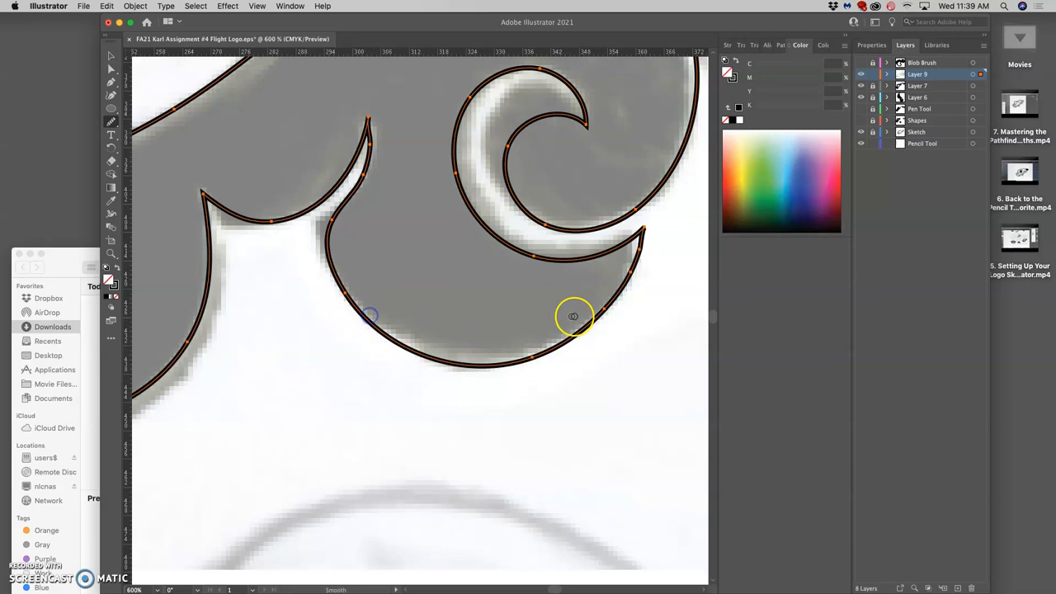
{"action": "mouse_move", "coordinate": [368, 150]}
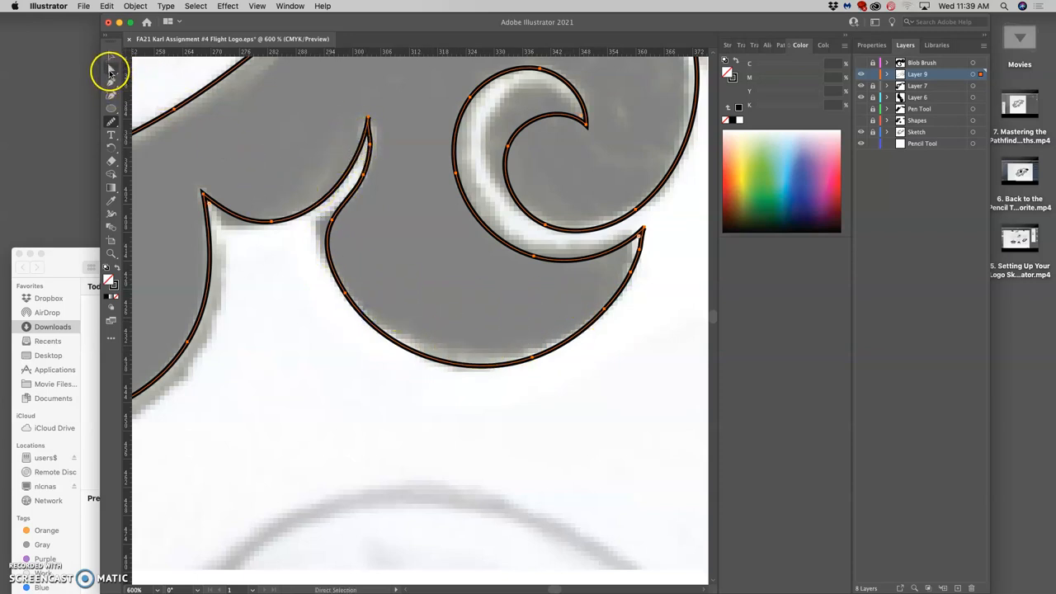
{"action": "mouse_move", "coordinate": [111, 70]}
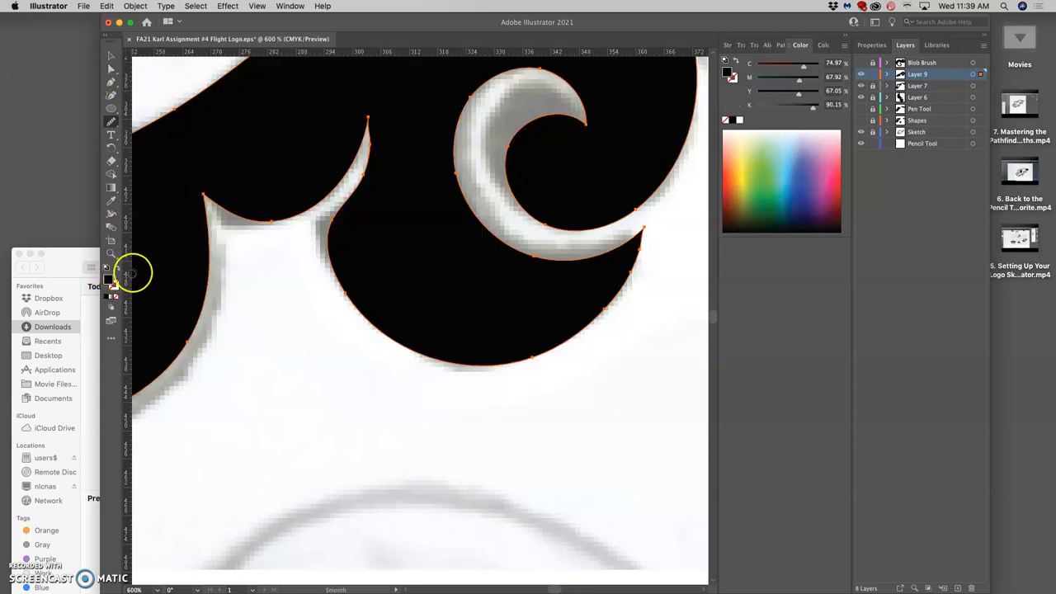
{"action": "mouse_move", "coordinate": [309, 137]}
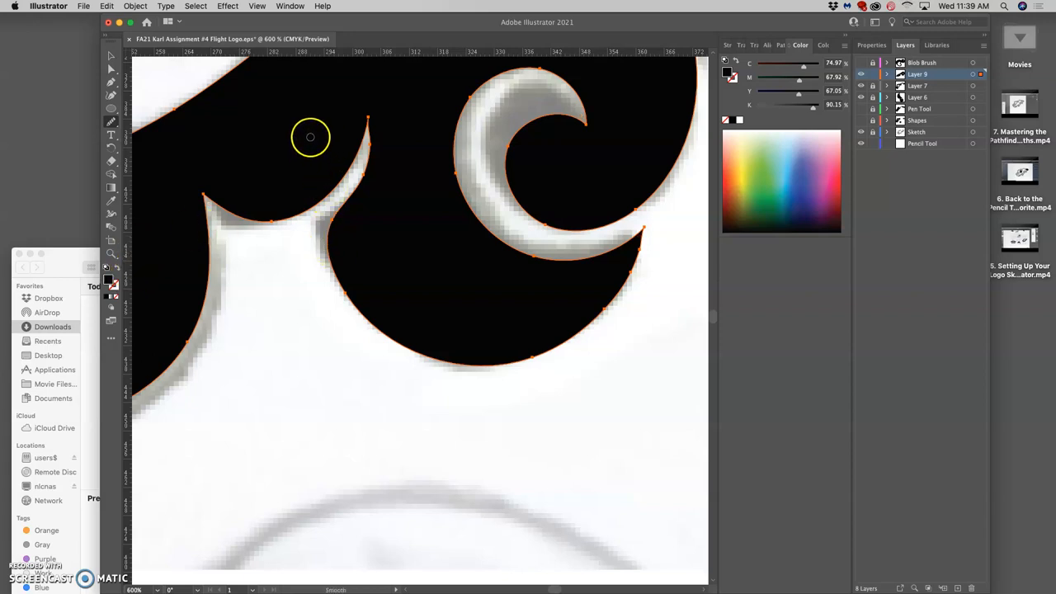
Step: Give the wing a rich black fill (C75 M68 Y67 K90) with no stroke
{"action": "left_click", "coordinate": [112, 68]}
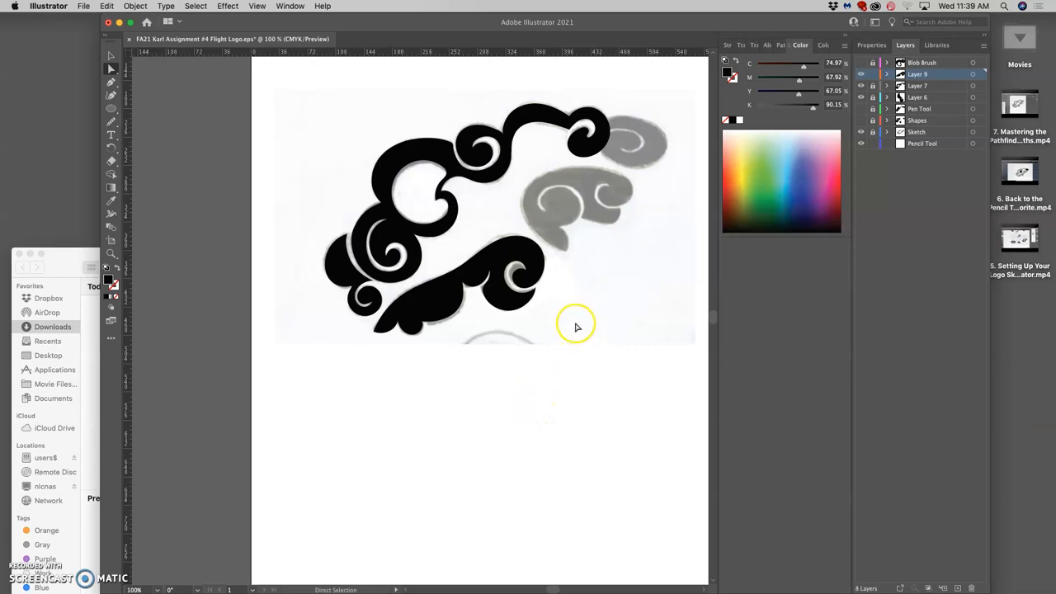
{"action": "mouse_move", "coordinate": [592, 299]}
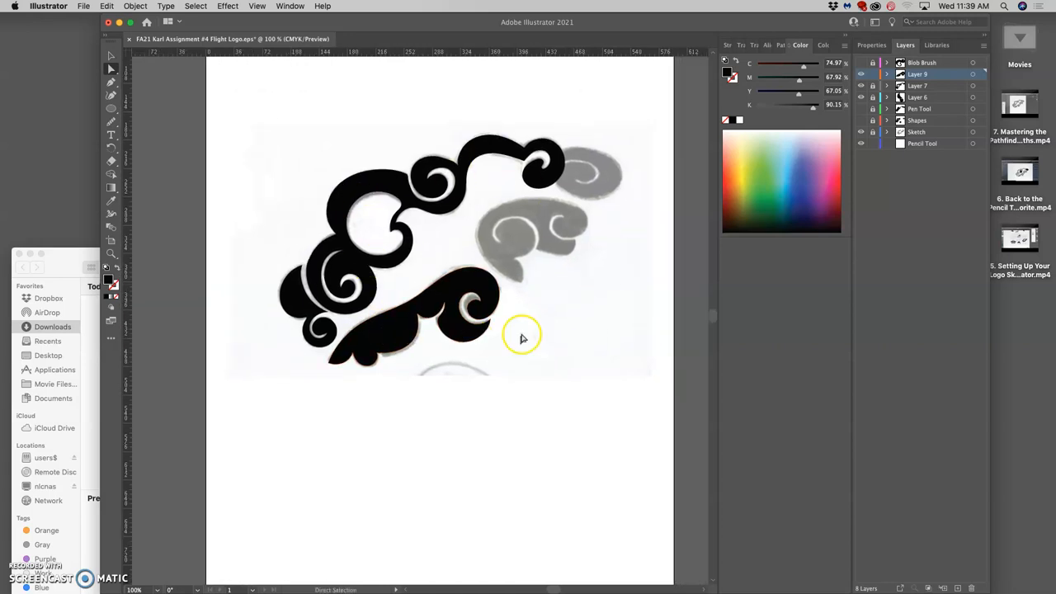
{"action": "mouse_move", "coordinate": [516, 328]}
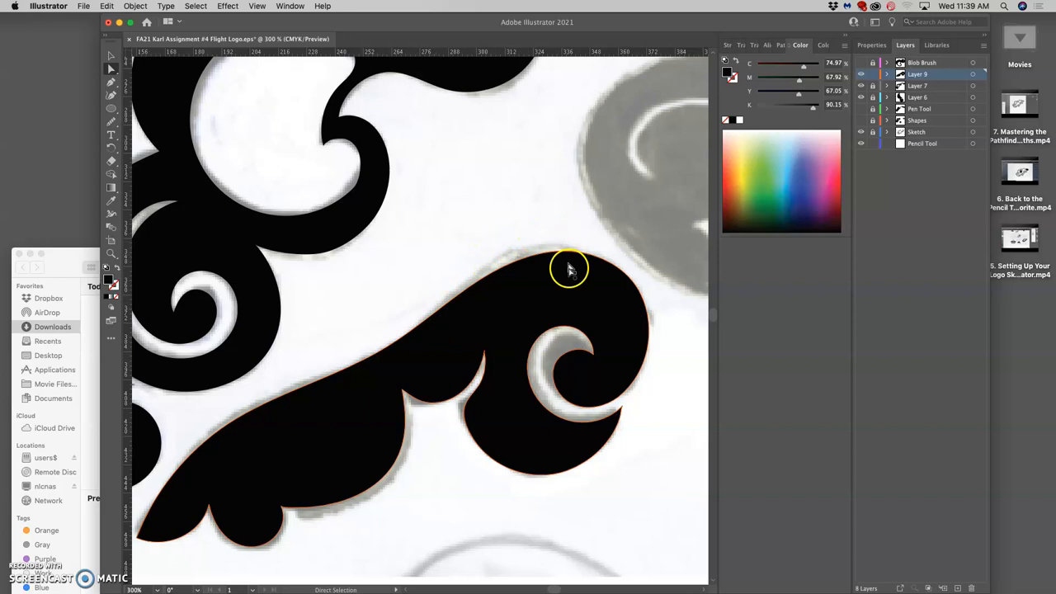
Step: Redraw the black lower swirl's upper edge with the Pencil to match the sketch
{"action": "left_click", "coordinate": [111, 119]}
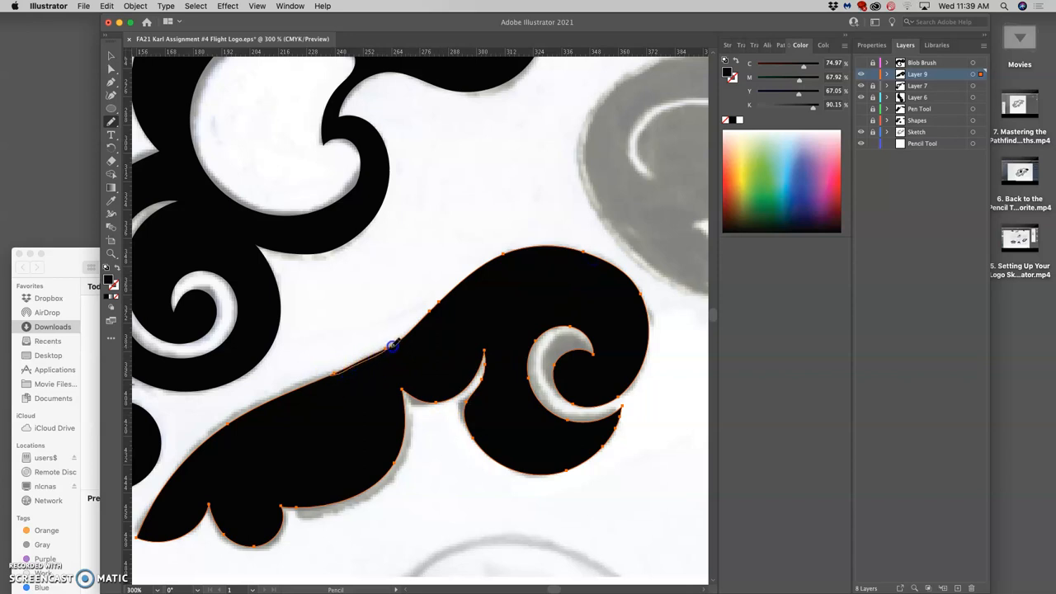
{"action": "mouse_move", "coordinate": [416, 328]}
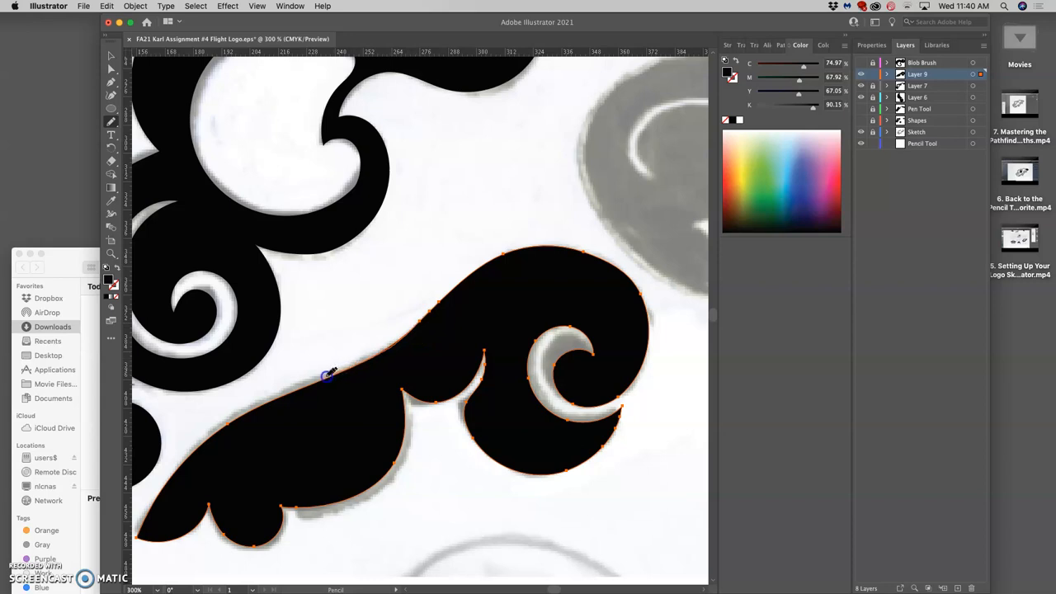
{"action": "mouse_move", "coordinate": [210, 435]}
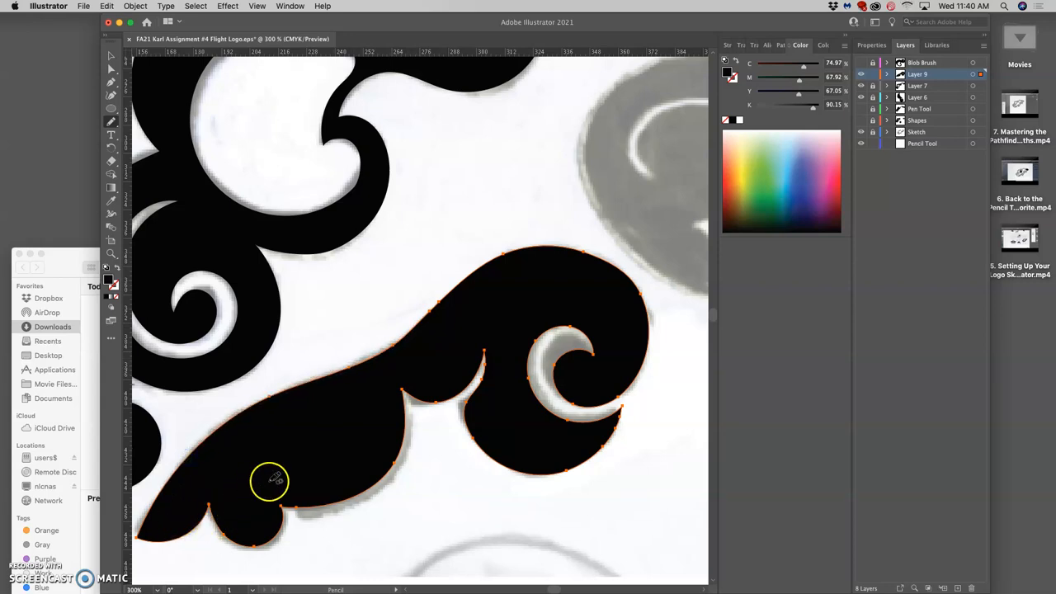
{"action": "left_click_drag", "start_coordinate": [269, 480], "coordinate": [491, 407]}
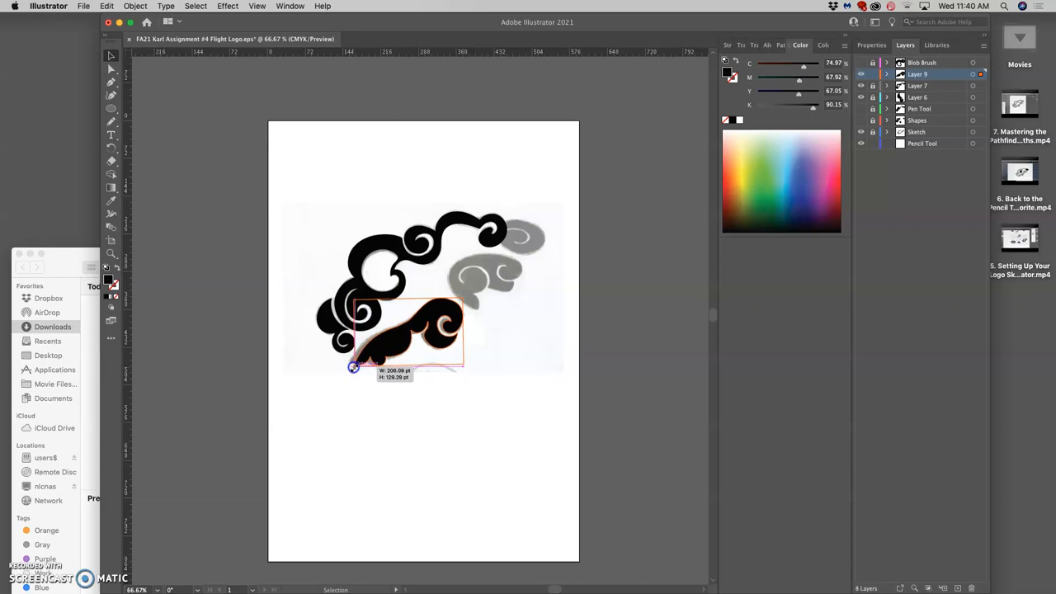
Step: Scale and shift the black lower wing to sit beneath the upper cloud
{"action": "left_click_drag", "start_coordinate": [353, 368], "coordinate": [346, 369]}
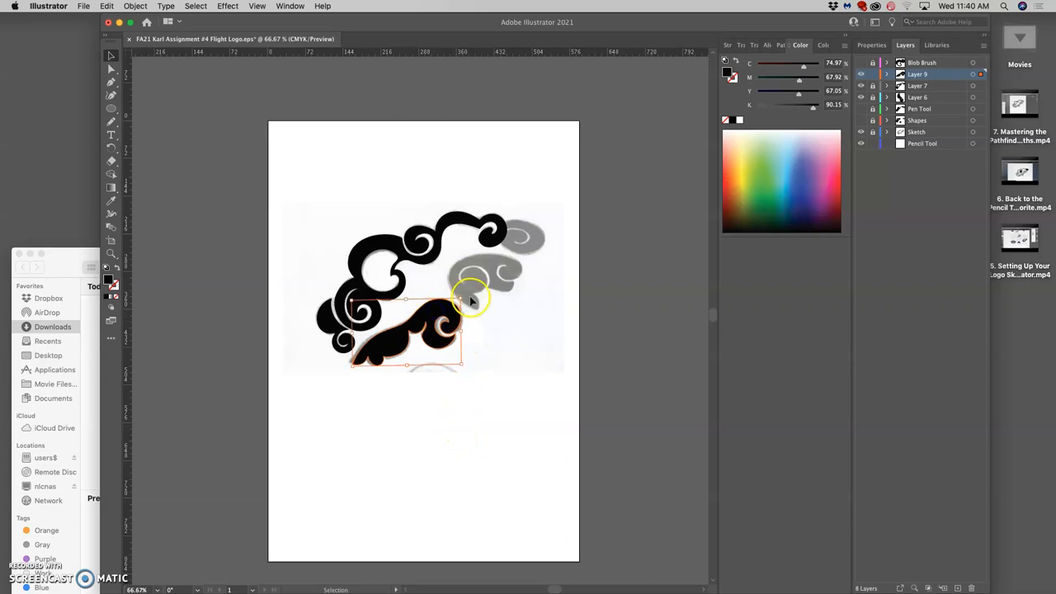
{"action": "left_click_drag", "start_coordinate": [470, 299], "coordinate": [469, 299]}
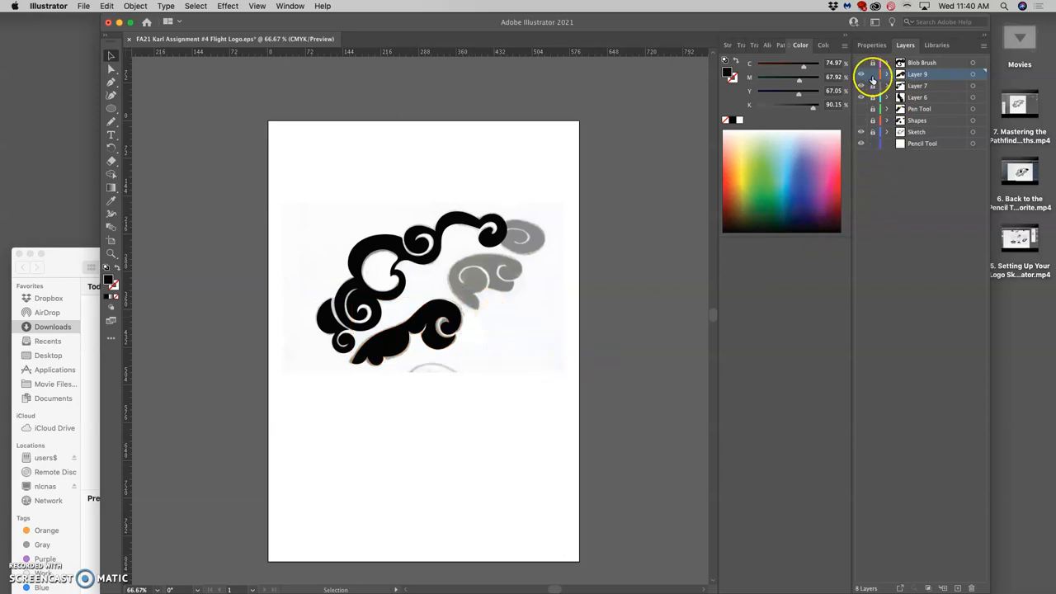
Step: Lock Layer 9 holding the finished lower swirl
{"action": "left_click", "coordinate": [927, 587]}
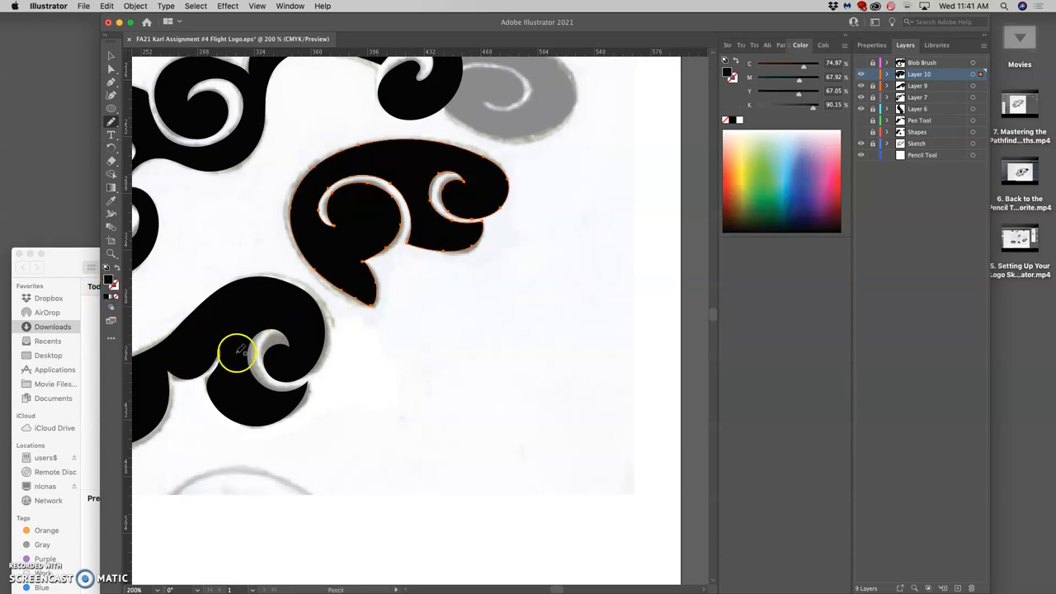
{"action": "mouse_move", "coordinate": [429, 310]}
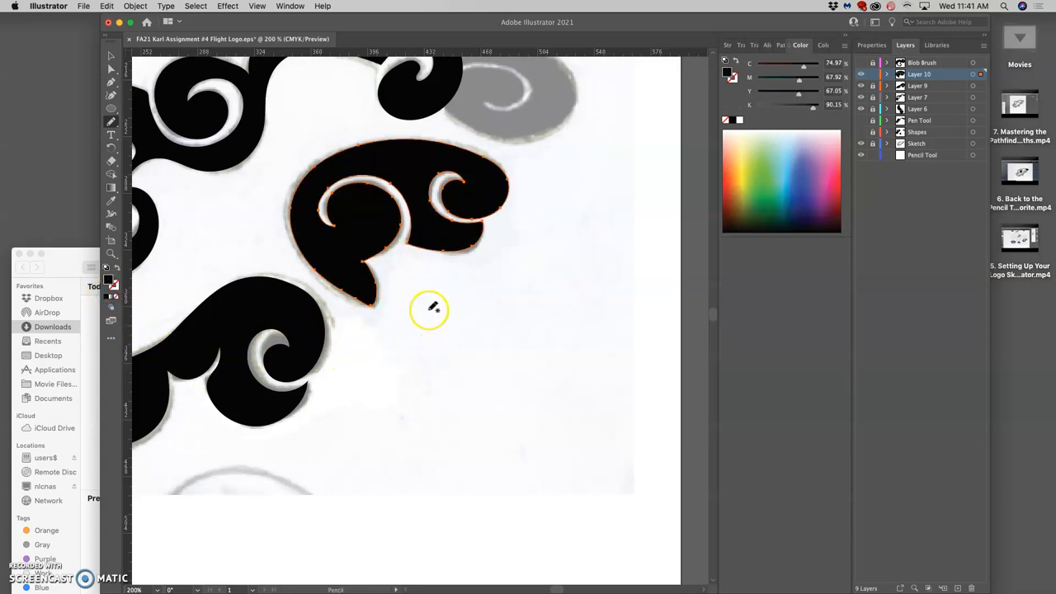
{"action": "mouse_move", "coordinate": [534, 267]}
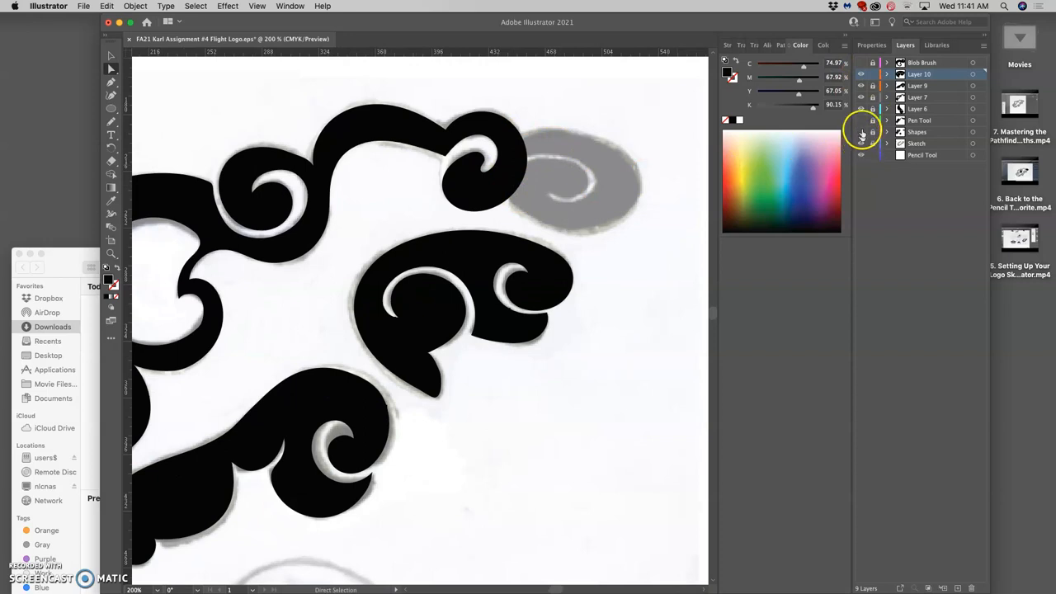
Step: Hide Layers 10 and 9 so only Layer 7's upper cloud remains visible
{"action": "left_click", "coordinate": [861, 86]}
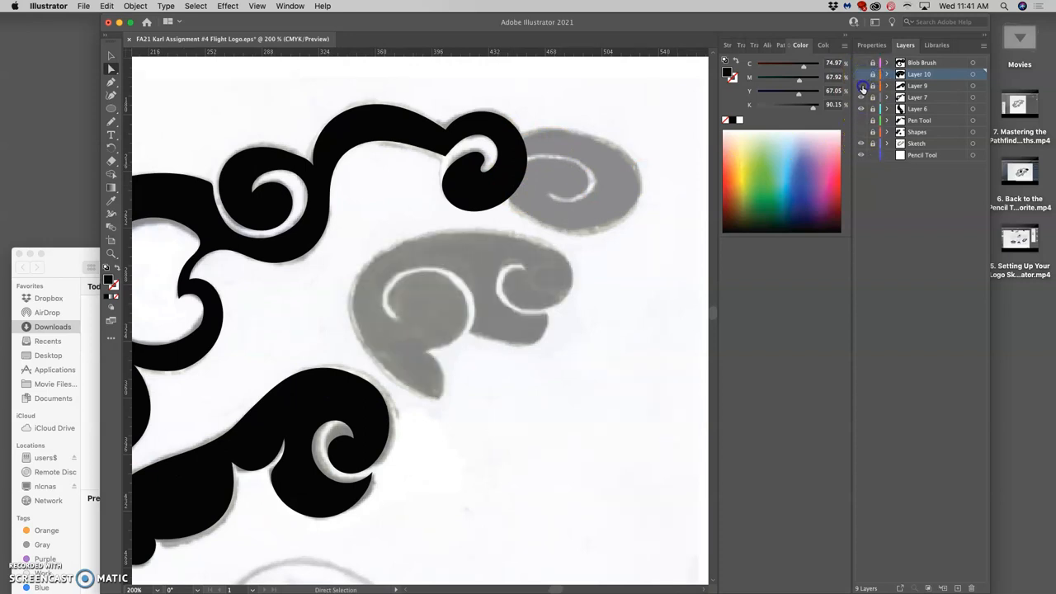
{"action": "left_click", "coordinate": [862, 86]}
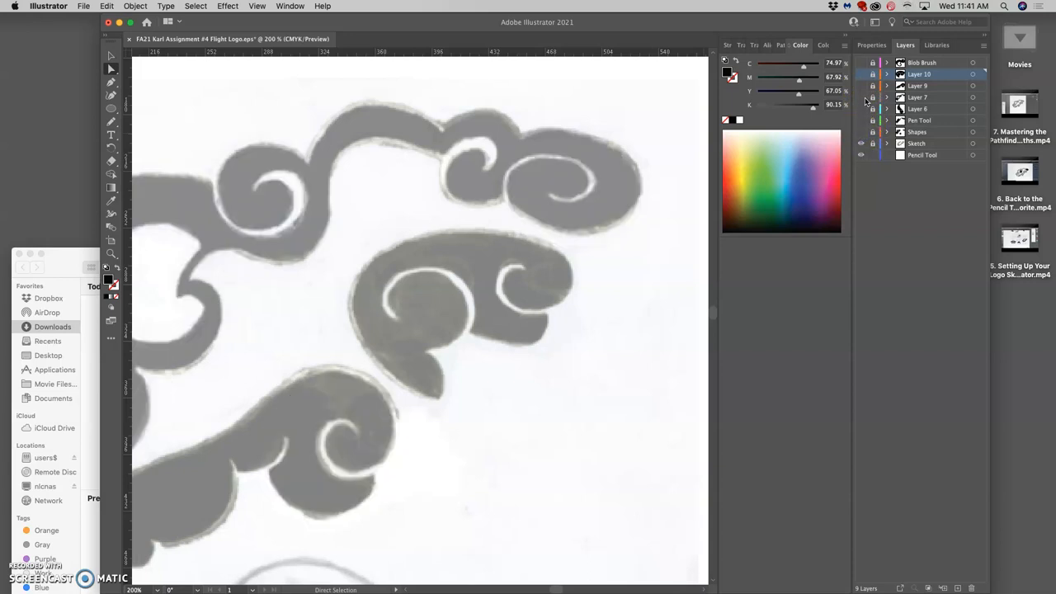
{"action": "left_click", "coordinate": [872, 108]}
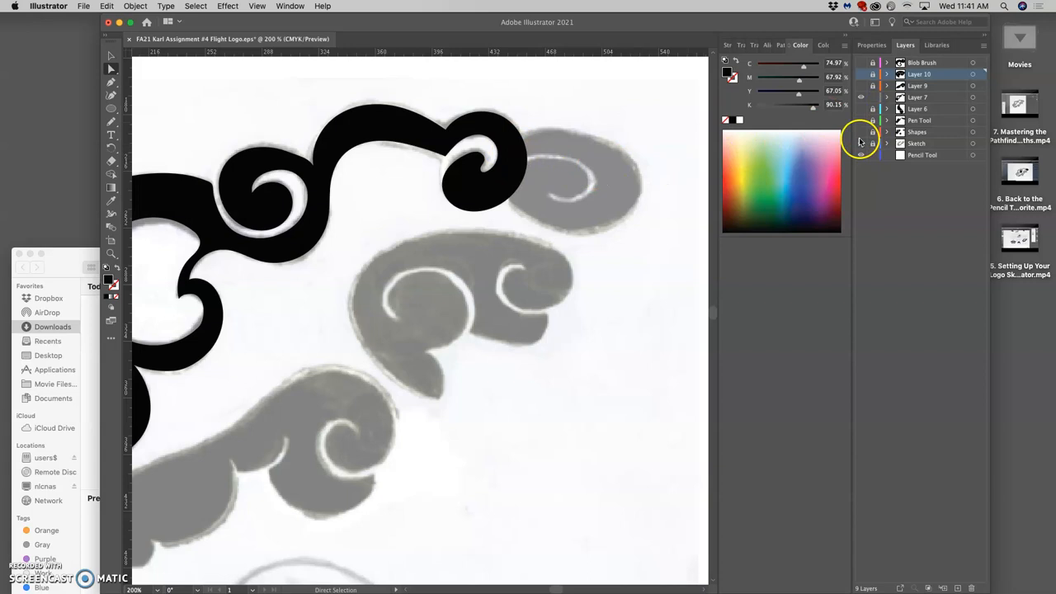
Step: Reactivate the upper cloud's Layer 7 and begin pencil-extending it toward the top-right swirl
{"action": "left_click", "coordinate": [860, 108]}
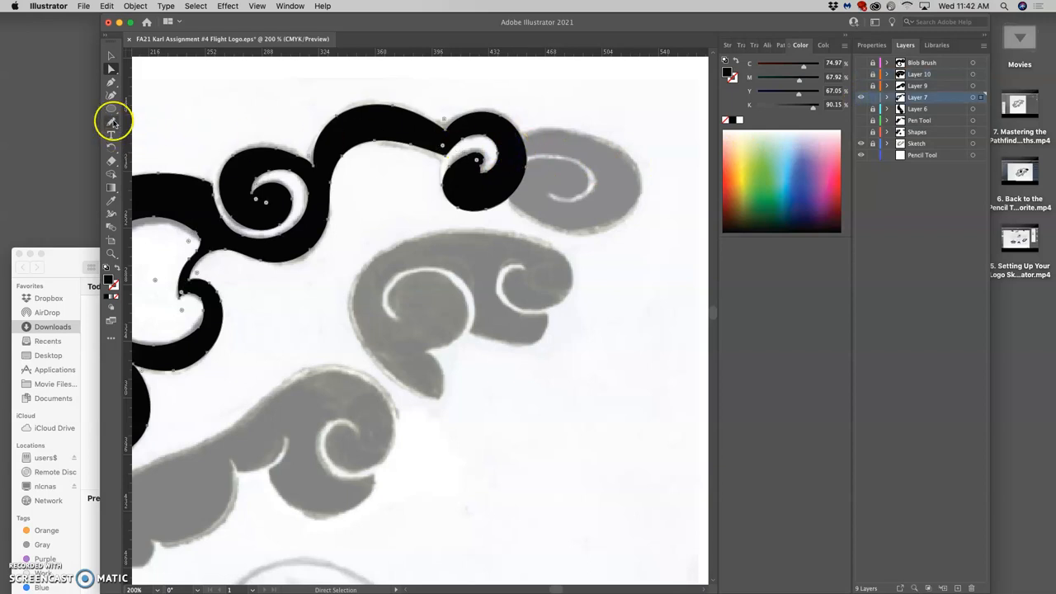
{"action": "left_click", "coordinate": [111, 120]}
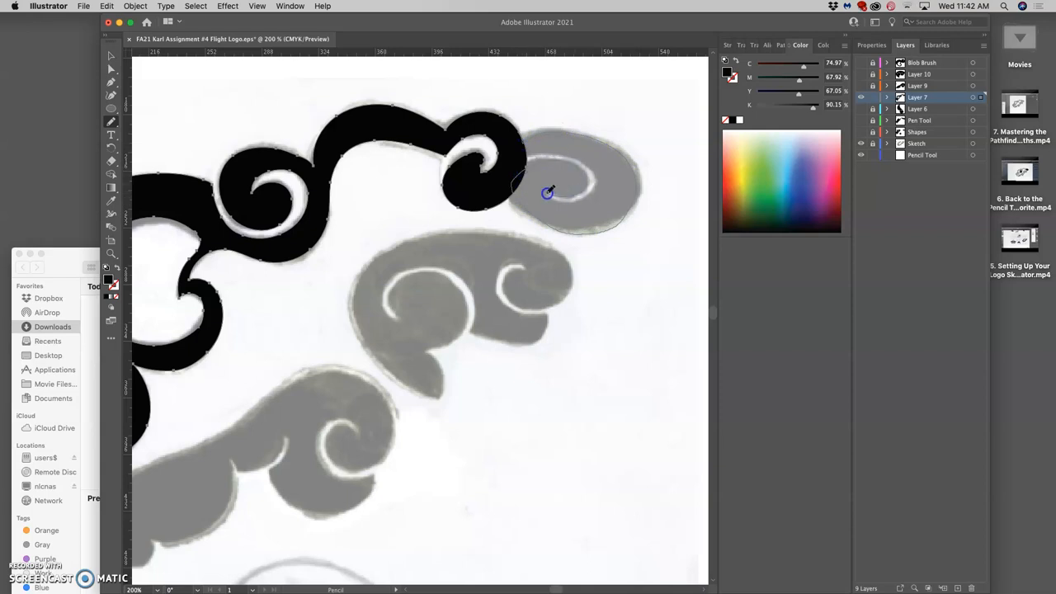
{"action": "mouse_move", "coordinate": [543, 151]}
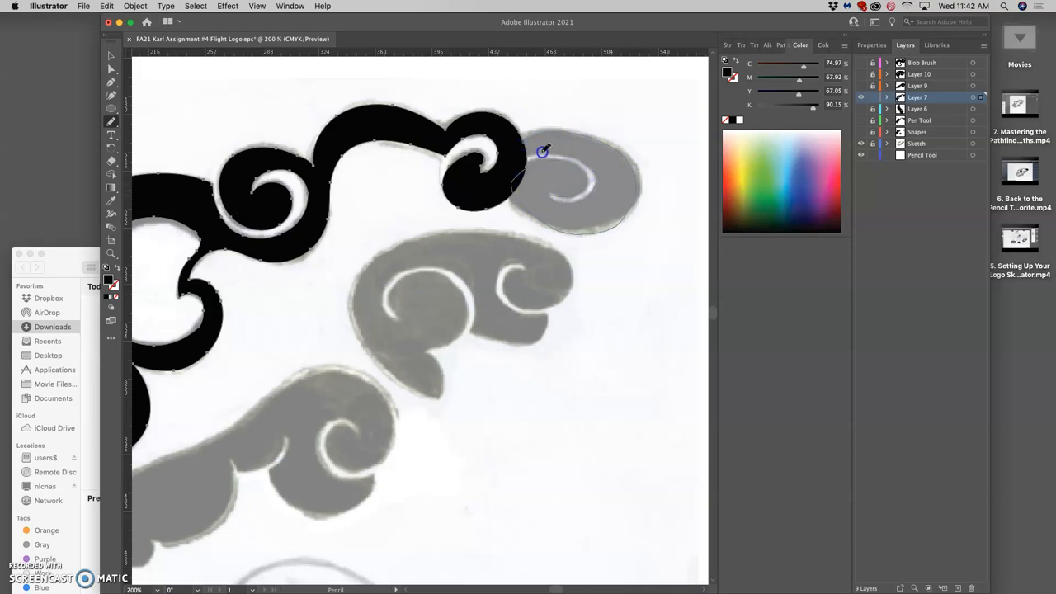
{"action": "mouse_move", "coordinate": [509, 185]}
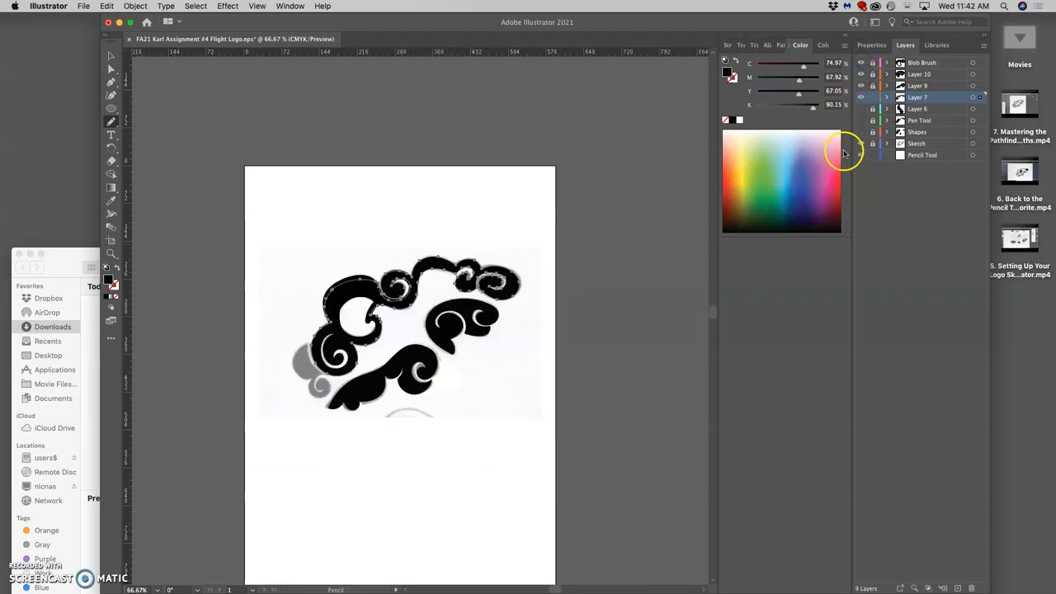
Step: Make Layers 7, 9 and 10 visible and hide the Sketch layer
{"action": "left_click", "coordinate": [861, 108]}
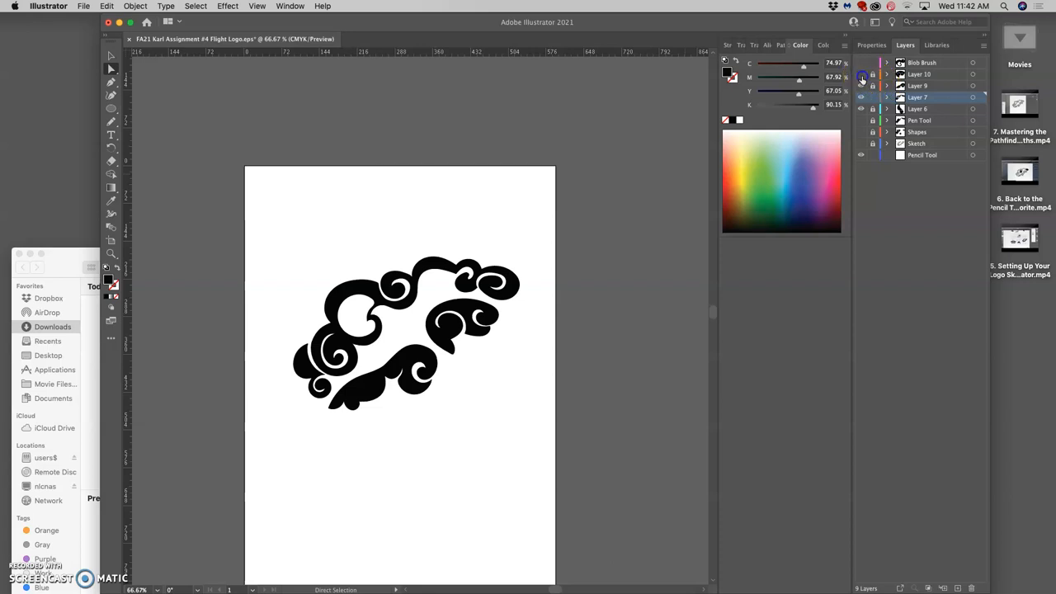
{"action": "mouse_move", "coordinate": [861, 91]}
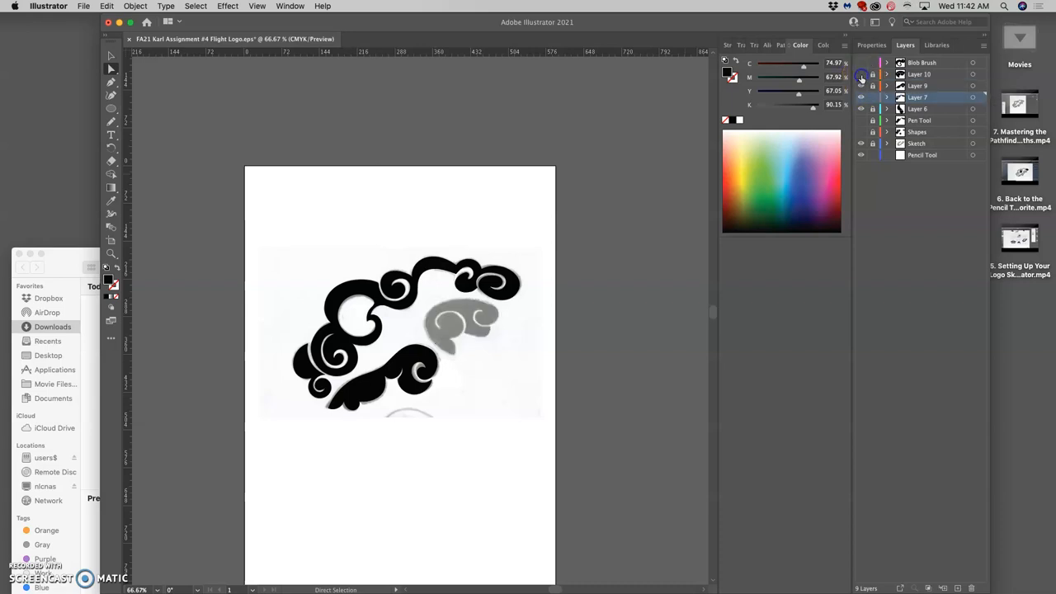
{"action": "left_click", "coordinate": [861, 86]}
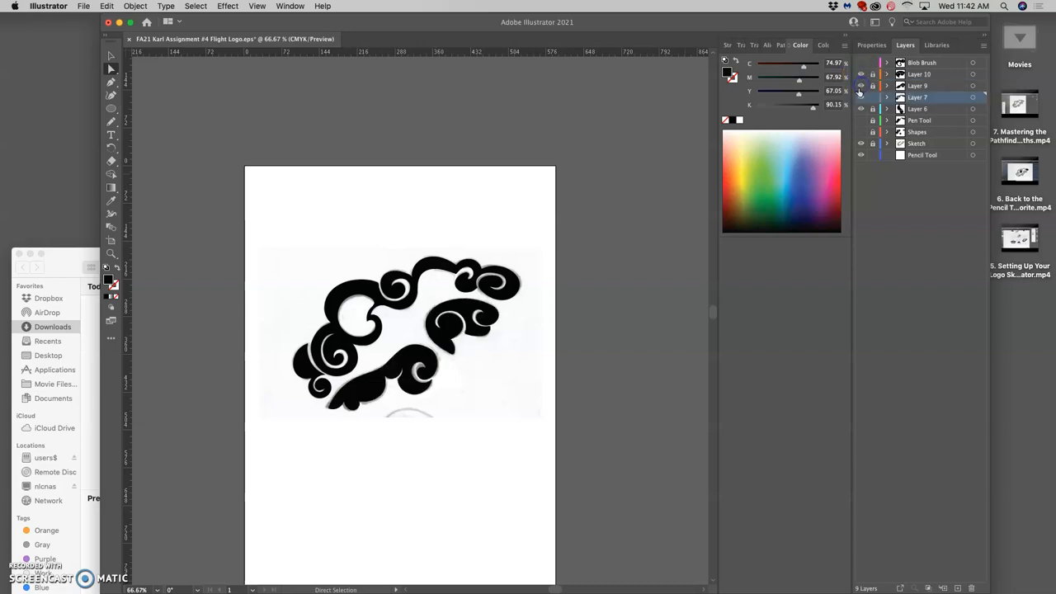
{"action": "left_click", "coordinate": [860, 96]}
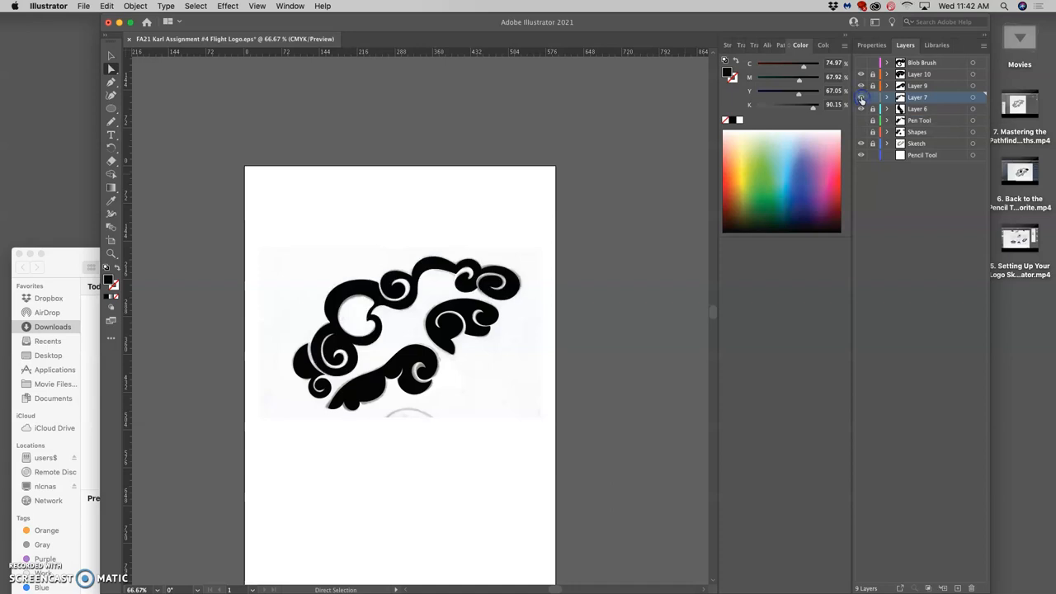
{"action": "left_click", "coordinate": [861, 143]}
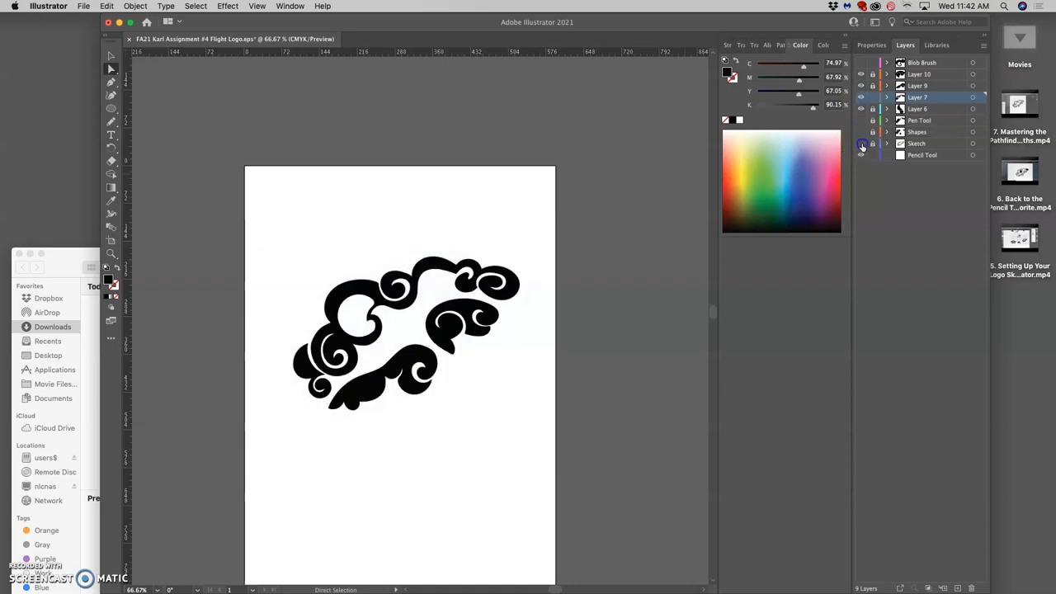
{"action": "left_click", "coordinate": [860, 132]}
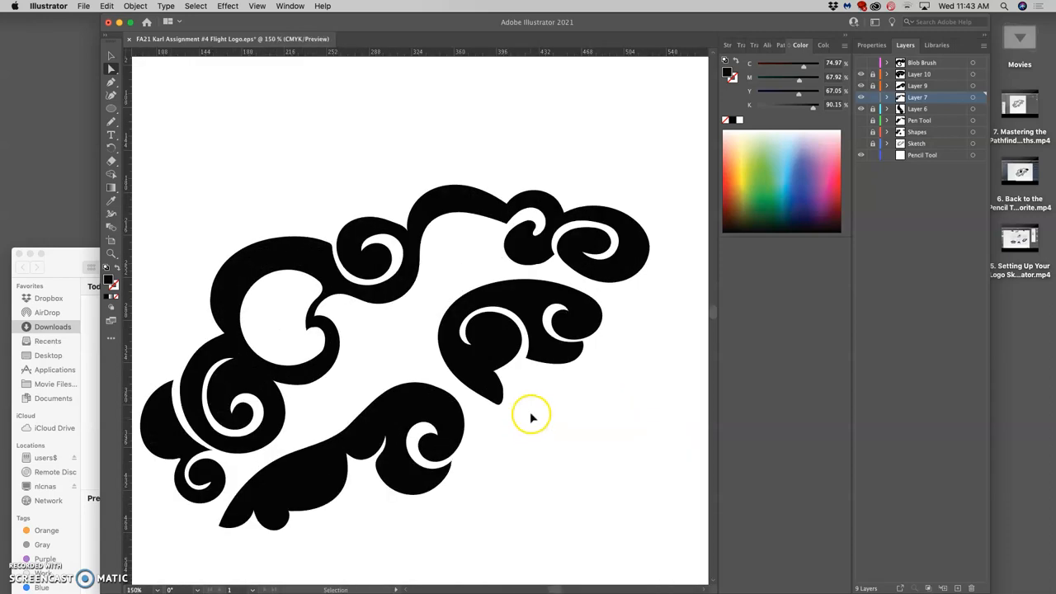
{"action": "mouse_move", "coordinate": [549, 252]}
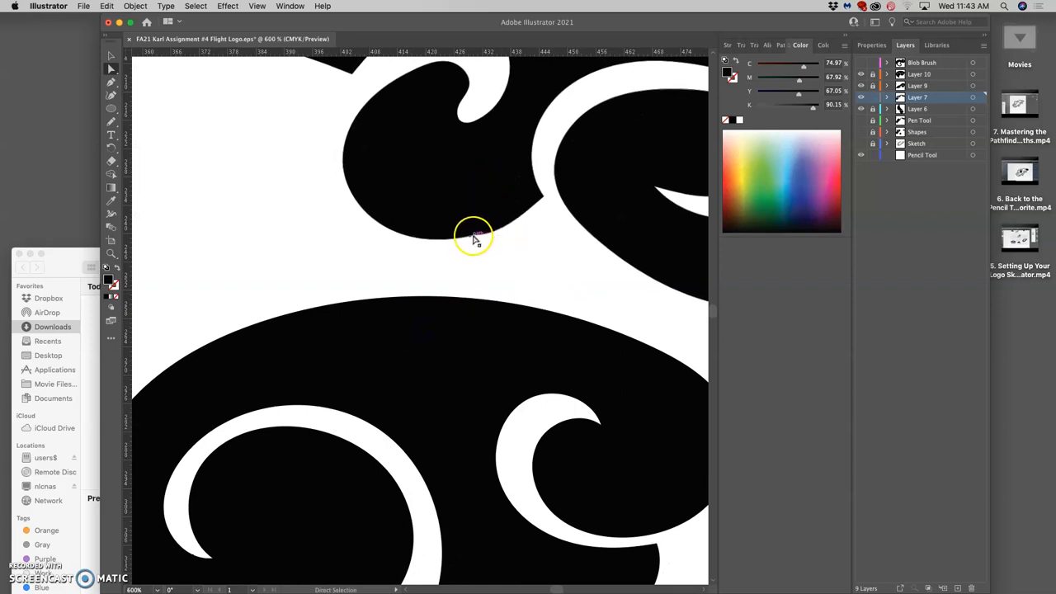
Step: Select the upper cloud path and brush its rough edges with the Smooth tool
{"action": "left_click", "coordinate": [475, 239]}
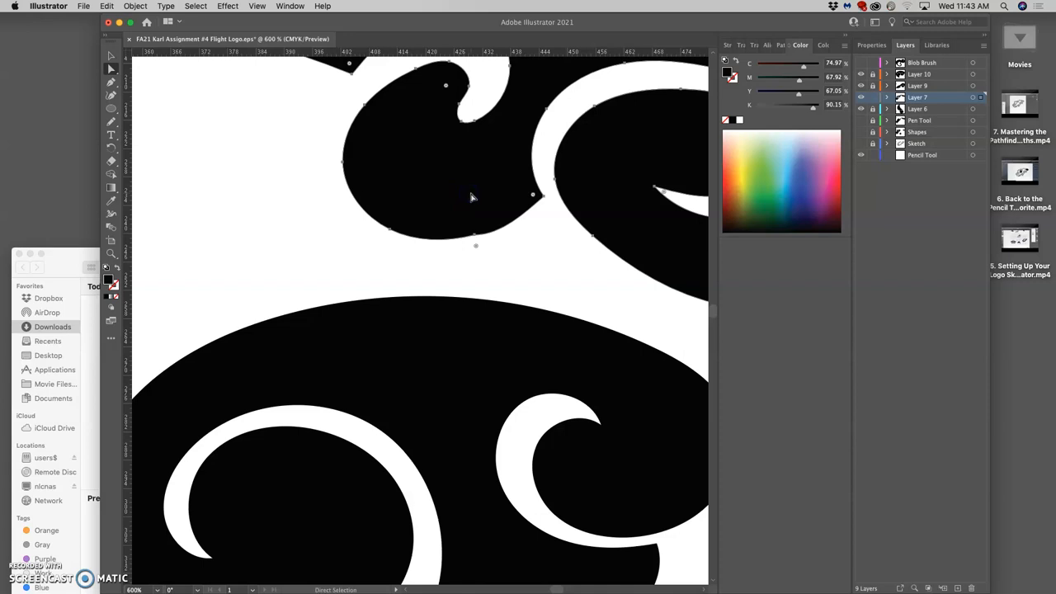
{"action": "mouse_move", "coordinate": [111, 132]}
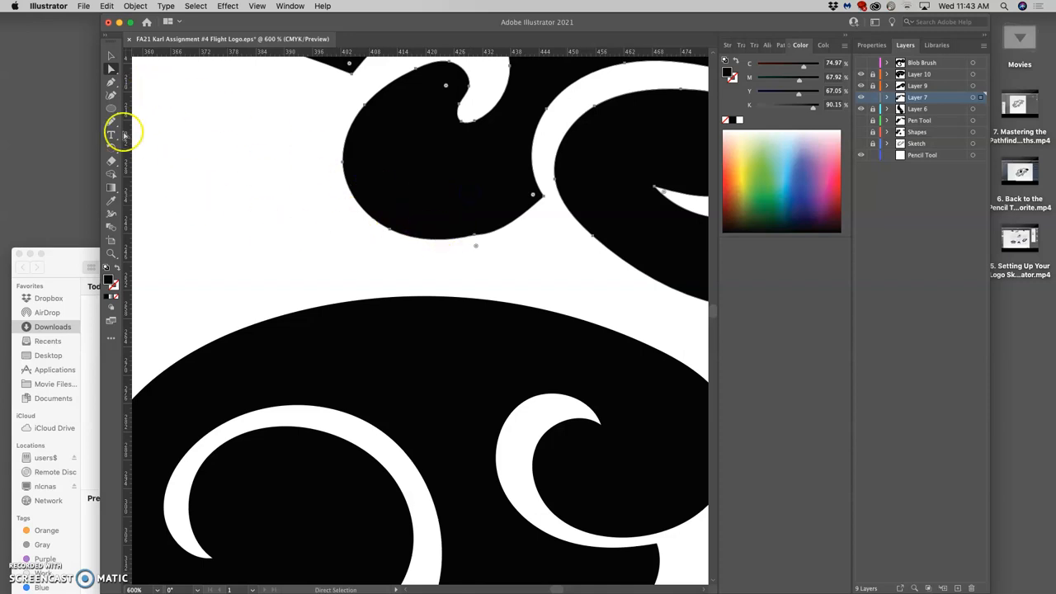
{"action": "left_click", "coordinate": [111, 132]}
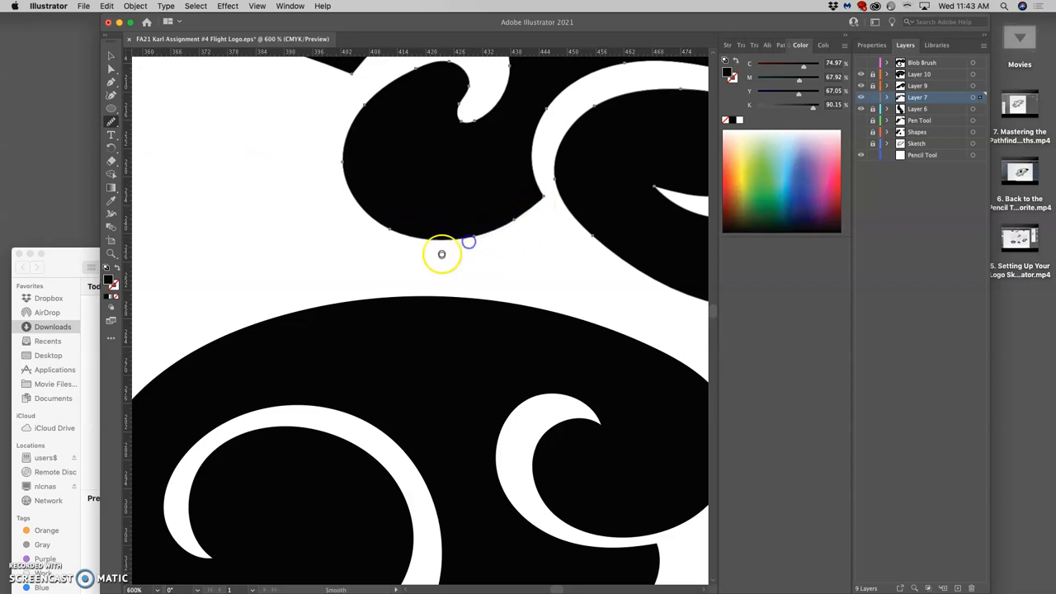
{"action": "mouse_move", "coordinate": [471, 200]}
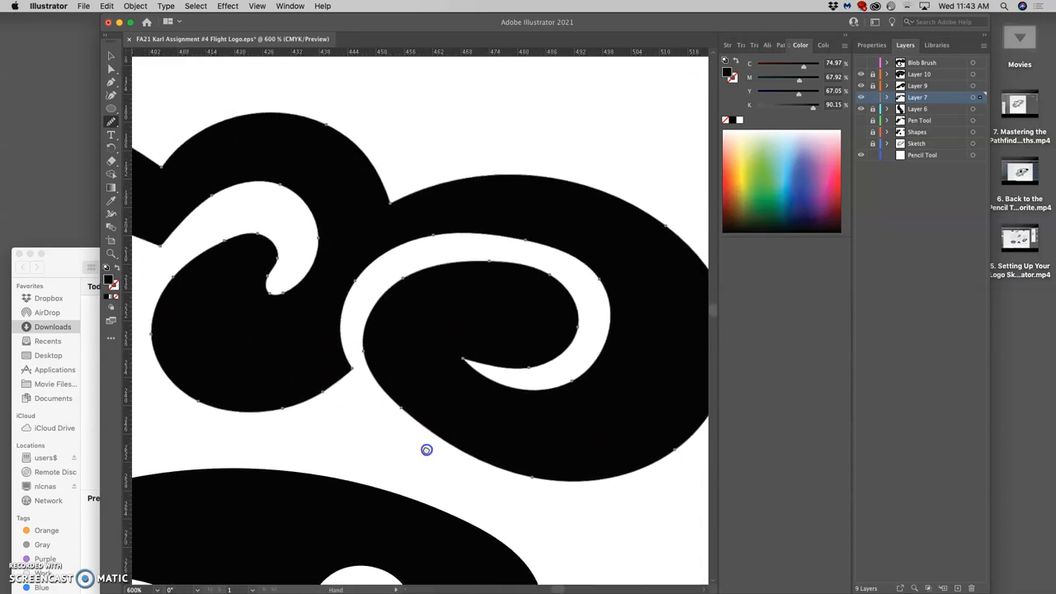
{"action": "left_click_drag", "start_coordinate": [426, 449], "coordinate": [466, 332]}
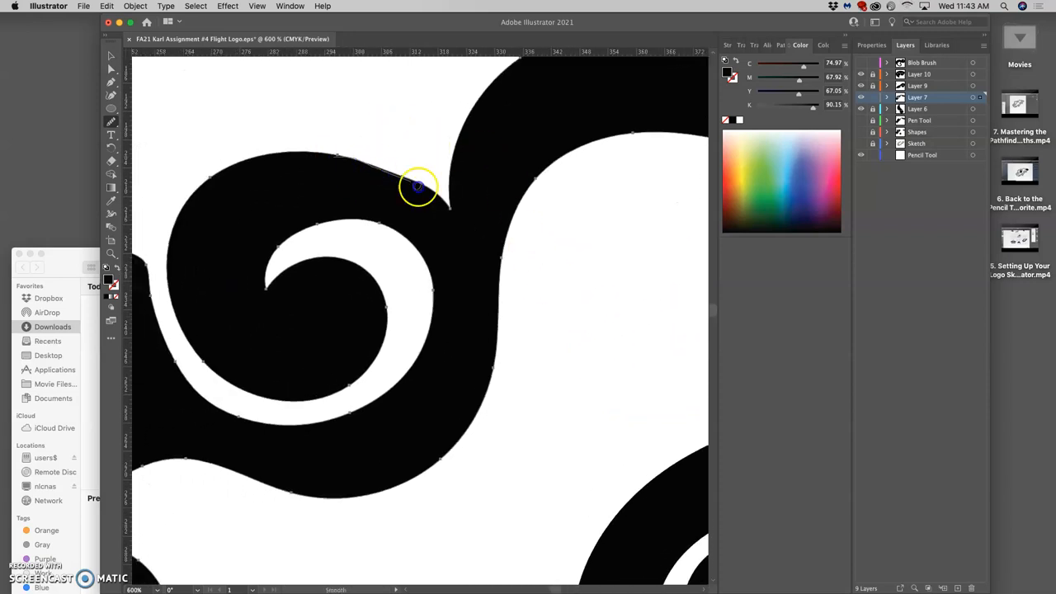
{"action": "mouse_move", "coordinate": [399, 220]}
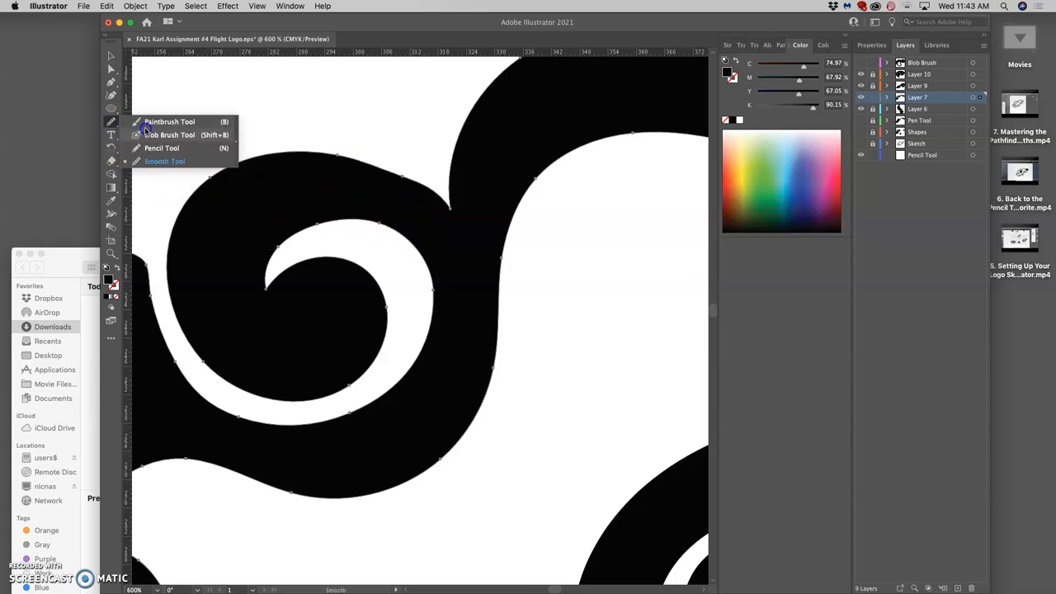
{"action": "left_click", "coordinate": [161, 148]}
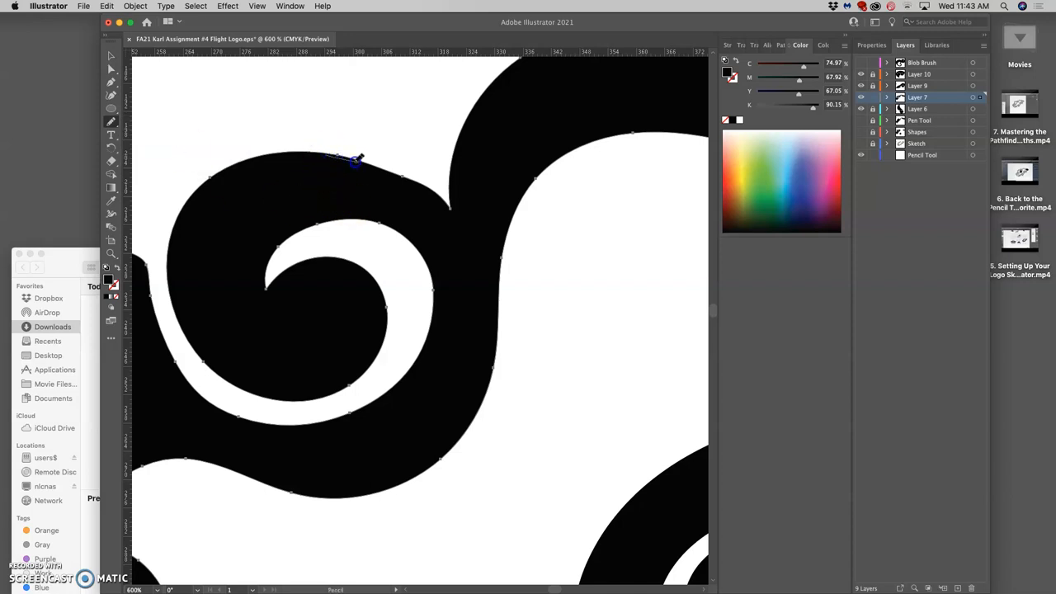
{"action": "mouse_move", "coordinate": [330, 151]}
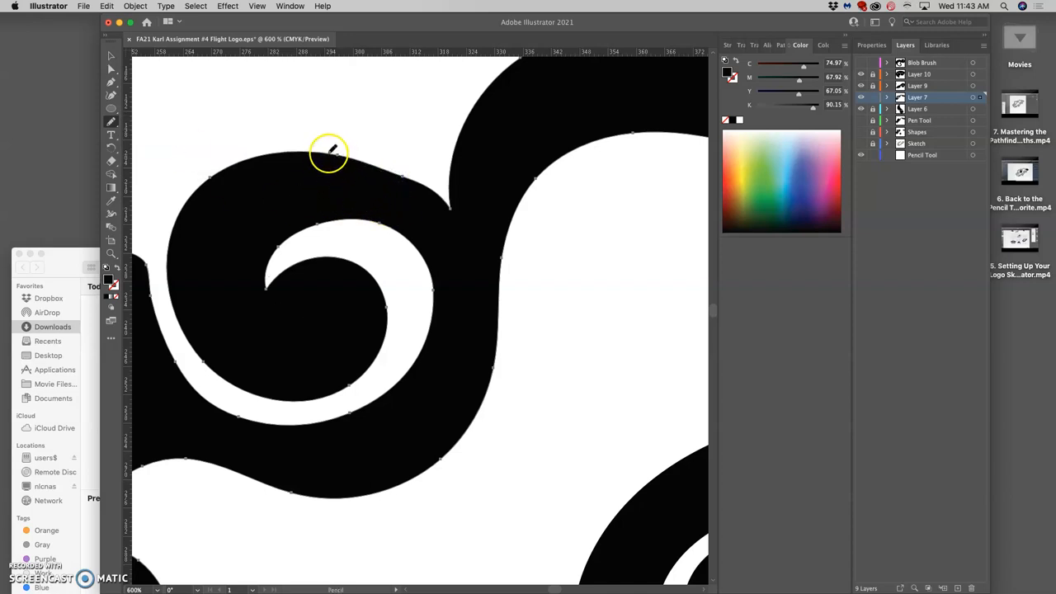
{"action": "mouse_move", "coordinate": [374, 161]}
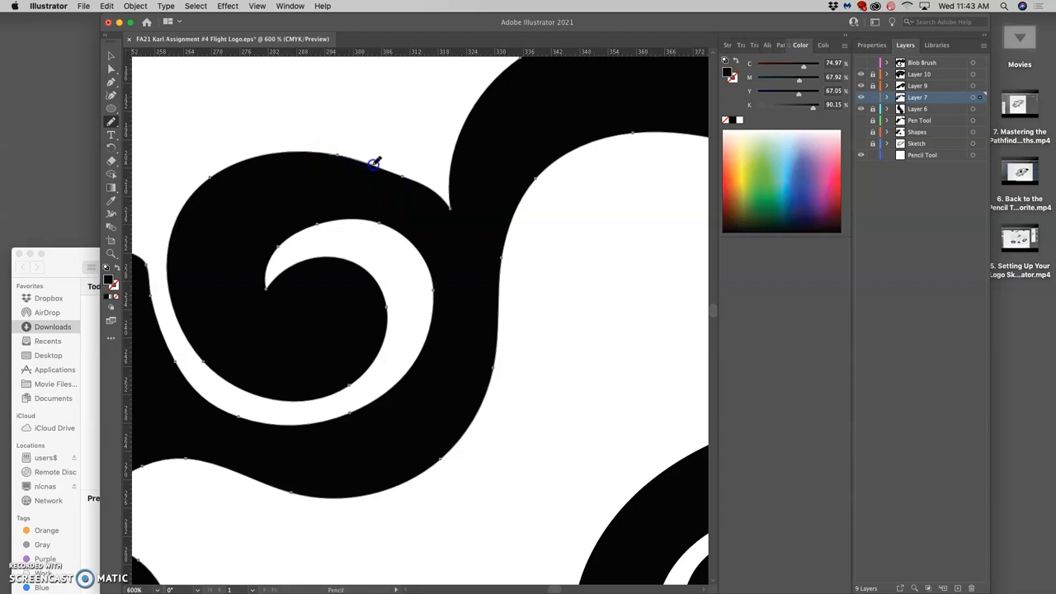
{"action": "mouse_move", "coordinate": [367, 190]}
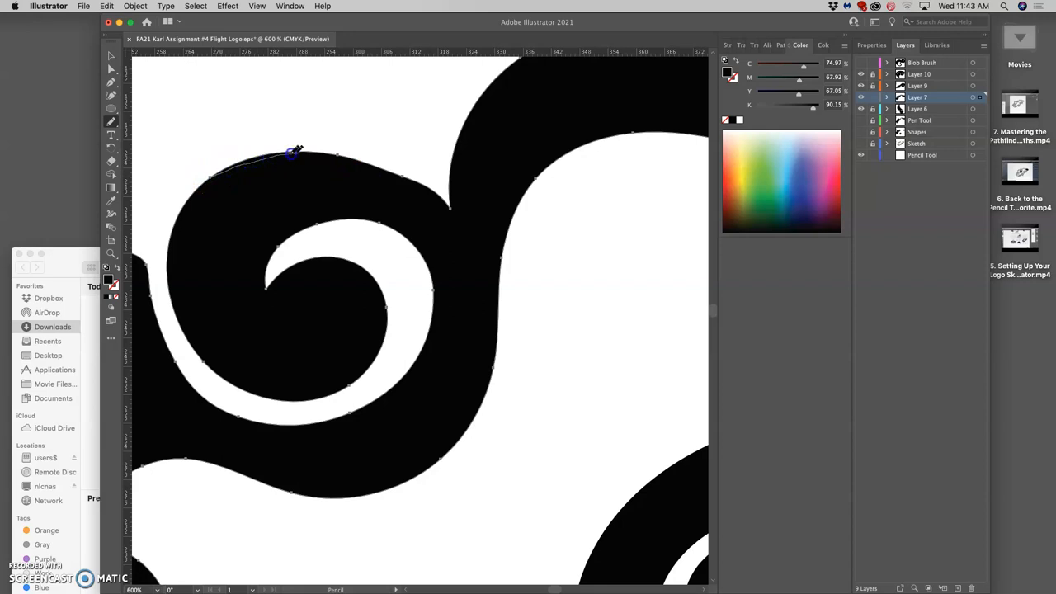
{"action": "left_click_drag", "start_coordinate": [292, 152], "coordinate": [426, 183]}
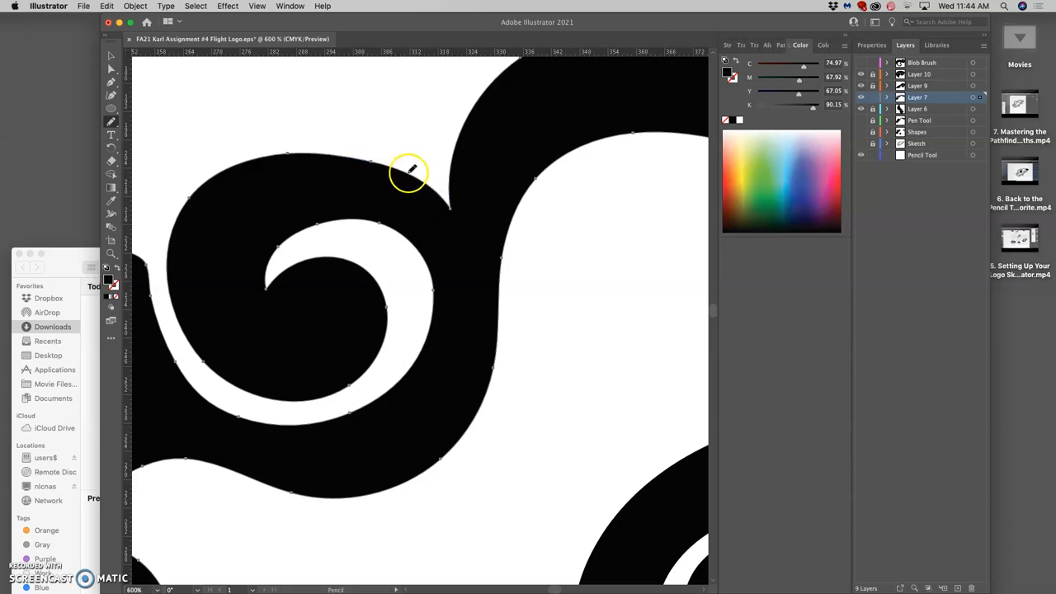
{"action": "mouse_move", "coordinate": [324, 151]}
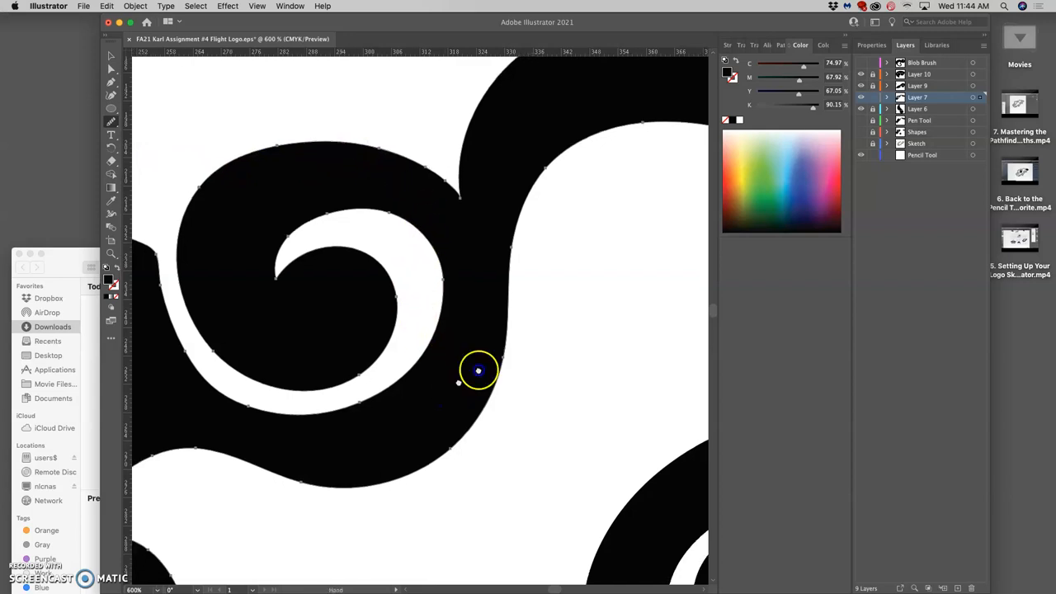
{"action": "left_click_drag", "start_coordinate": [479, 371], "coordinate": [429, 321]}
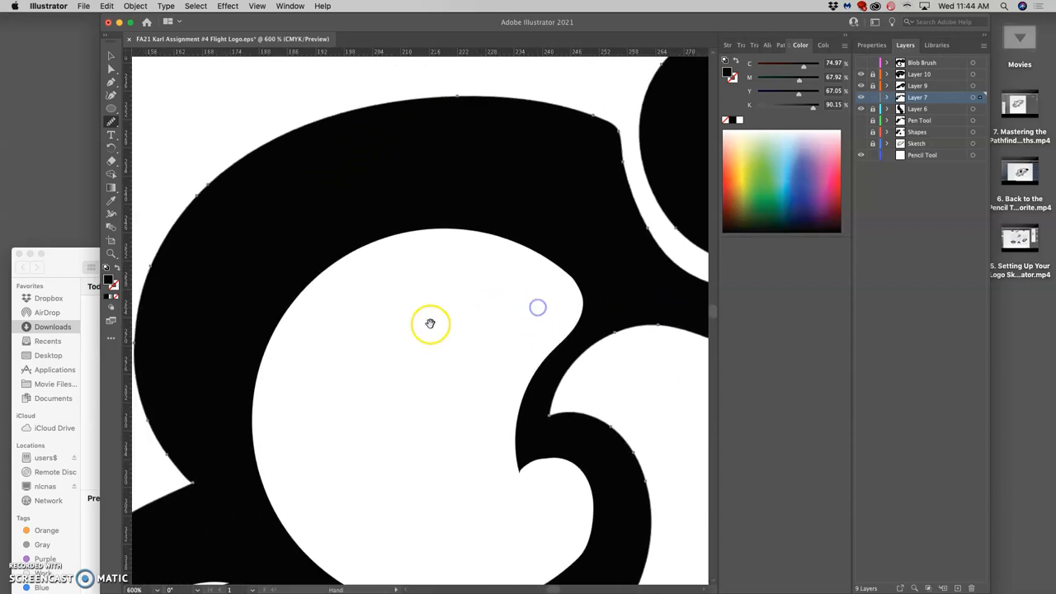
{"action": "left_click_drag", "start_coordinate": [430, 323], "coordinate": [400, 283]}
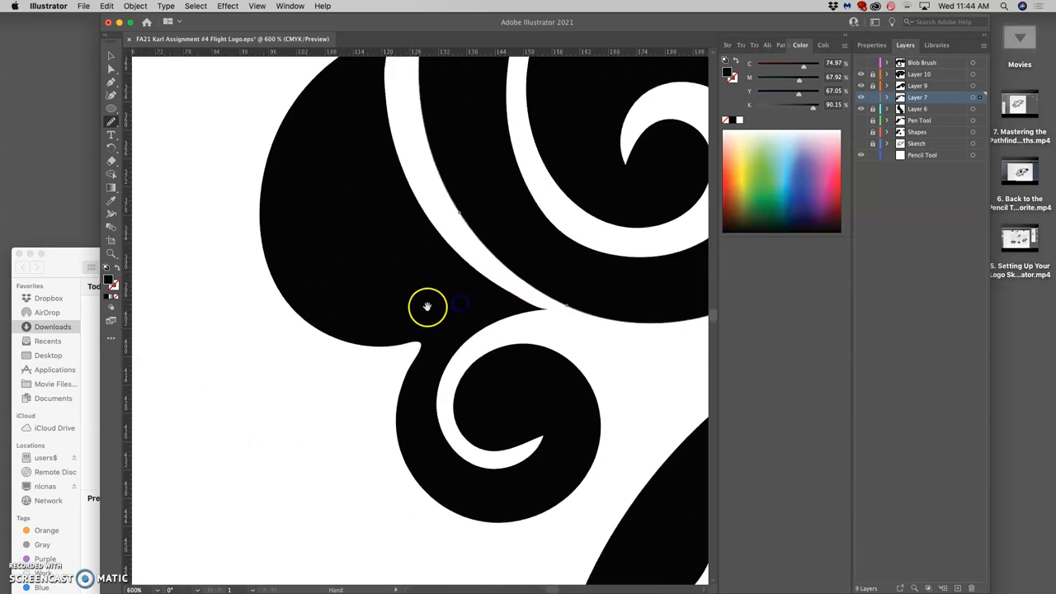
{"action": "left_click_drag", "start_coordinate": [427, 306], "coordinate": [377, 435]}
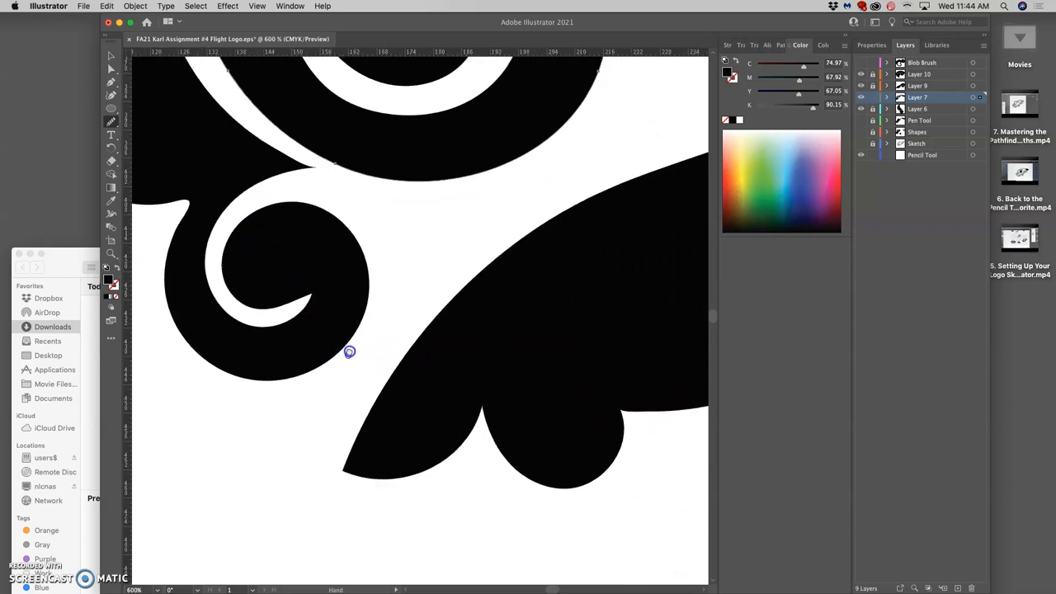
{"action": "left_click_drag", "start_coordinate": [349, 353], "coordinate": [466, 390]}
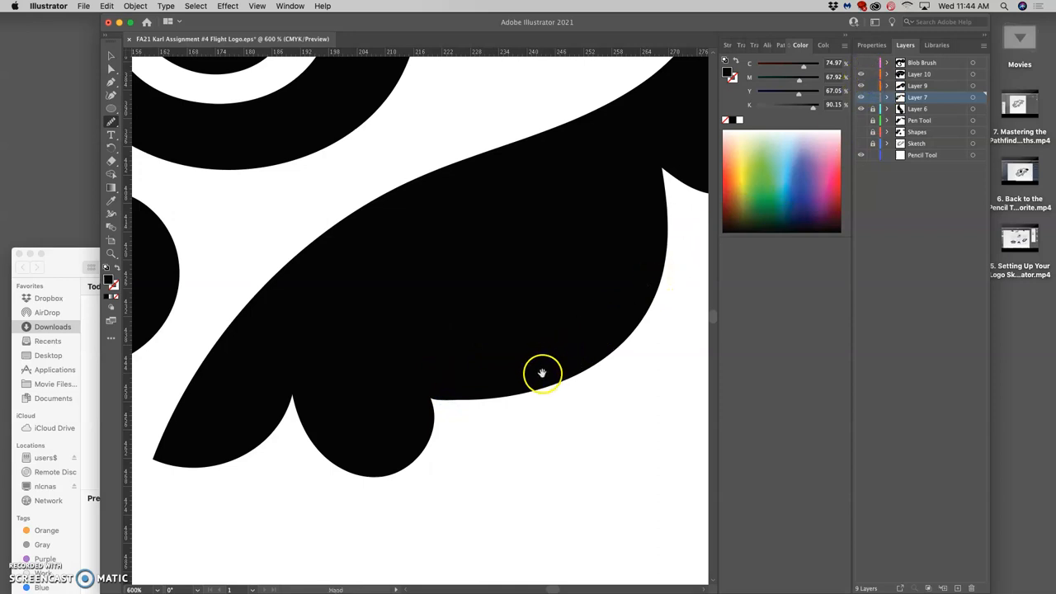
Step: Select the wing path's anchors and smooth its bottom edge with the Smooth tool
{"action": "left_click", "coordinate": [111, 58]}
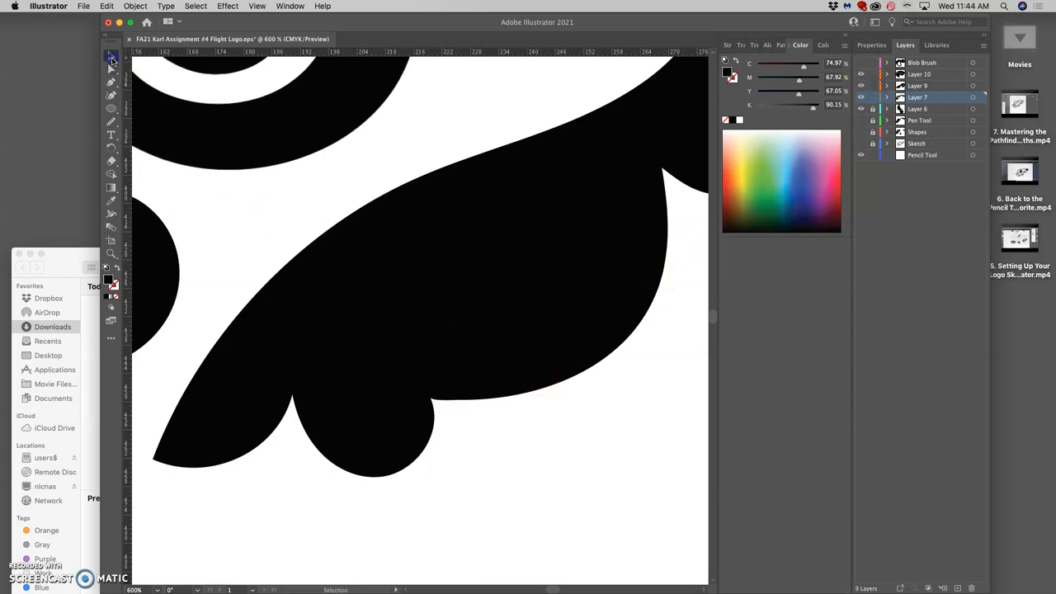
{"action": "left_click", "coordinate": [141, 82]}
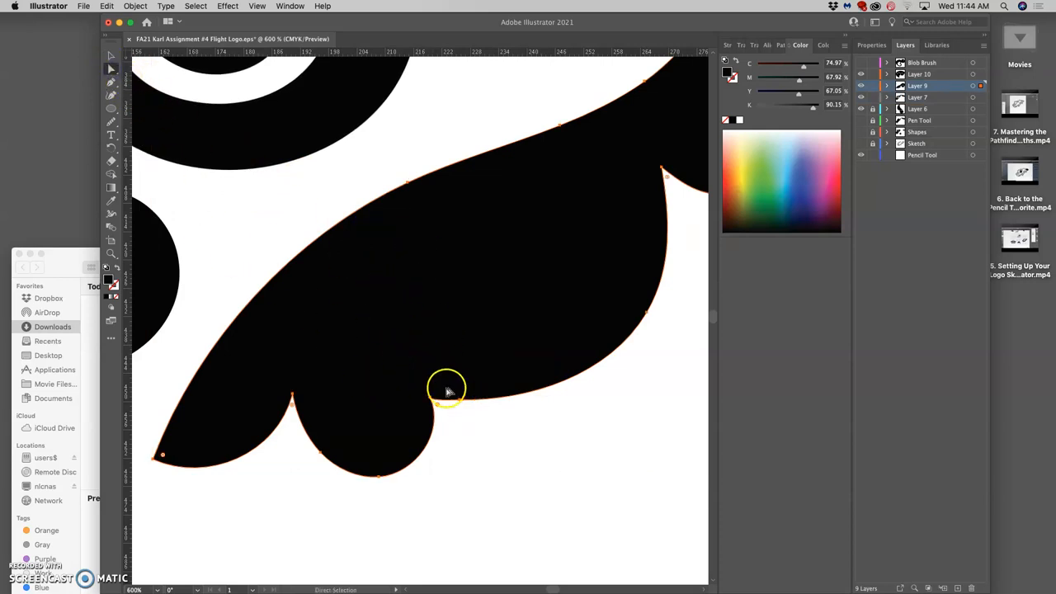
{"action": "mouse_move", "coordinate": [204, 235]}
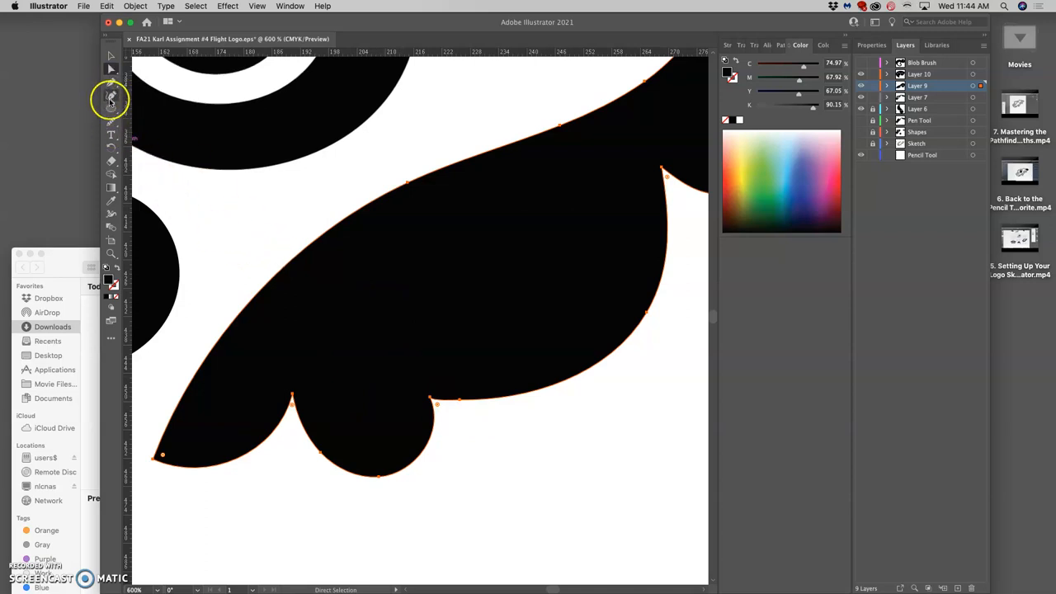
{"action": "left_click", "coordinate": [111, 124]}
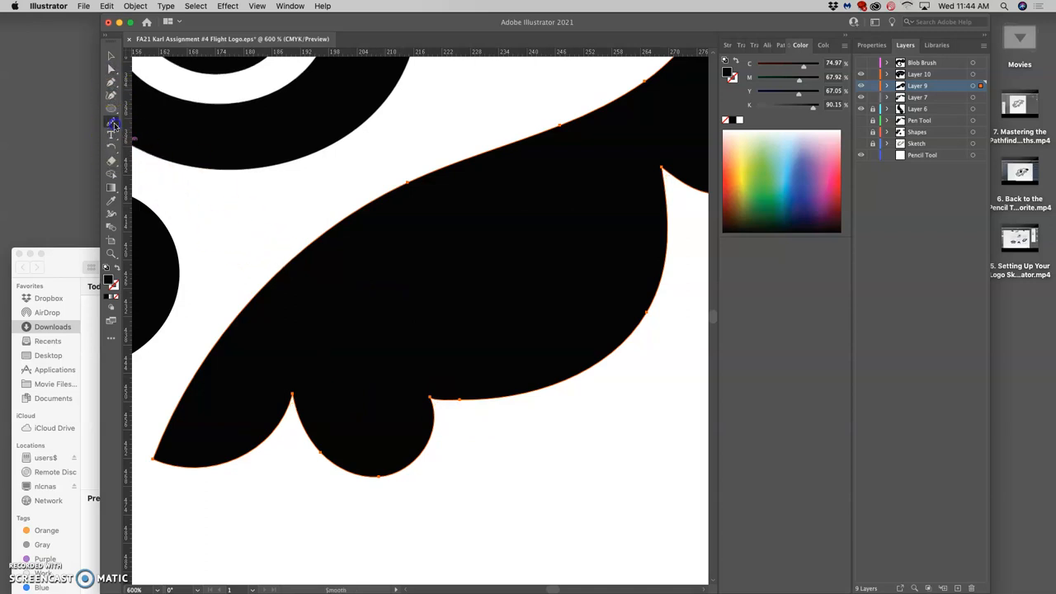
{"action": "left_click", "coordinate": [111, 121]}
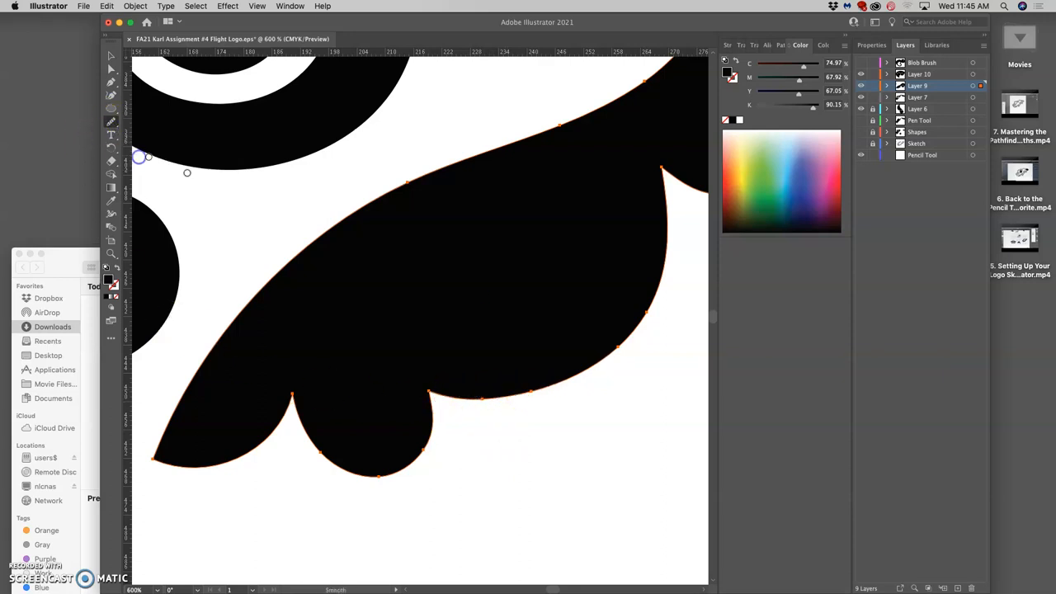
{"action": "mouse_move", "coordinate": [551, 376]}
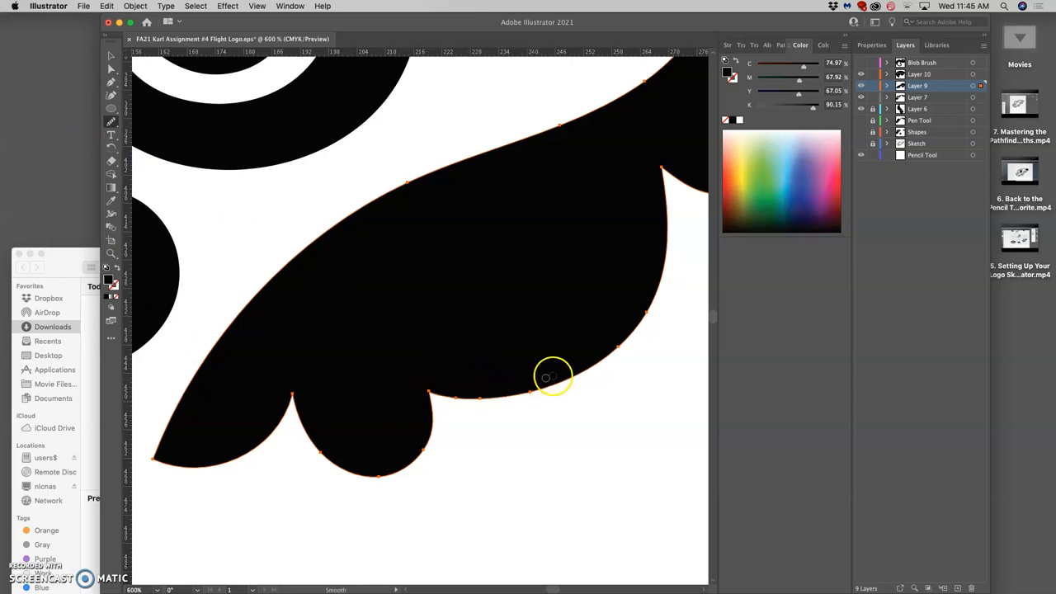
{"action": "left_click", "coordinate": [111, 68]}
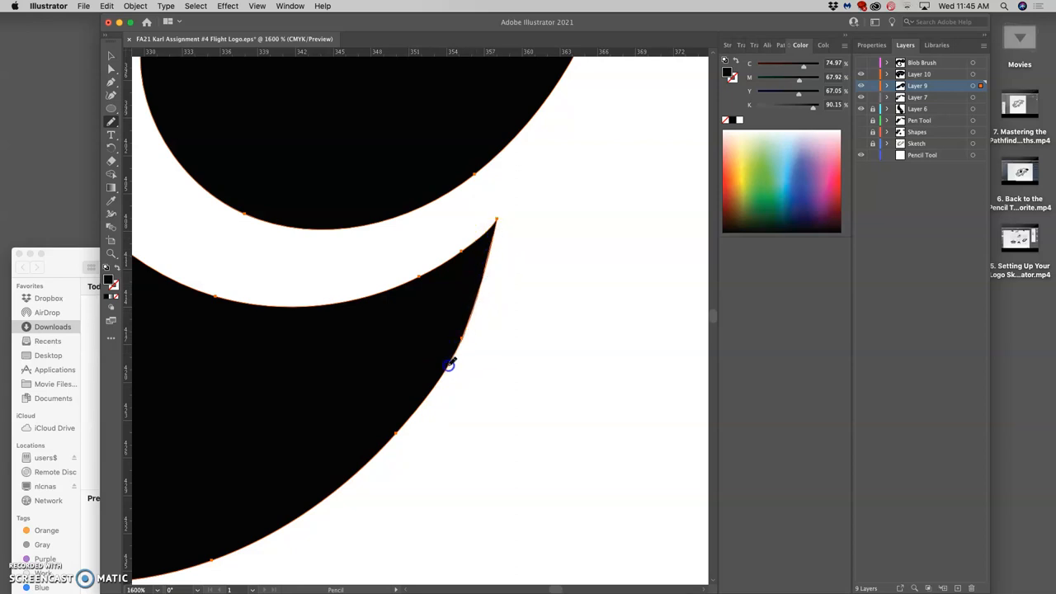
{"action": "left_click", "coordinate": [112, 136]}
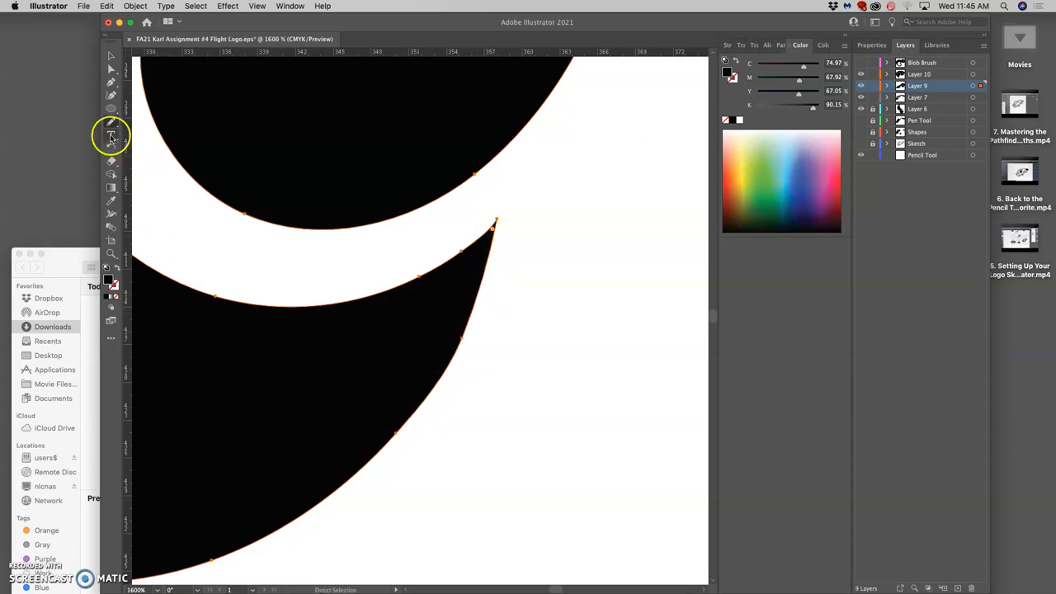
{"action": "left_click", "coordinate": [112, 136]}
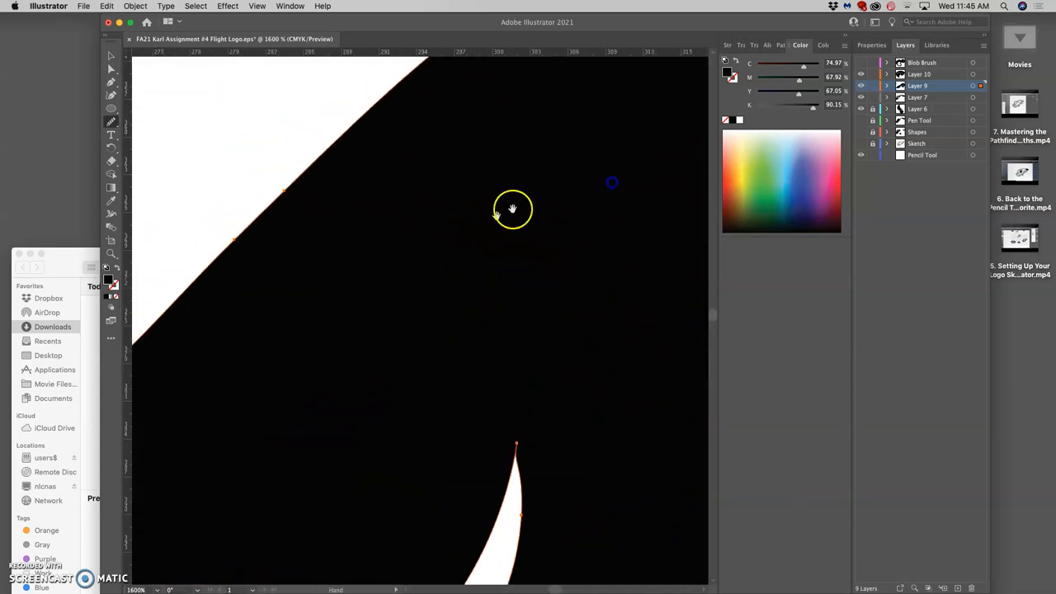
{"action": "left_click_drag", "start_coordinate": [511, 208], "coordinate": [427, 208]}
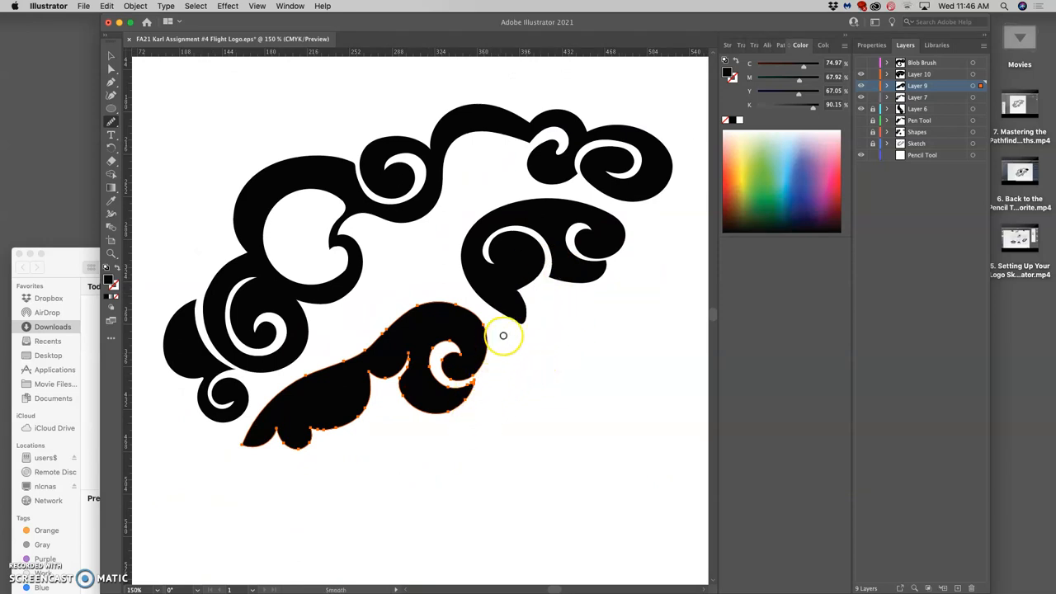
{"action": "mouse_move", "coordinate": [543, 330]}
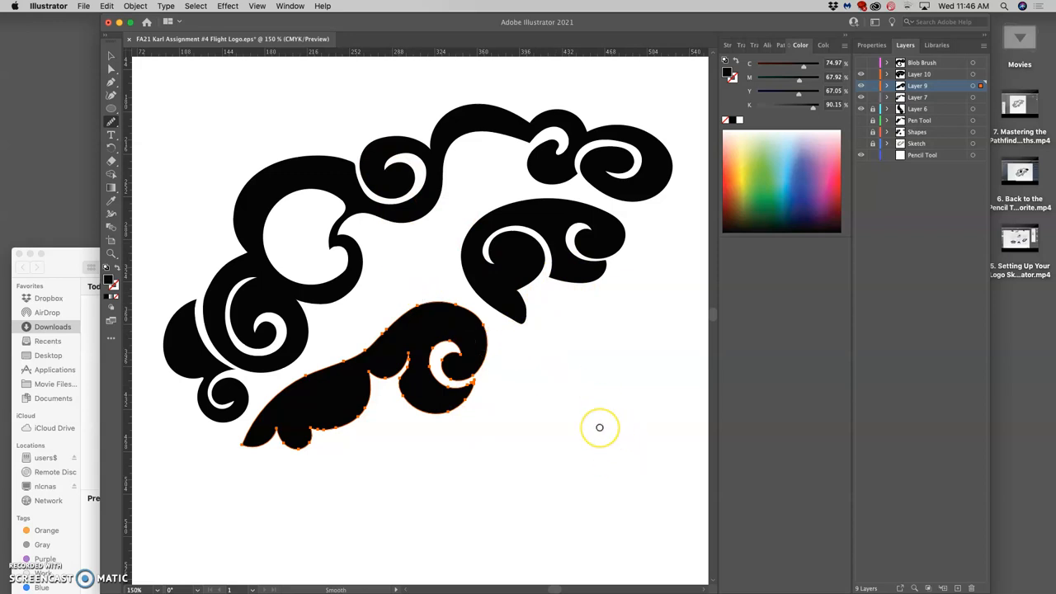
{"action": "mouse_move", "coordinate": [600, 427]}
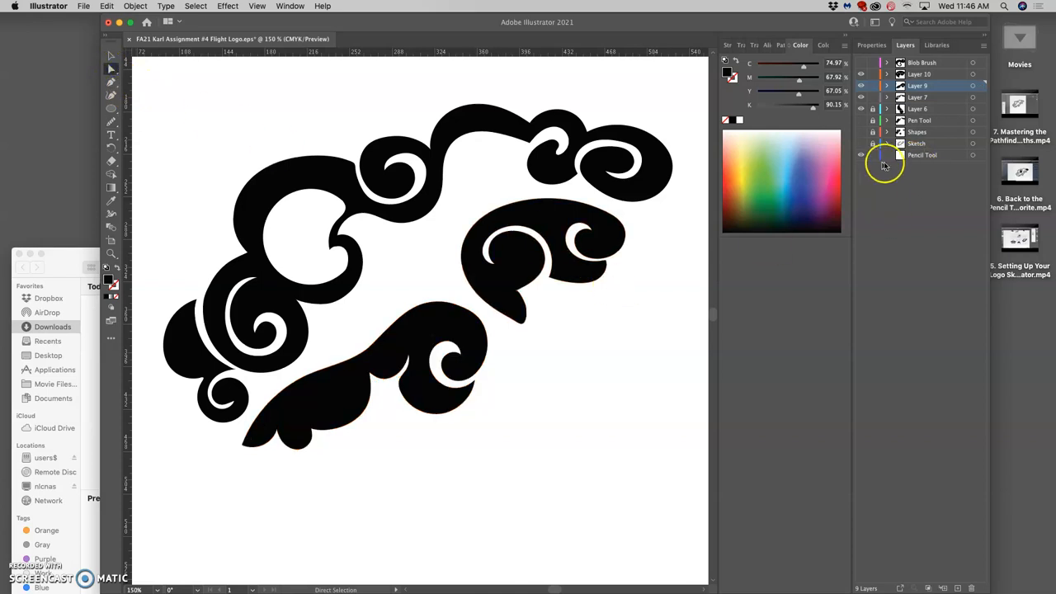
Step: Delete the Shapes, Pen Tool, Pencil Tool and Blob Brush layers
{"action": "left_click", "coordinate": [861, 155]}
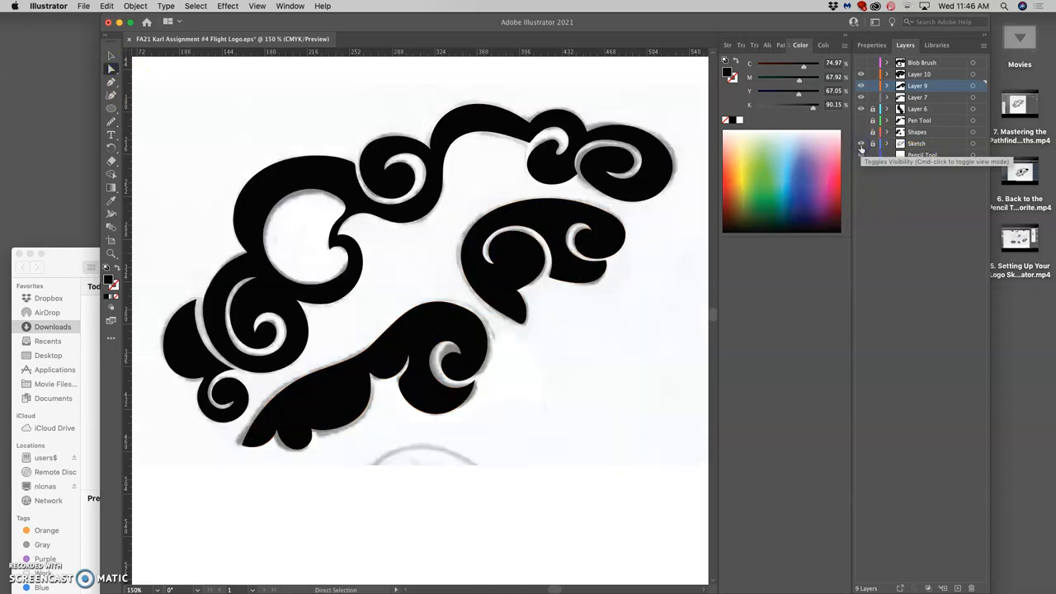
{"action": "left_click", "coordinate": [860, 108]}
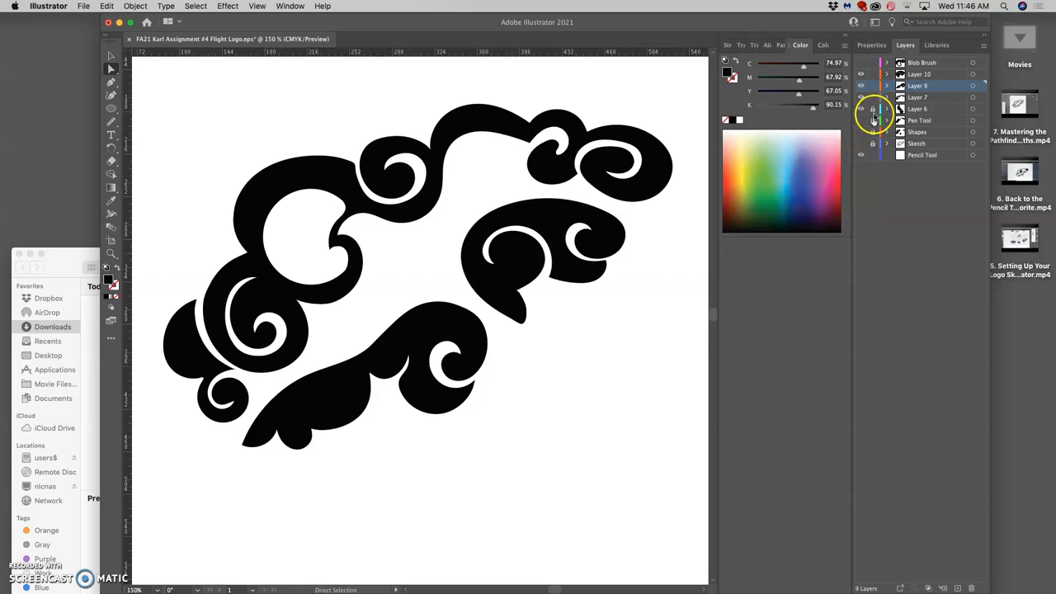
{"action": "mouse_move", "coordinate": [872, 106]}
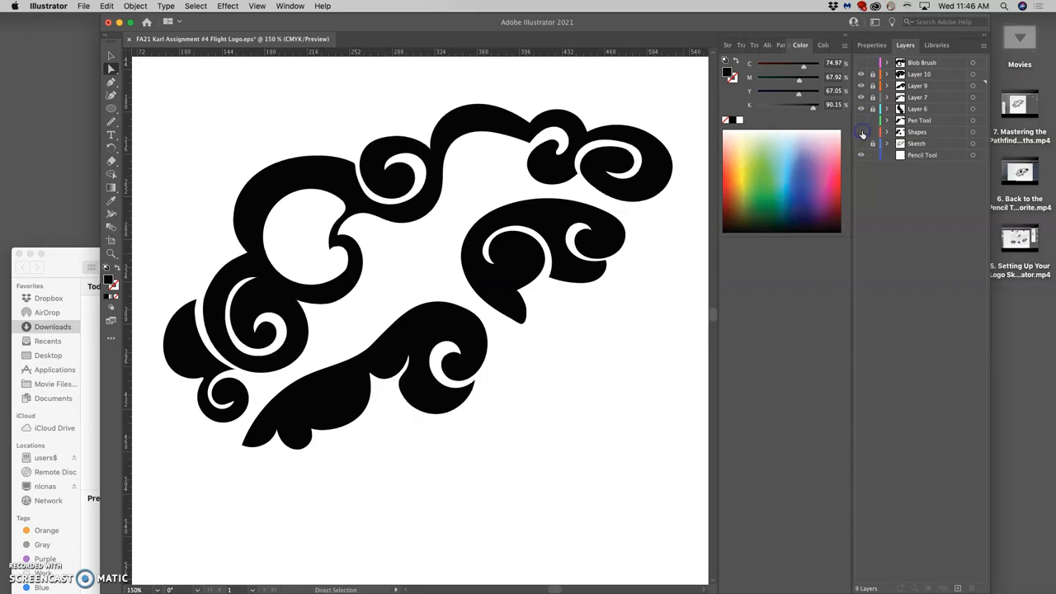
{"action": "left_click", "coordinate": [917, 132]}
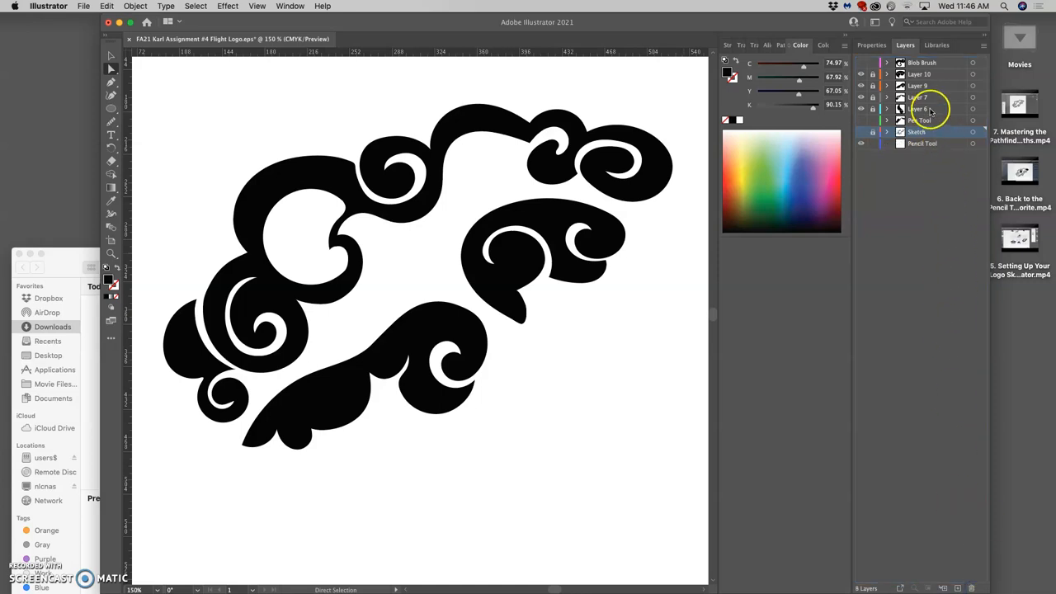
{"action": "left_click", "coordinate": [919, 119]}
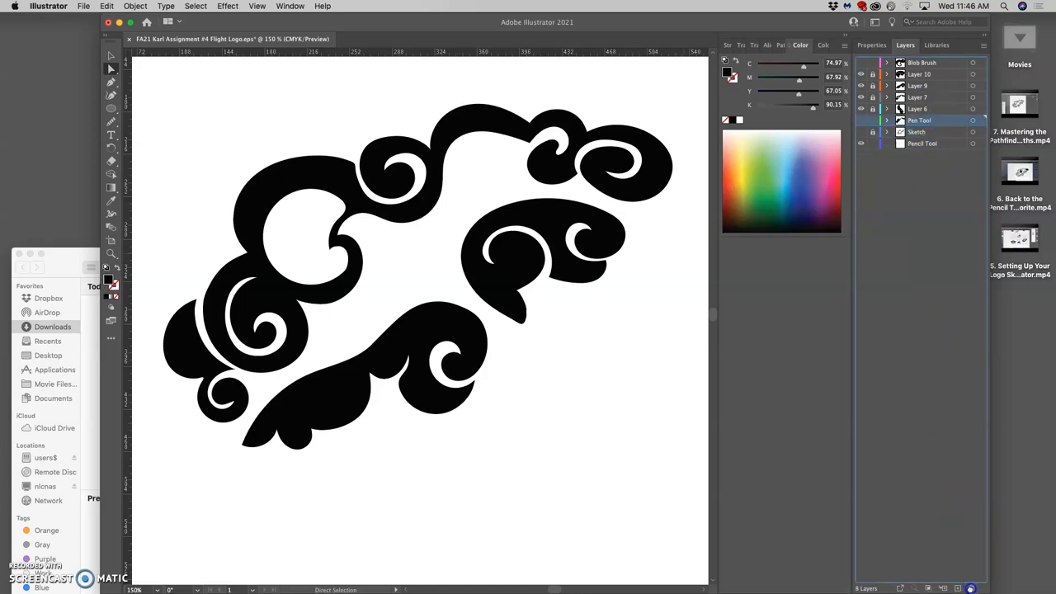
{"action": "left_click", "coordinate": [916, 120]}
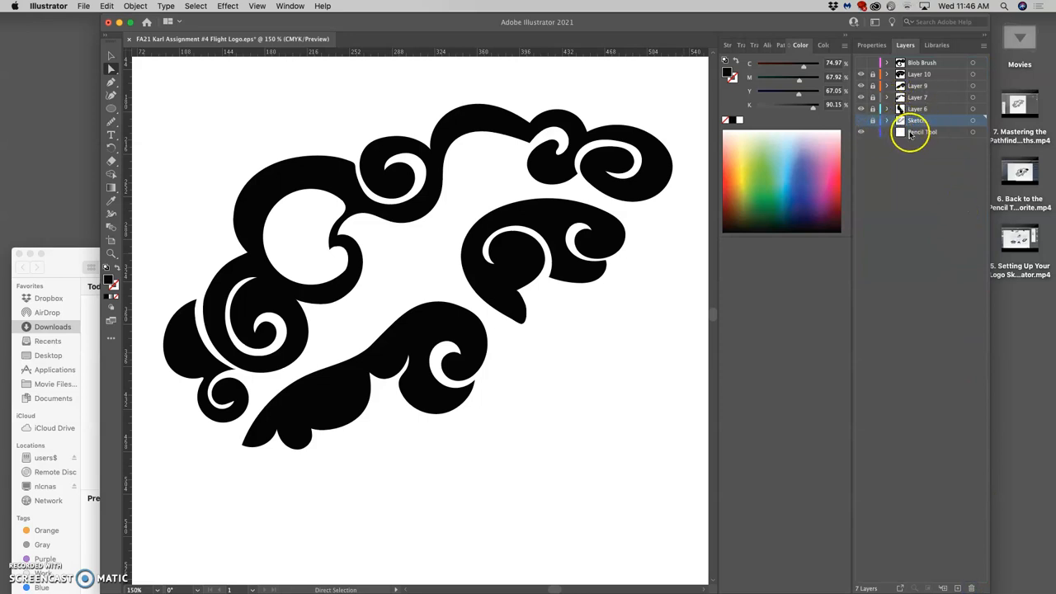
{"action": "left_click", "coordinate": [921, 131]}
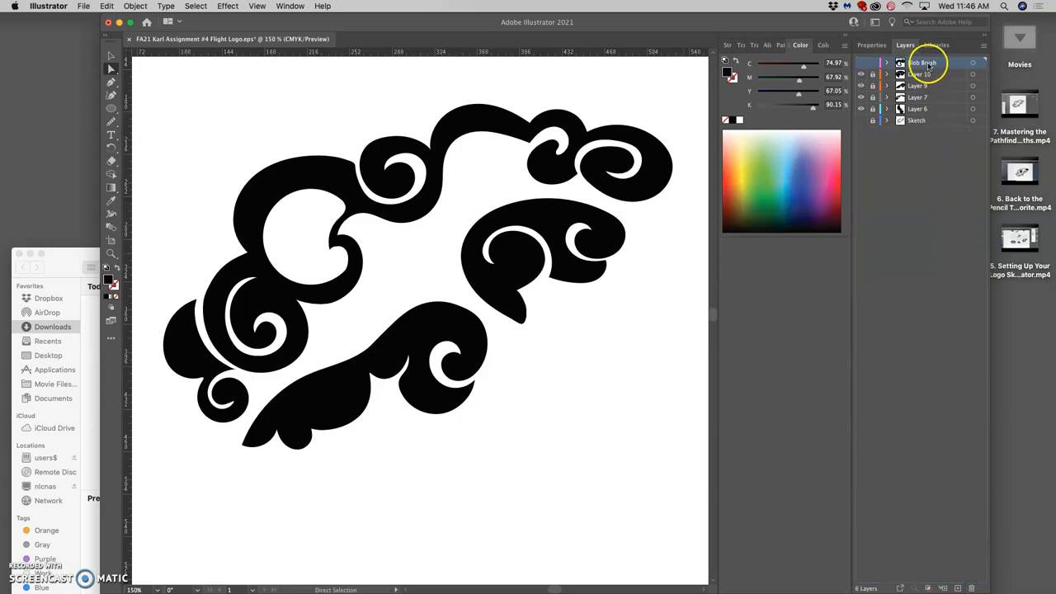
{"action": "left_click", "coordinate": [922, 63]}
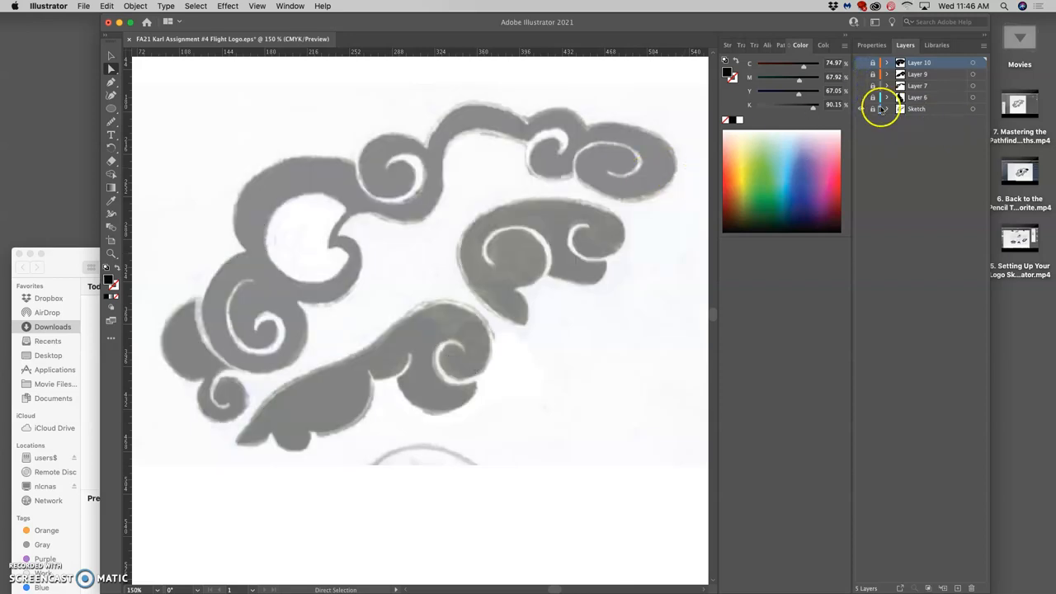
Step: Hide the Sketch layer and expand Layers 7, 9 and 10
{"action": "left_click", "coordinate": [863, 63]}
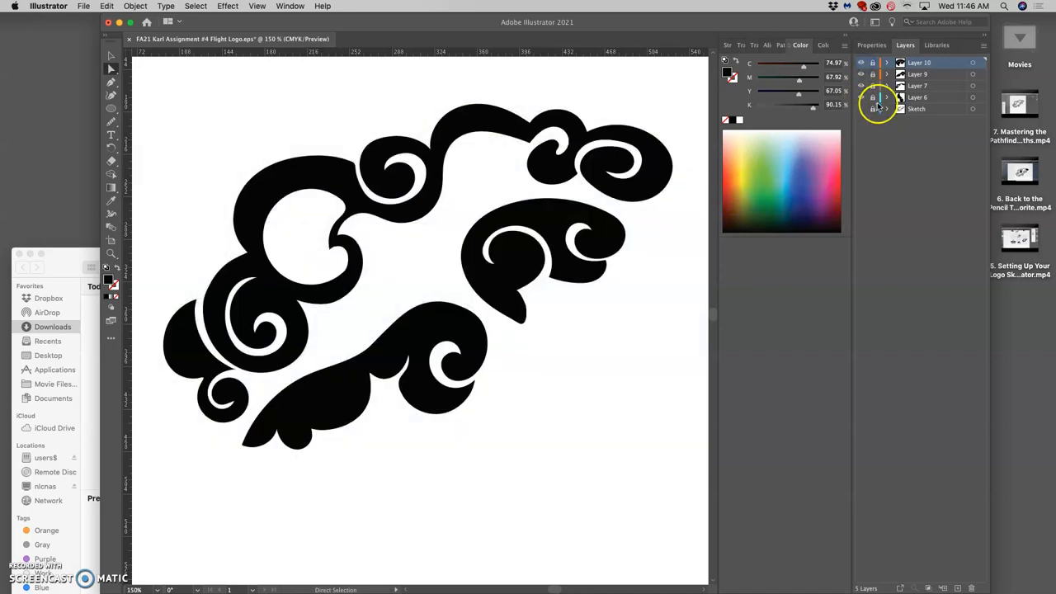
{"action": "left_click", "coordinate": [887, 98]}
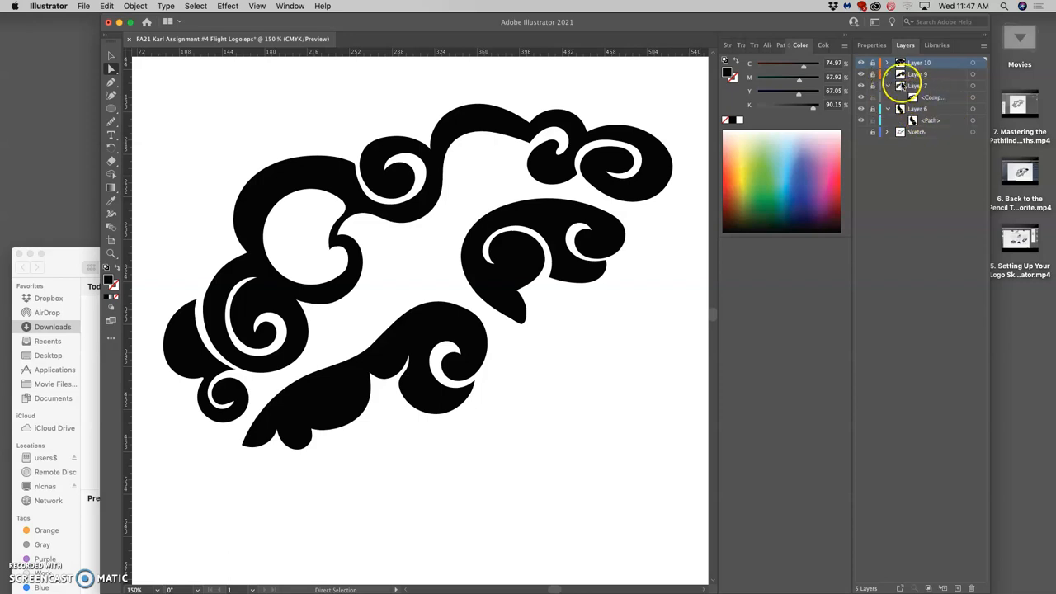
{"action": "left_click", "coordinate": [887, 63]}
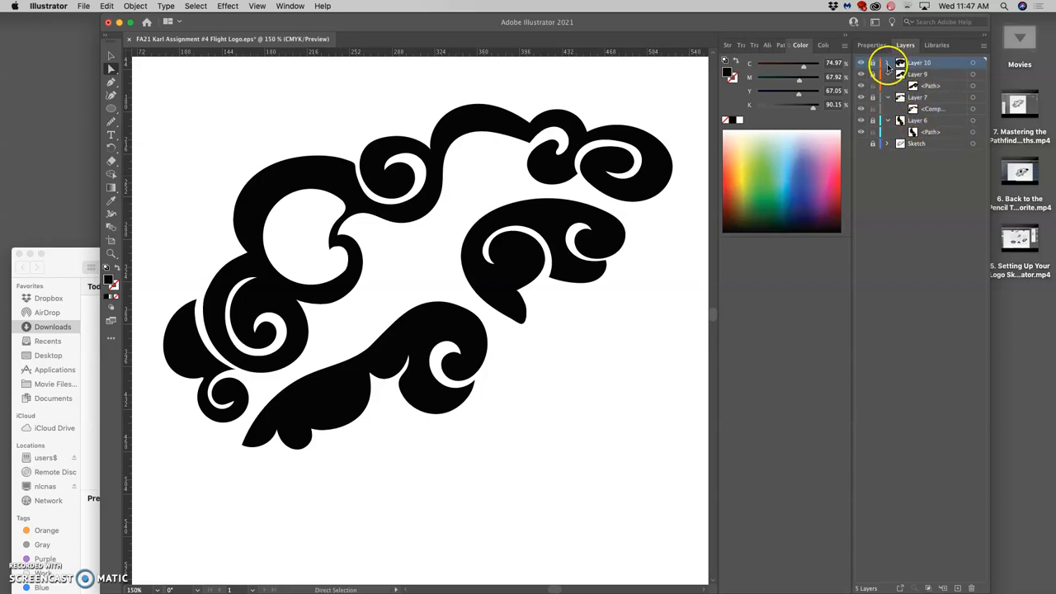
{"action": "left_click", "coordinate": [887, 63]}
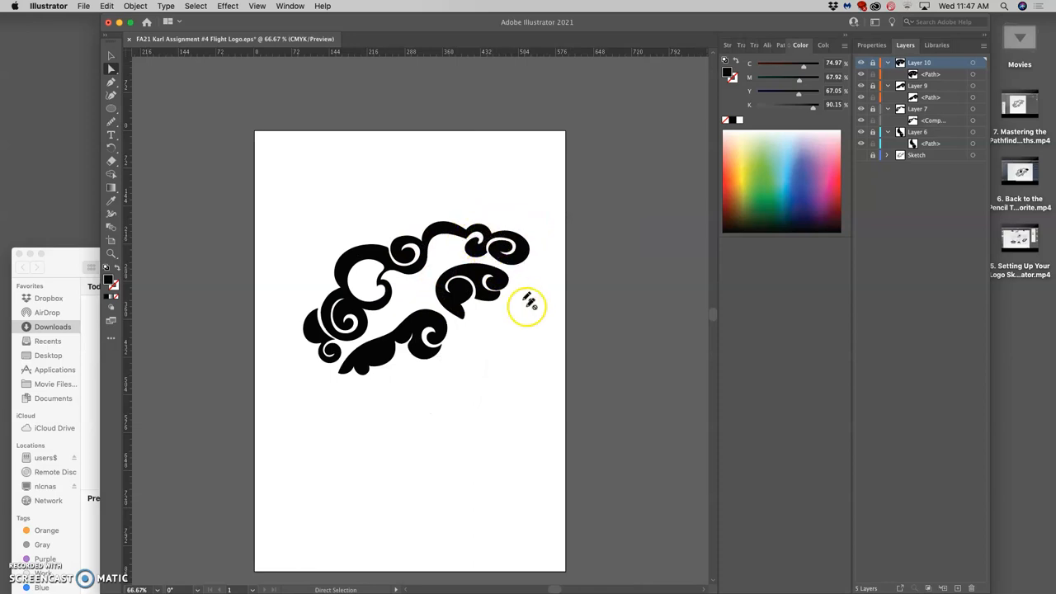
{"action": "mouse_move", "coordinate": [524, 345]}
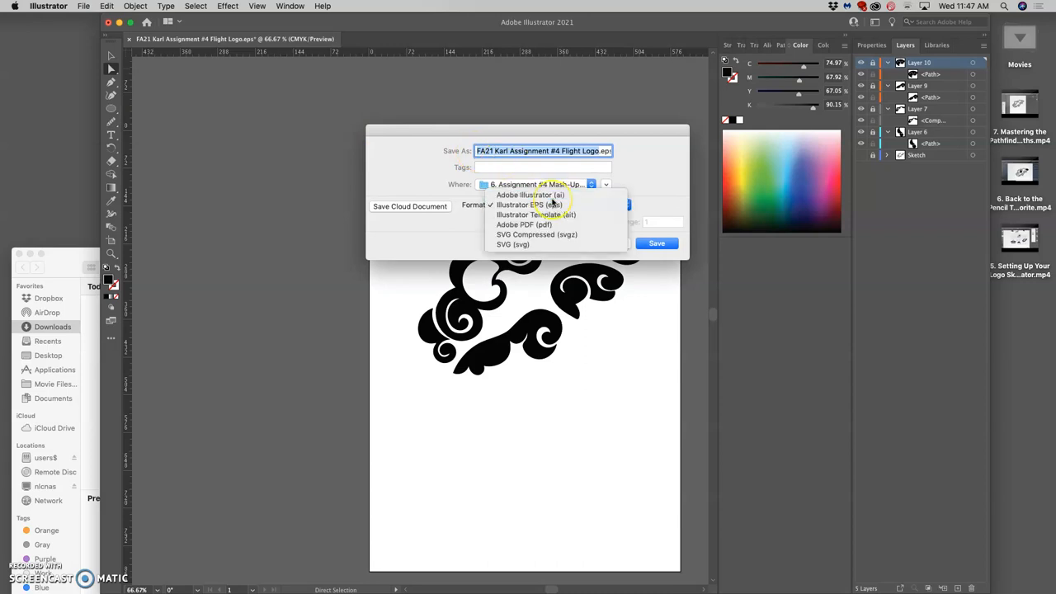
Step: Choose the Adobe Illustrator (ai) format and save the logo to the assignment folder
{"action": "left_click", "coordinate": [529, 194]}
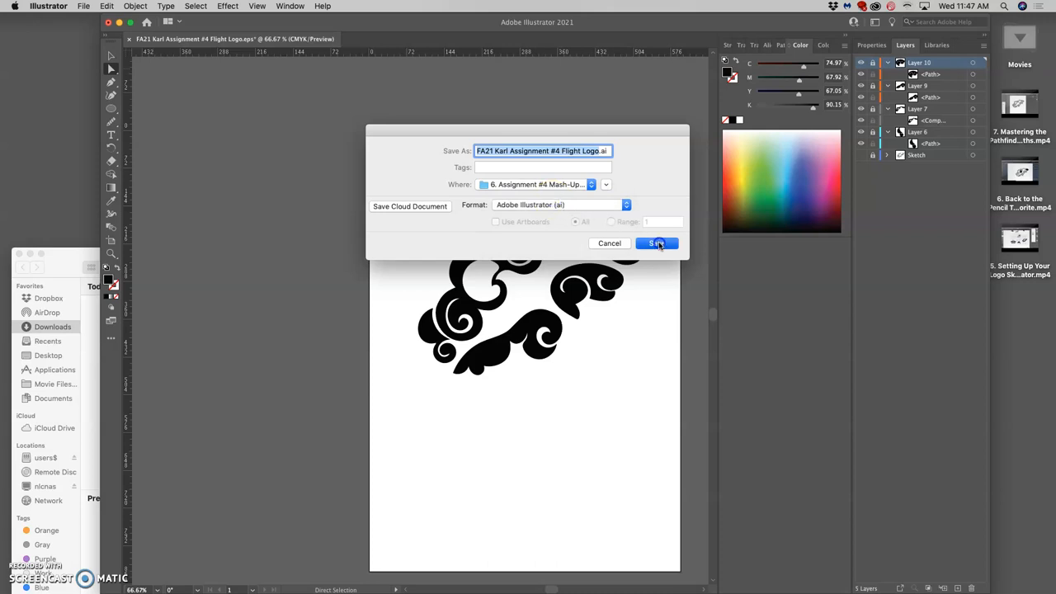
{"action": "left_click", "coordinate": [656, 243]}
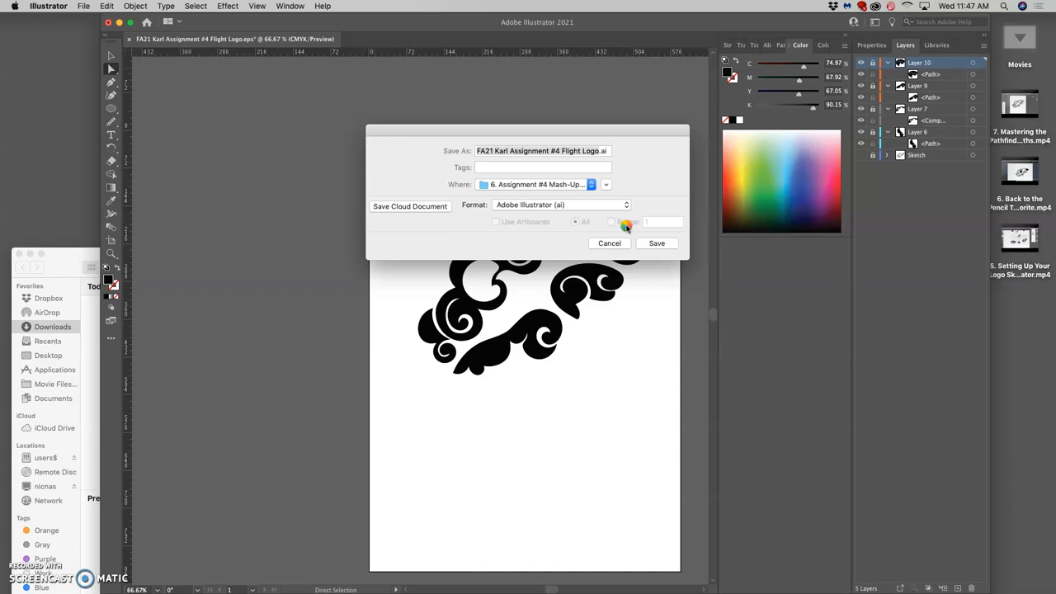
{"action": "left_click", "coordinate": [656, 243]}
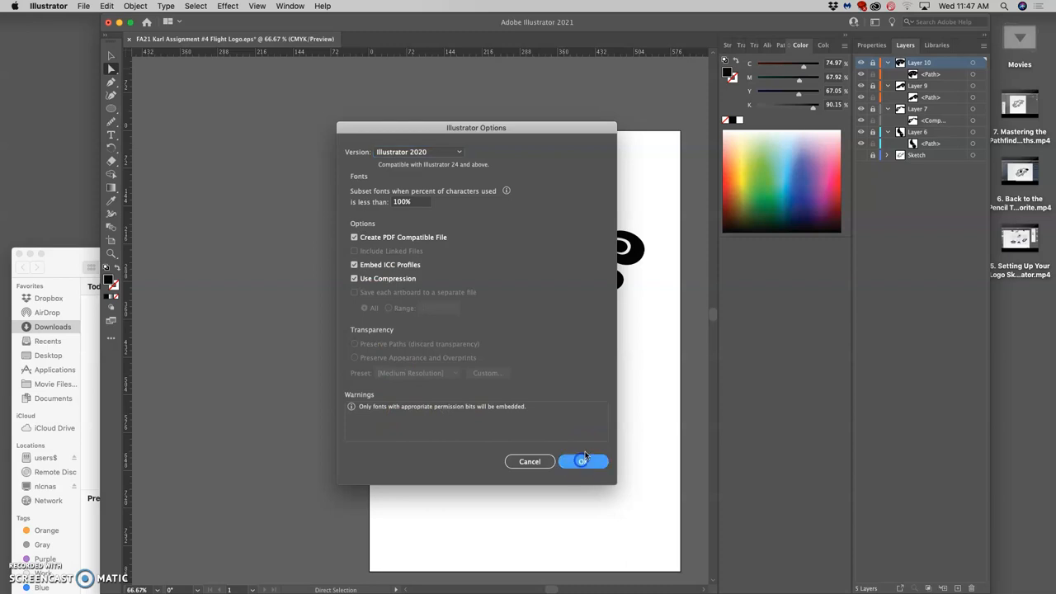
{"action": "mouse_move", "coordinate": [642, 275]}
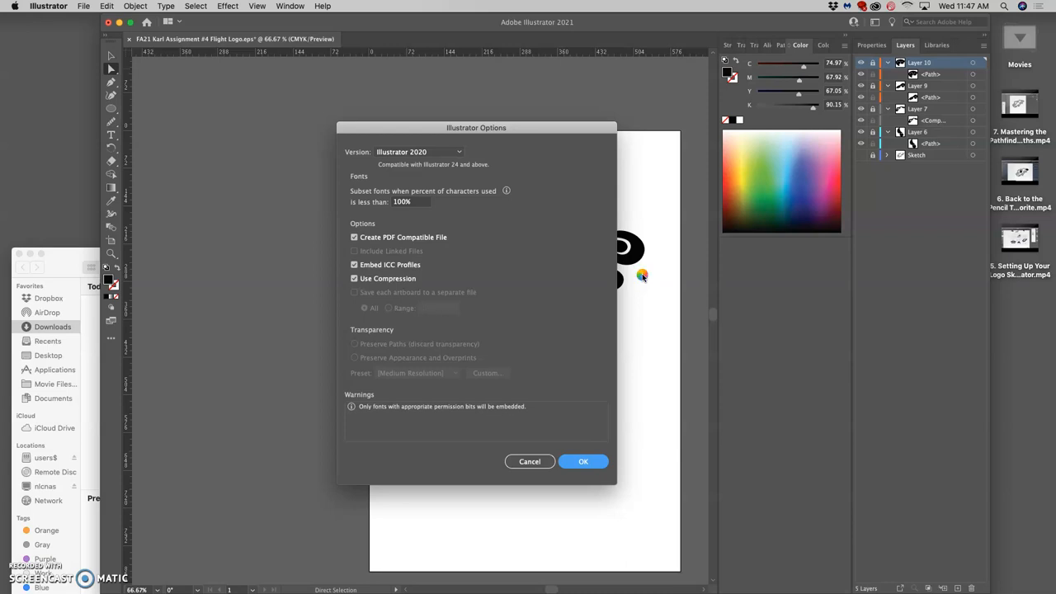
{"action": "mouse_move", "coordinate": [601, 287]}
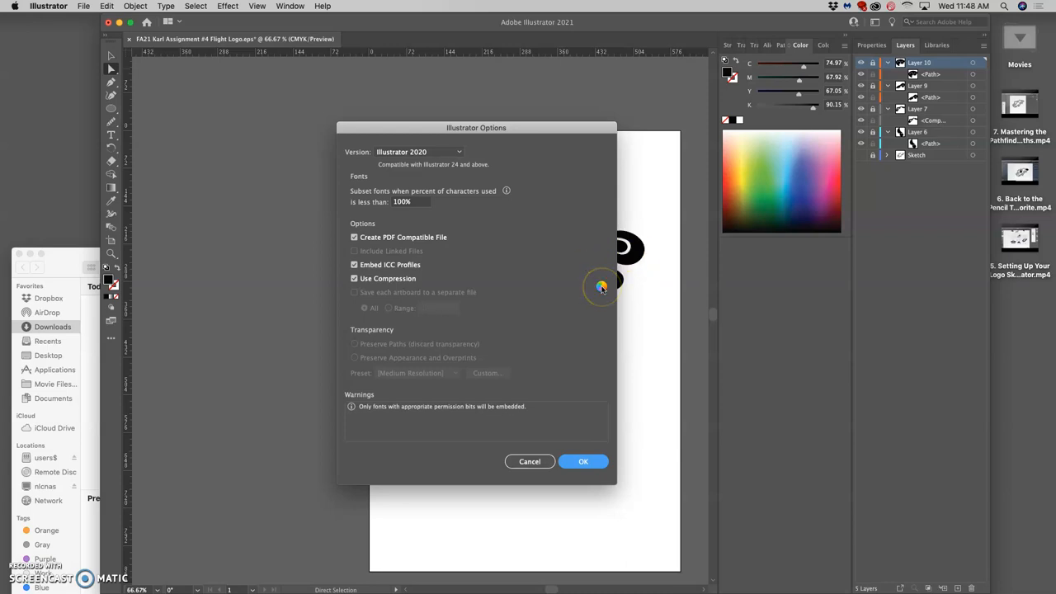
{"action": "mouse_move", "coordinate": [603, 288]}
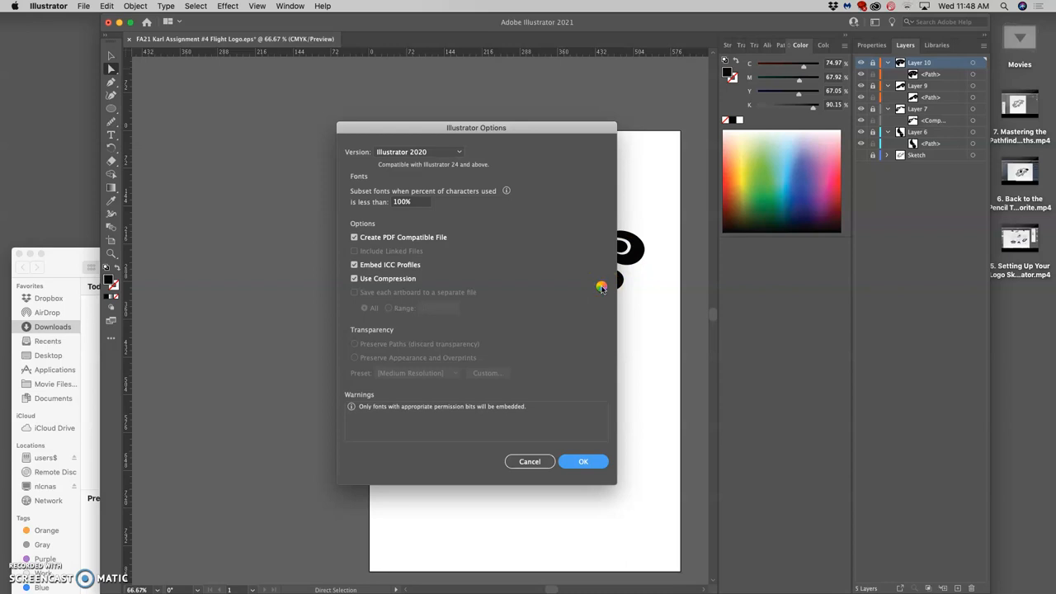
Step: Accept the Illustrator Options and dismiss the save-in-progress alert
{"action": "left_click", "coordinate": [583, 461]}
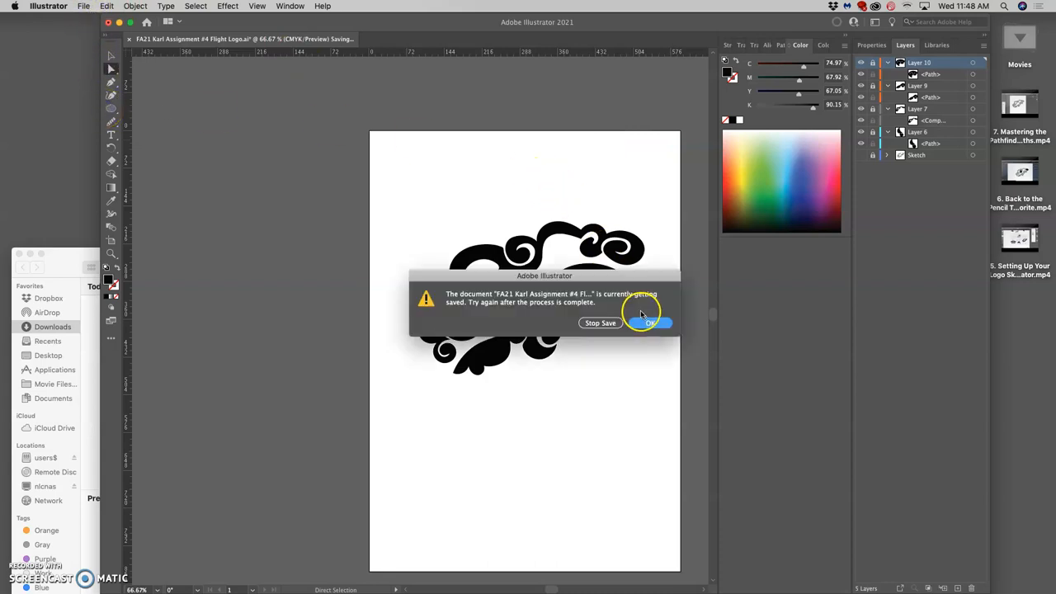
{"action": "left_click", "coordinate": [651, 323]}
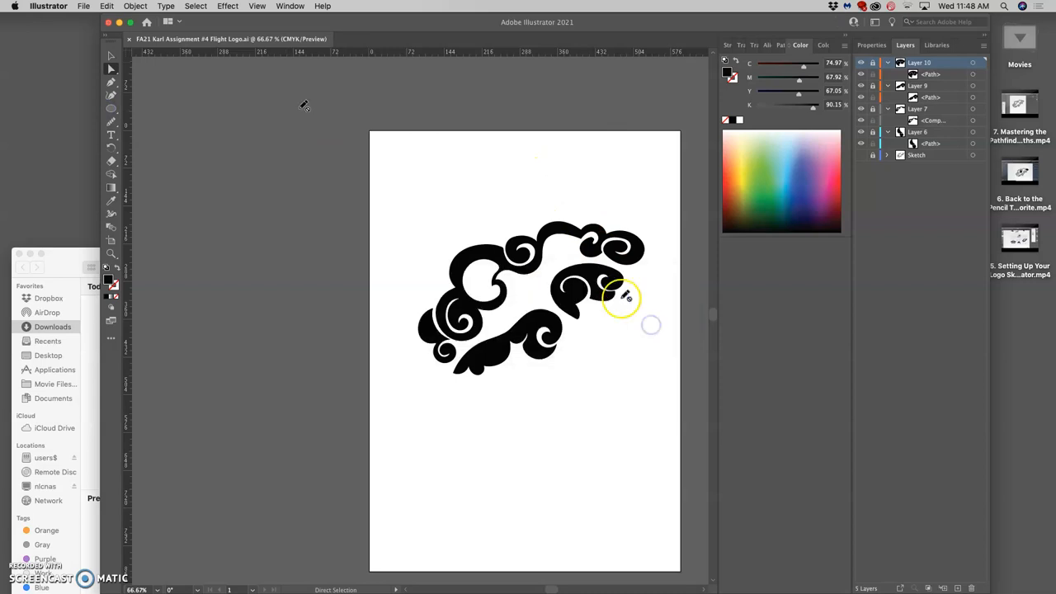
{"action": "left_click", "coordinate": [84, 6]}
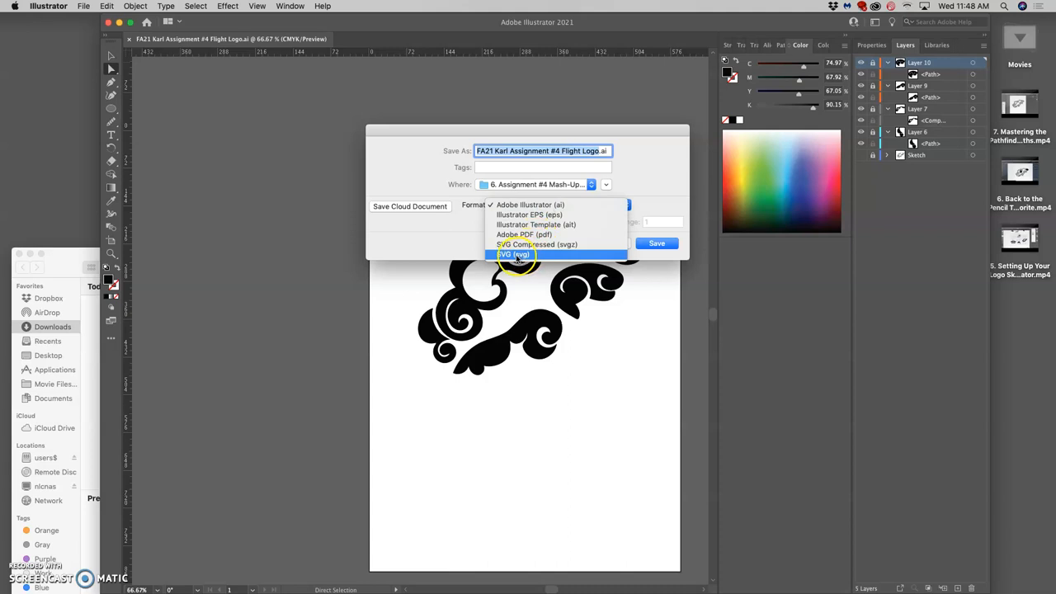
Step: Save a copy in SVG (svg) format and accept the SVG Options
{"action": "left_click", "coordinate": [515, 254]}
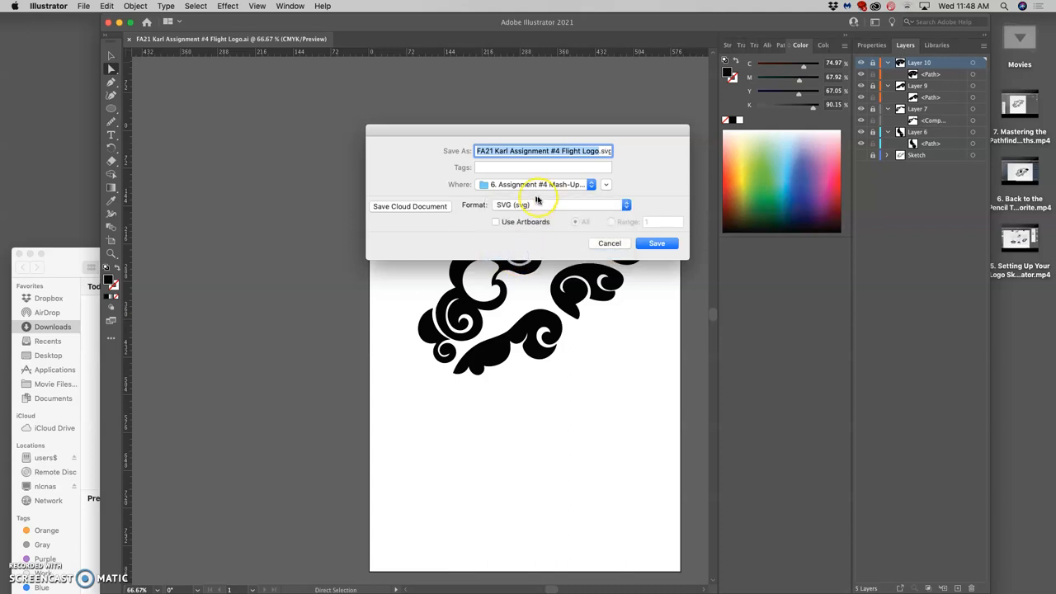
{"action": "left_click", "coordinate": [657, 242]}
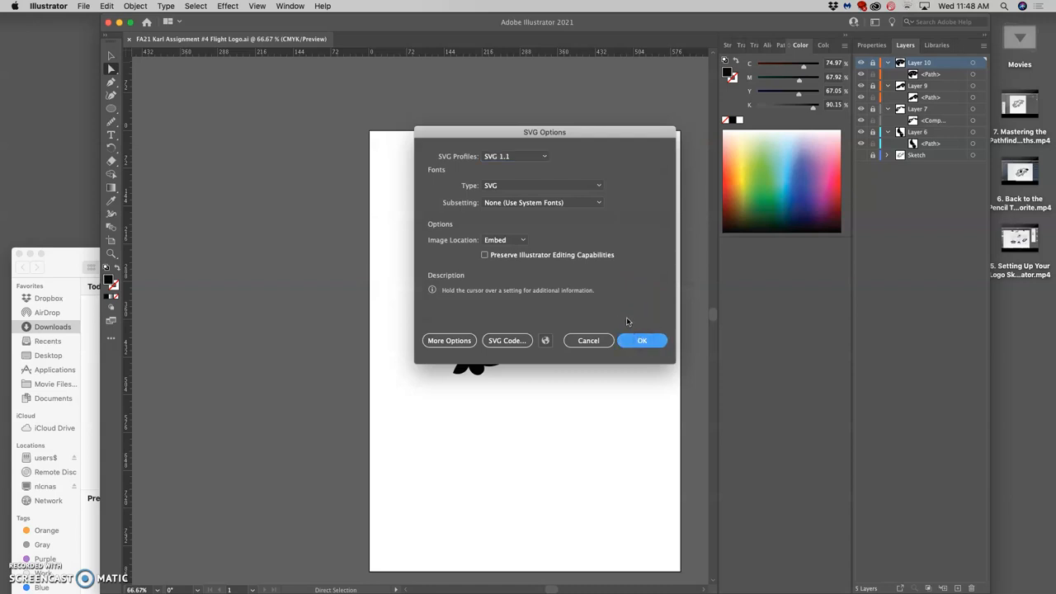
{"action": "left_click", "coordinate": [641, 339]}
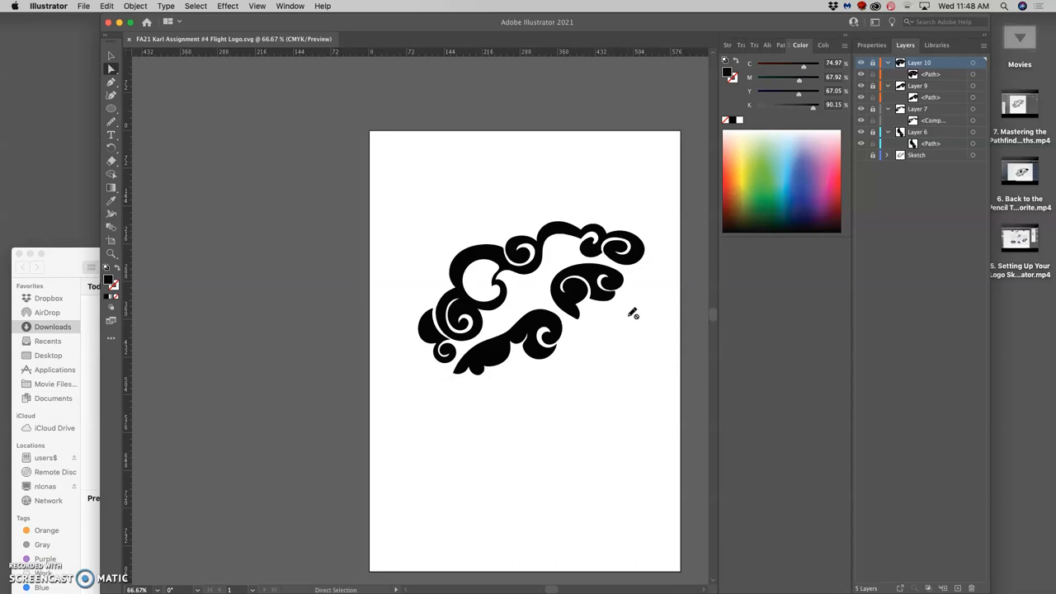
{"action": "mouse_move", "coordinate": [466, 192]}
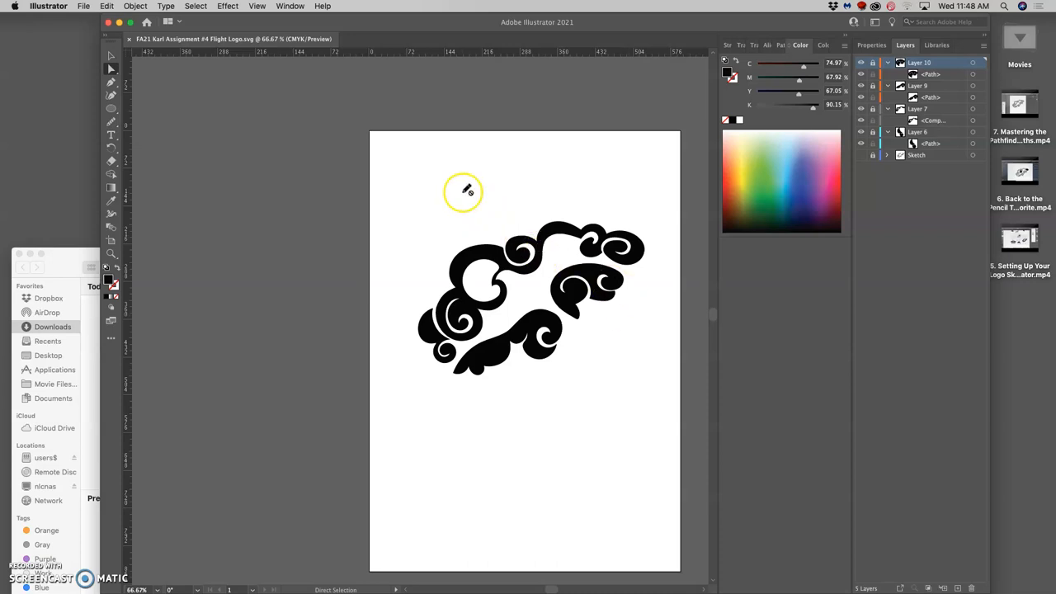
{"action": "mouse_move", "coordinate": [84, 6]}
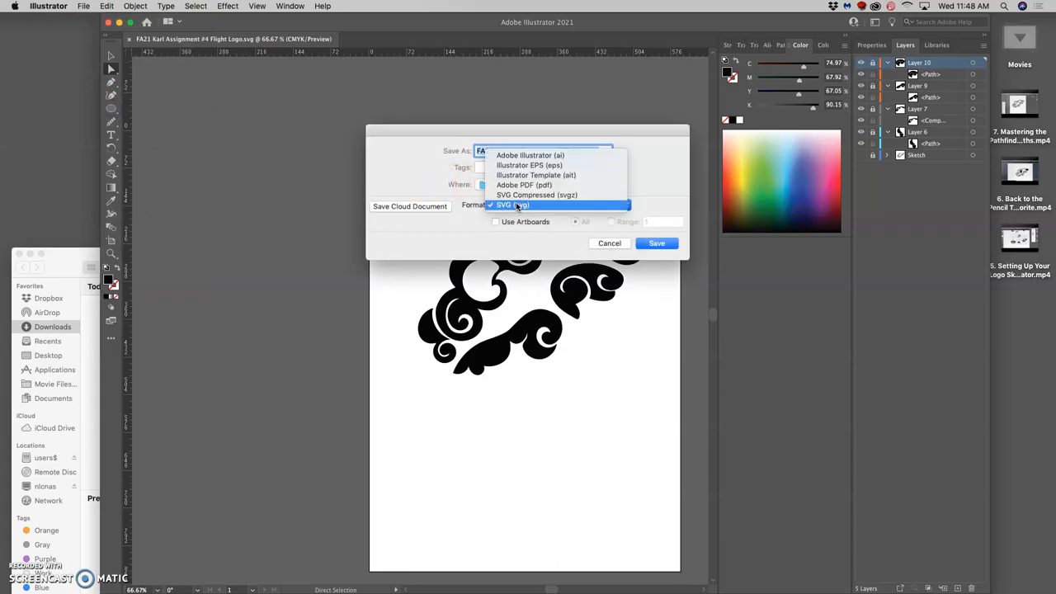
{"action": "mouse_move", "coordinate": [529, 165]}
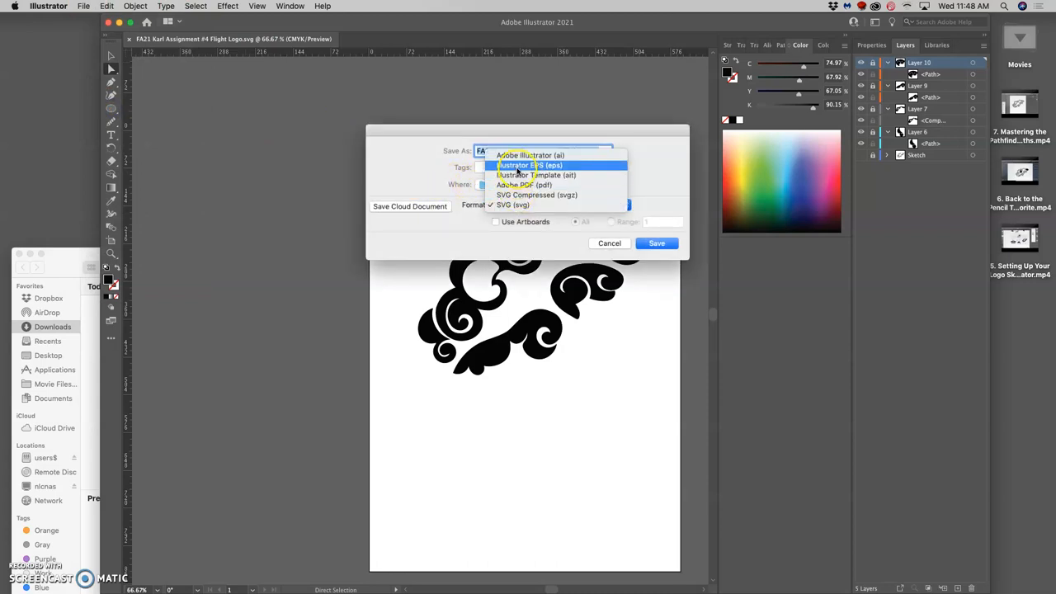
Step: Save as Illustrator EPS, replacing the existing file and accepting the EPS Options
{"action": "left_click", "coordinate": [529, 165]}
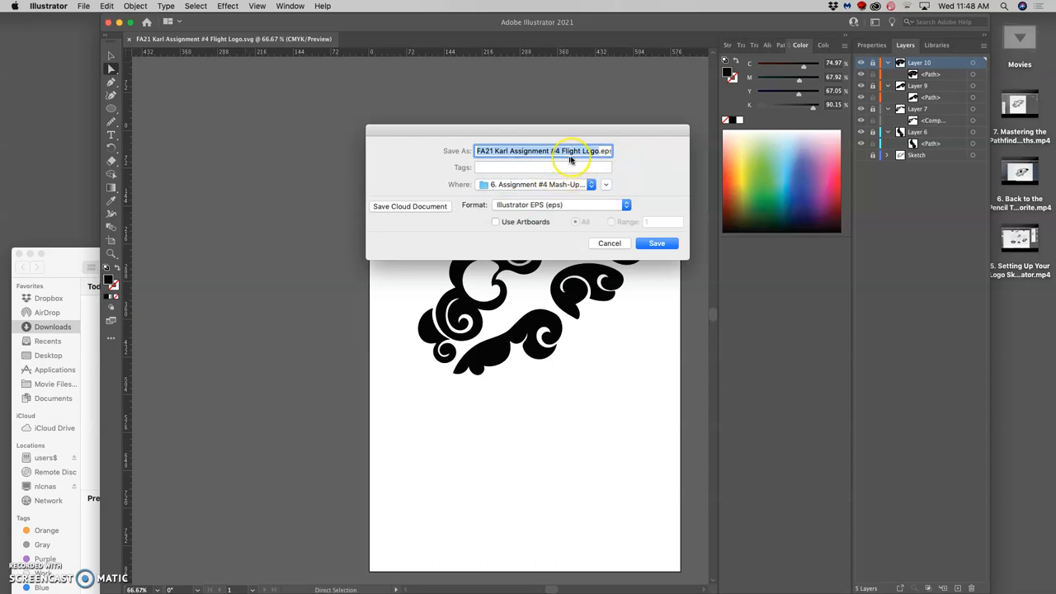
{"action": "left_click", "coordinate": [656, 243]}
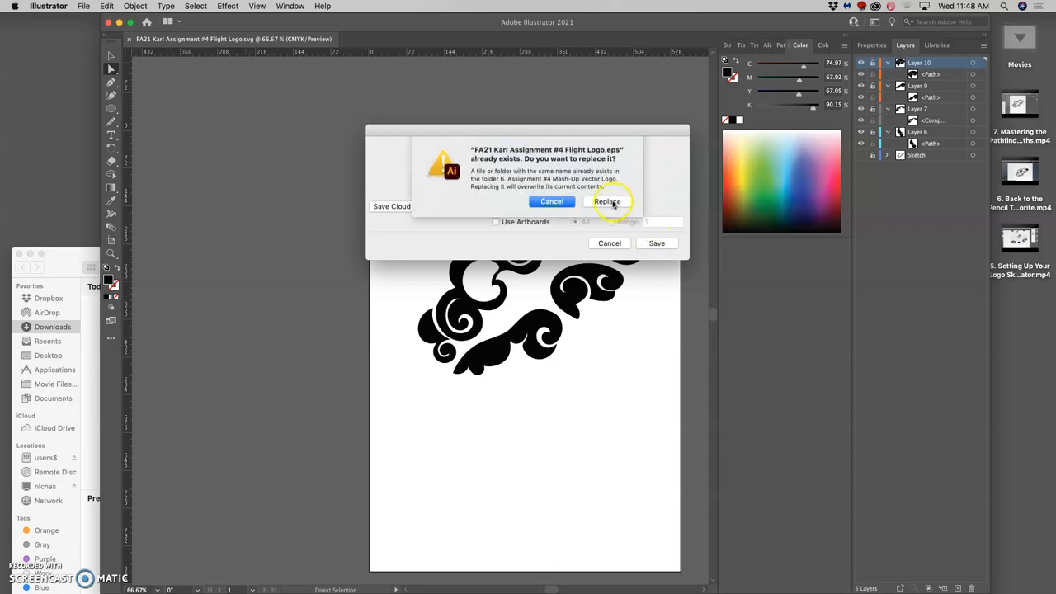
{"action": "left_click", "coordinate": [607, 202]}
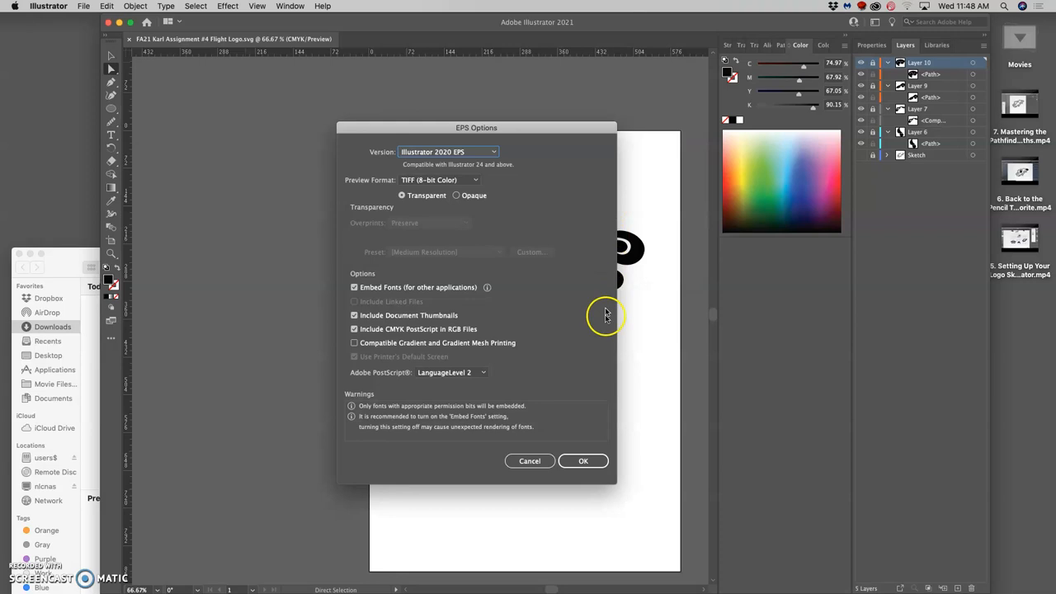
{"action": "left_click", "coordinate": [583, 460]}
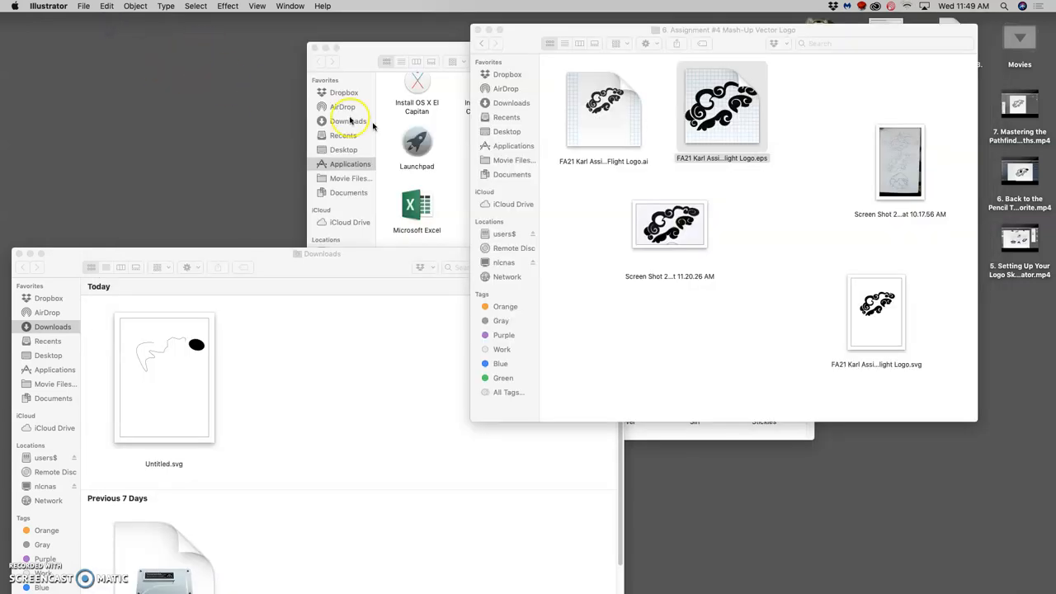
Step: Tag the SVG logo file red, then open and close it in Illustrator
{"action": "left_click", "coordinate": [796, 239]}
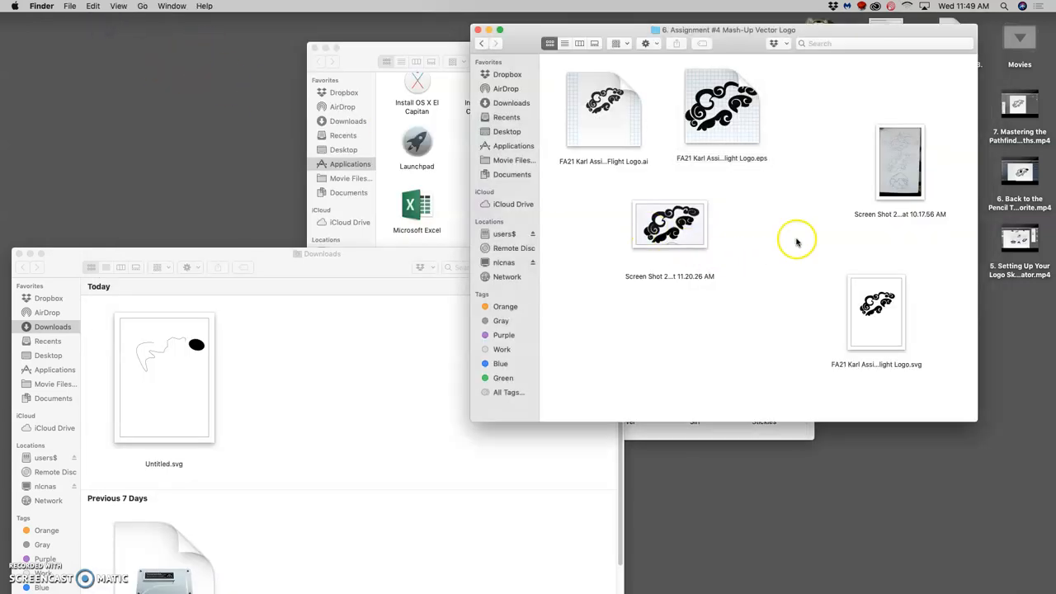
{"action": "mouse_move", "coordinate": [640, 169]}
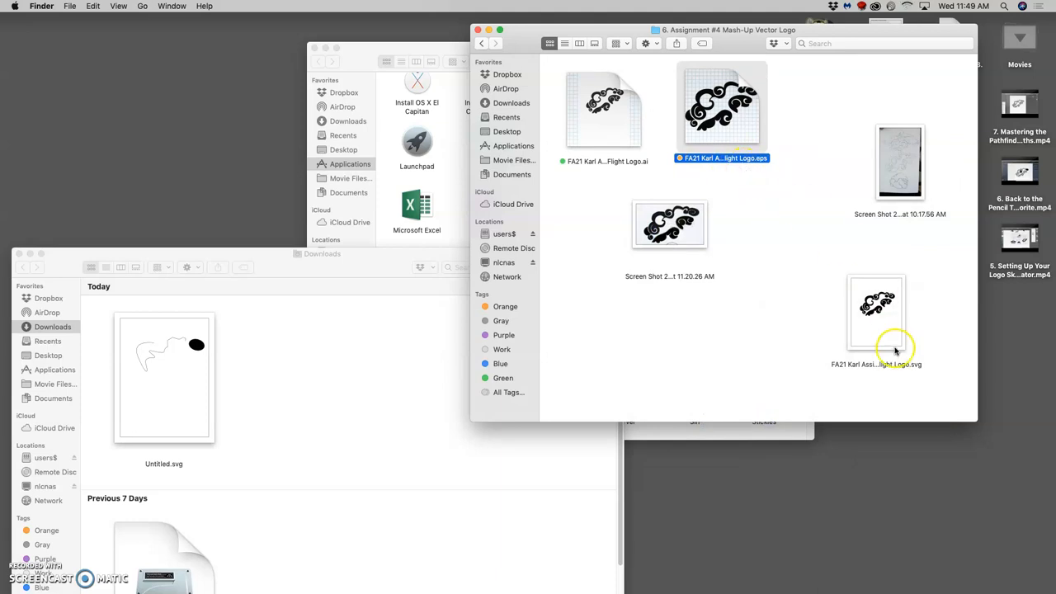
{"action": "right_click", "coordinate": [876, 311]}
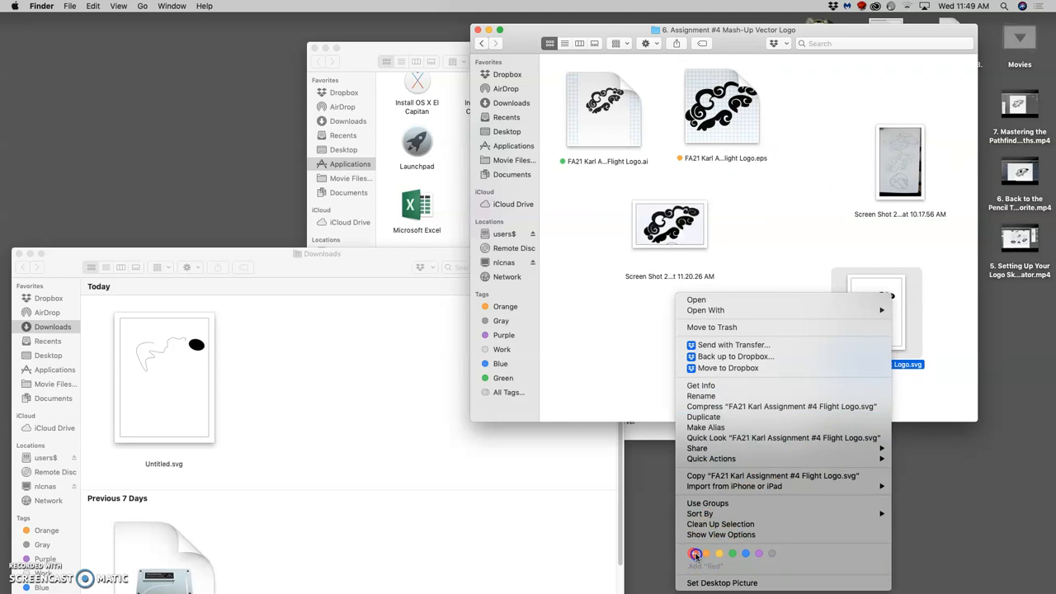
{"action": "left_click", "coordinate": [696, 554]}
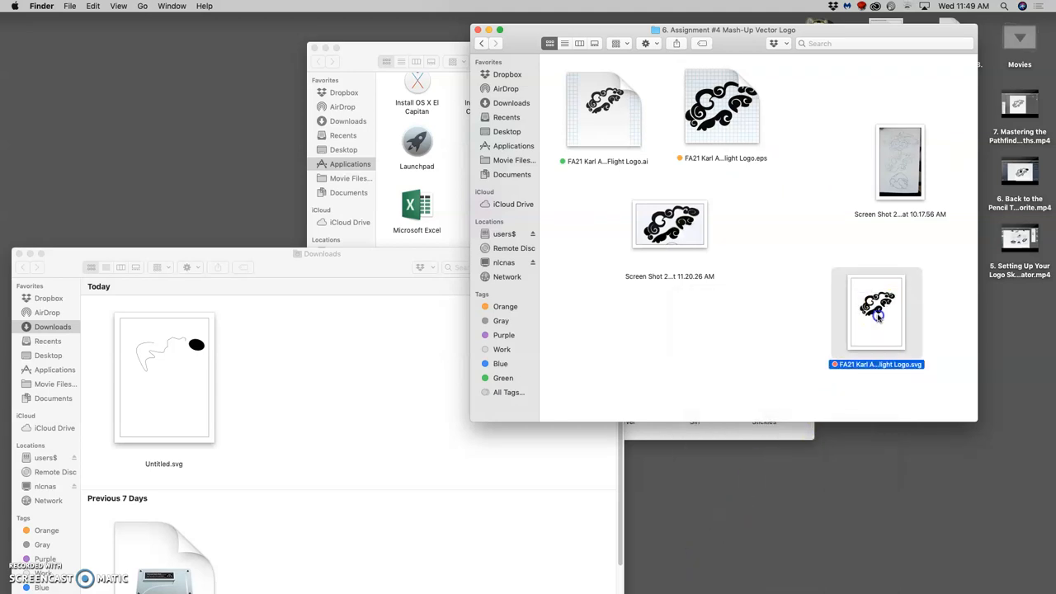
{"action": "double_click", "coordinate": [876, 312]}
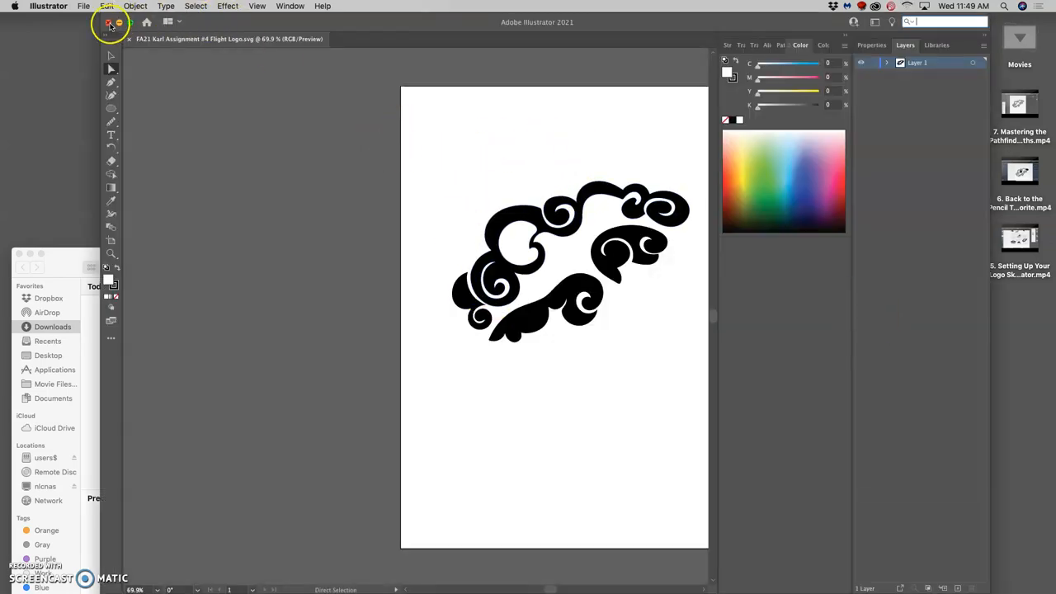
{"action": "left_click", "coordinate": [48, 6]}
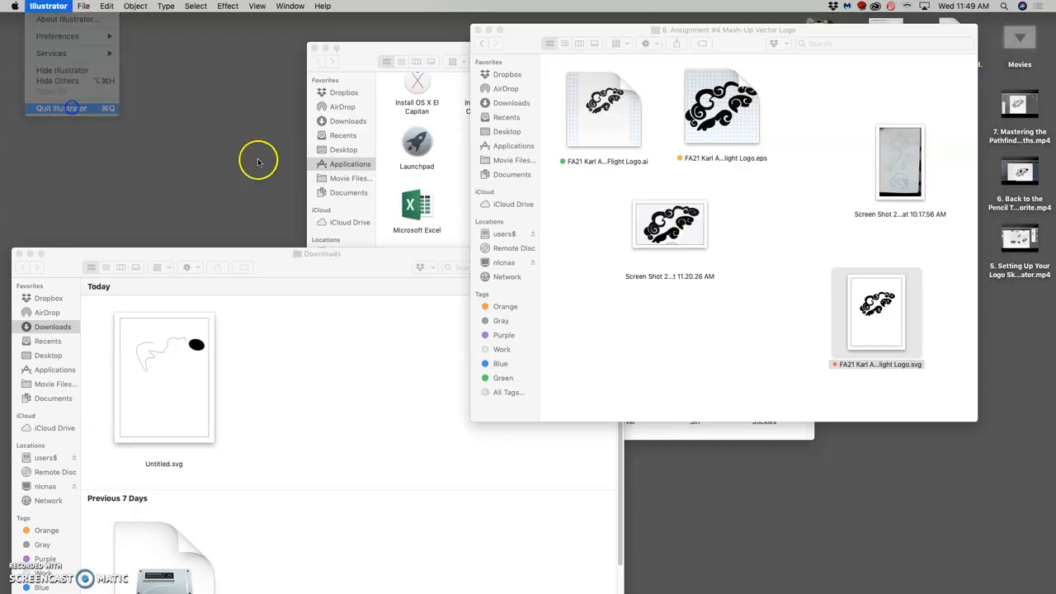
Step: Use Open With on the flight logo SVG to view it in Google Chrome
{"action": "right_click", "coordinate": [876, 310]}
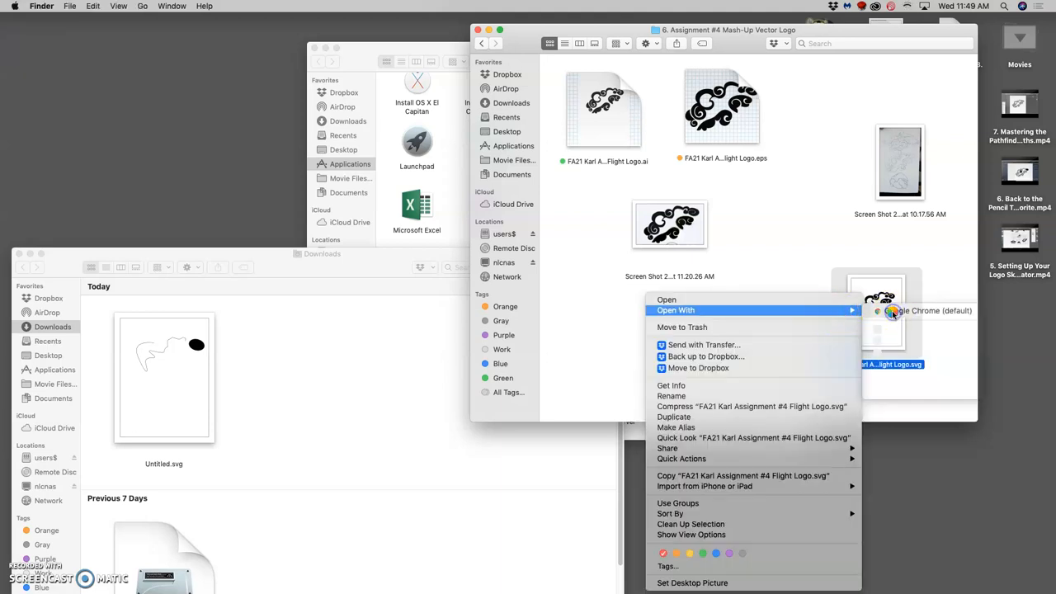
{"action": "left_click", "coordinate": [930, 310]}
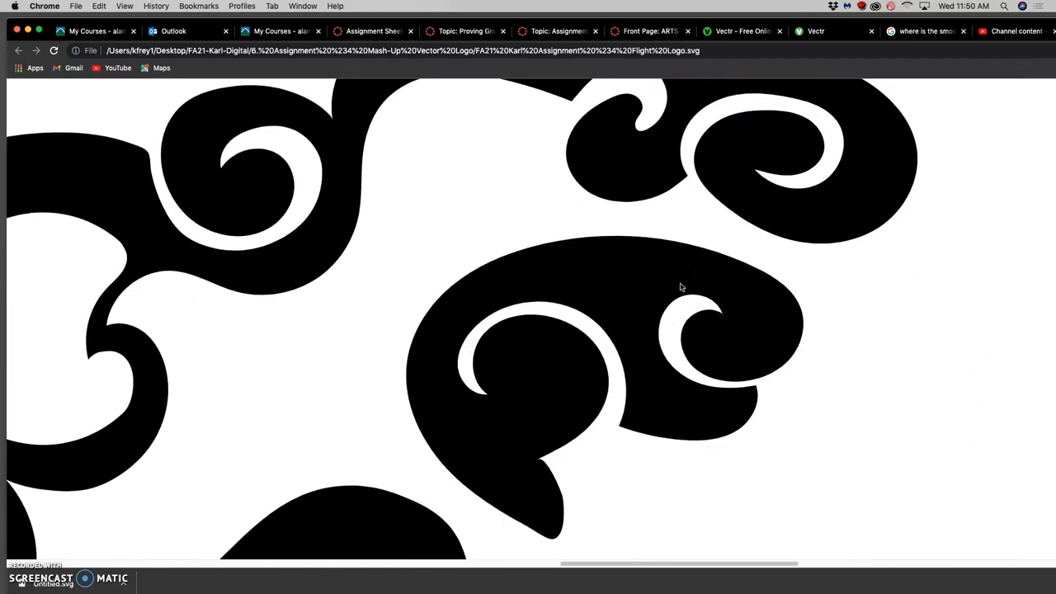
Step: Scroll over the whole SVG logo in Chrome, then switch to the Vectr editor tab
{"action": "scroll", "scroll_direction": "down", "scroll_amount": 3}
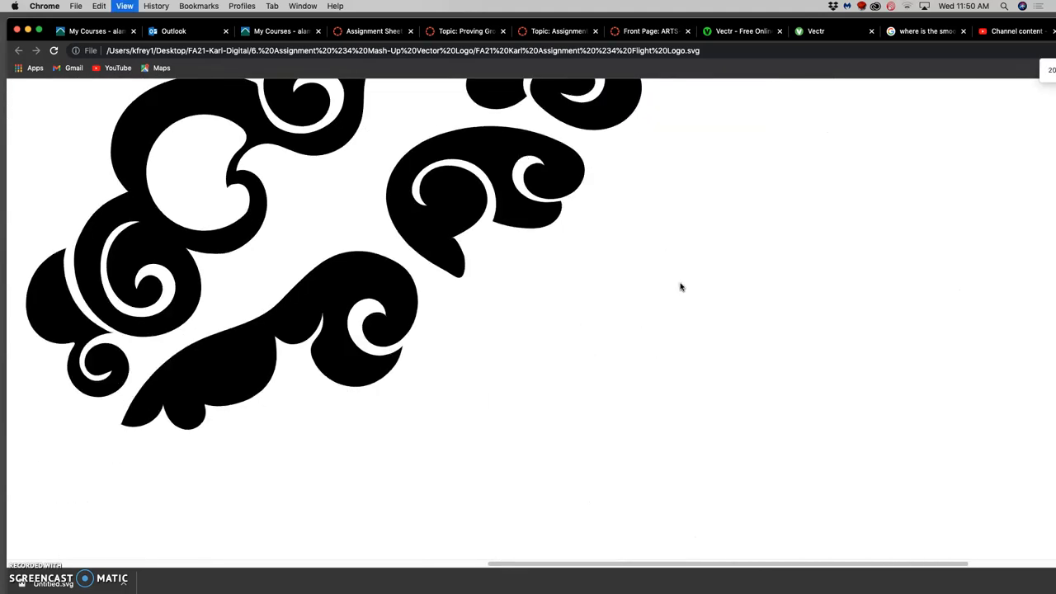
{"action": "left_click", "coordinate": [815, 30]}
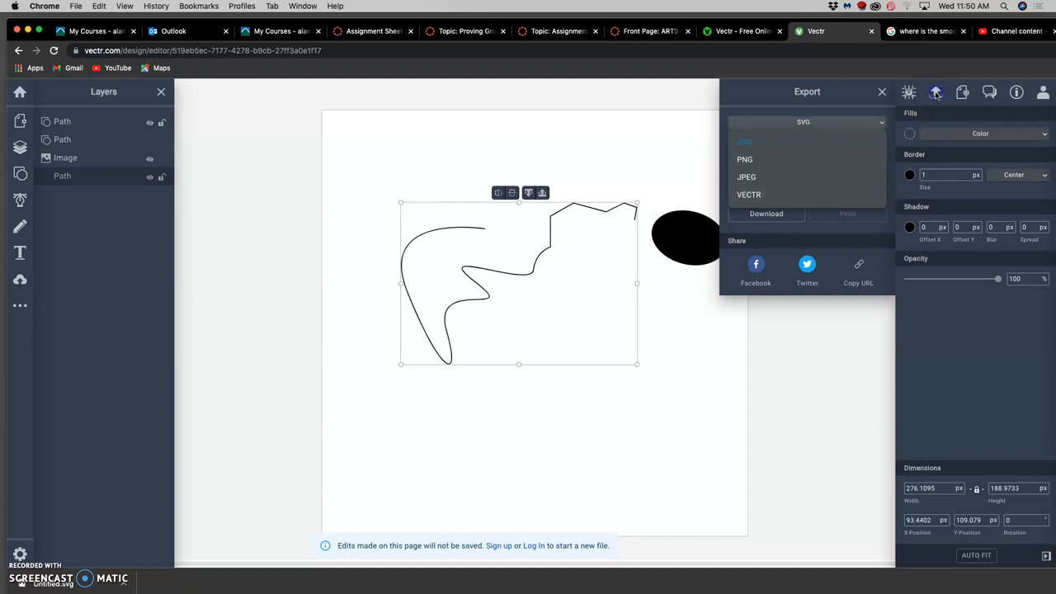
Step: Dismiss the export format list and import the flight logo SVG via Upload Image
{"action": "left_click", "coordinate": [803, 121]}
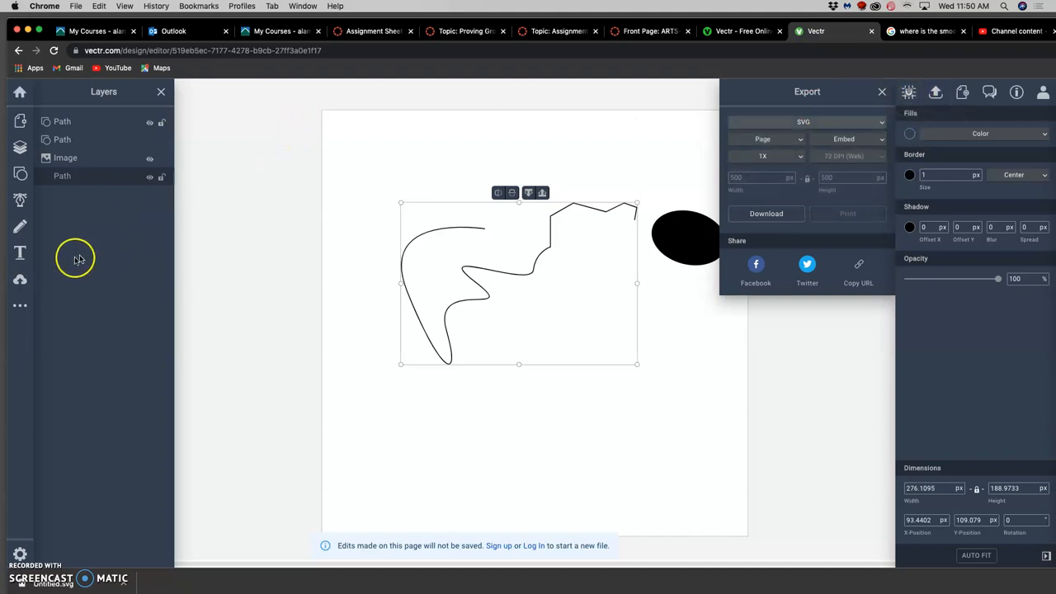
{"action": "left_click", "coordinate": [20, 279]}
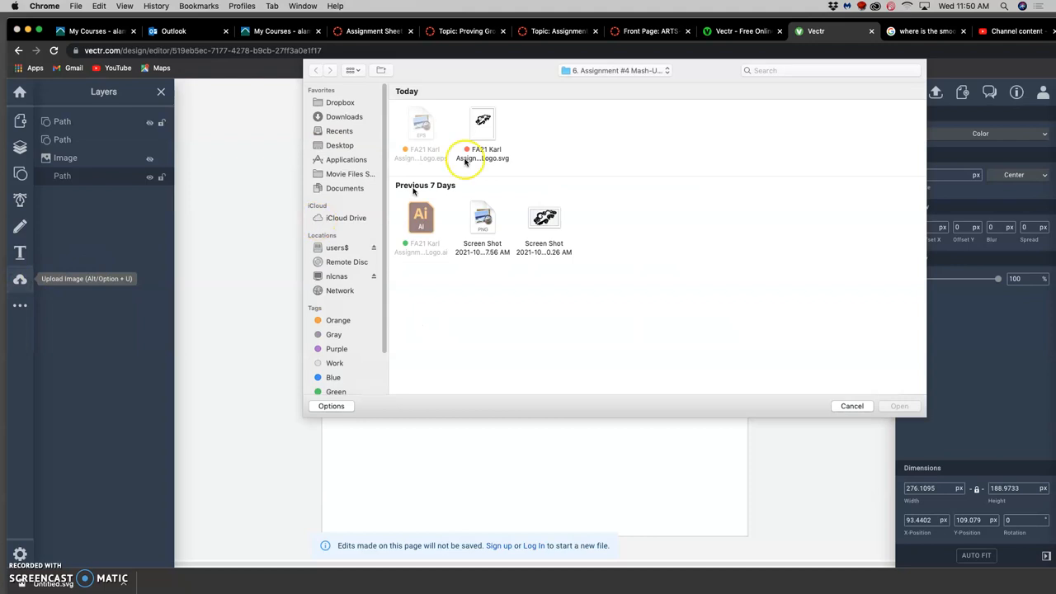
{"action": "left_click", "coordinate": [544, 132]}
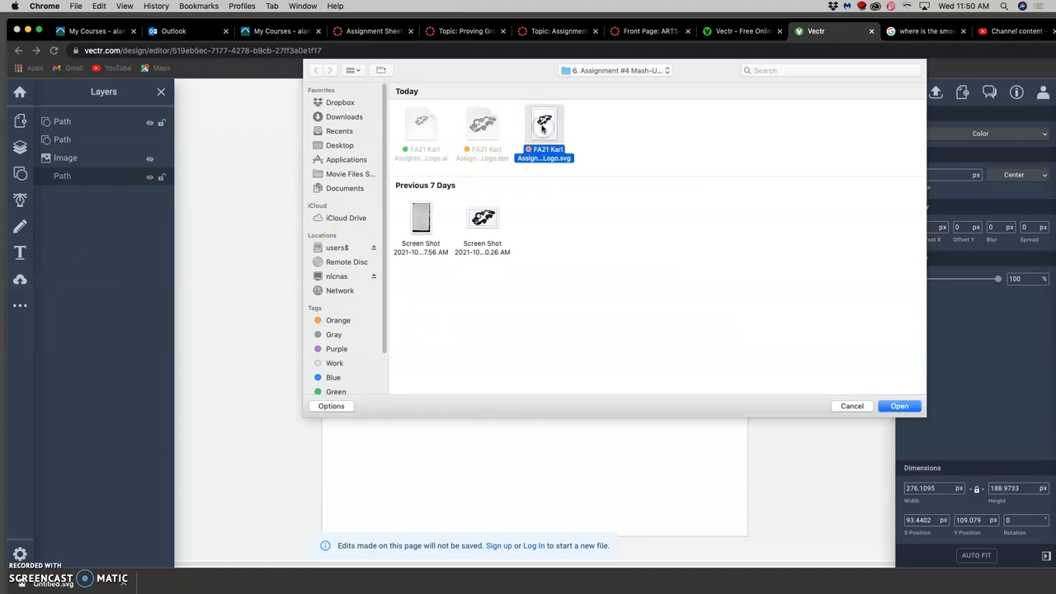
{"action": "left_click", "coordinate": [899, 405]}
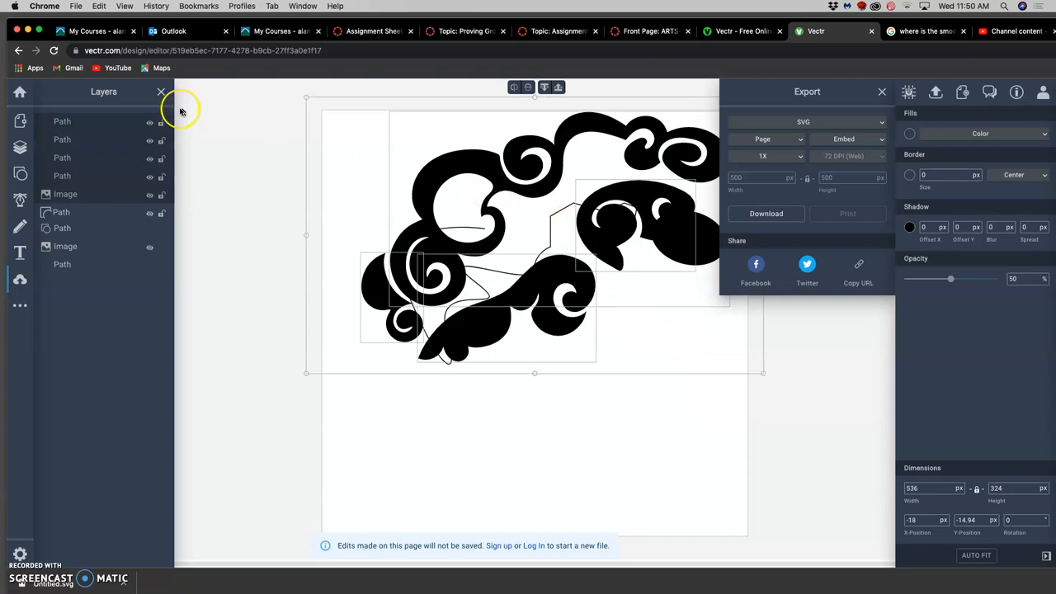
{"action": "mouse_move", "coordinate": [495, 154]}
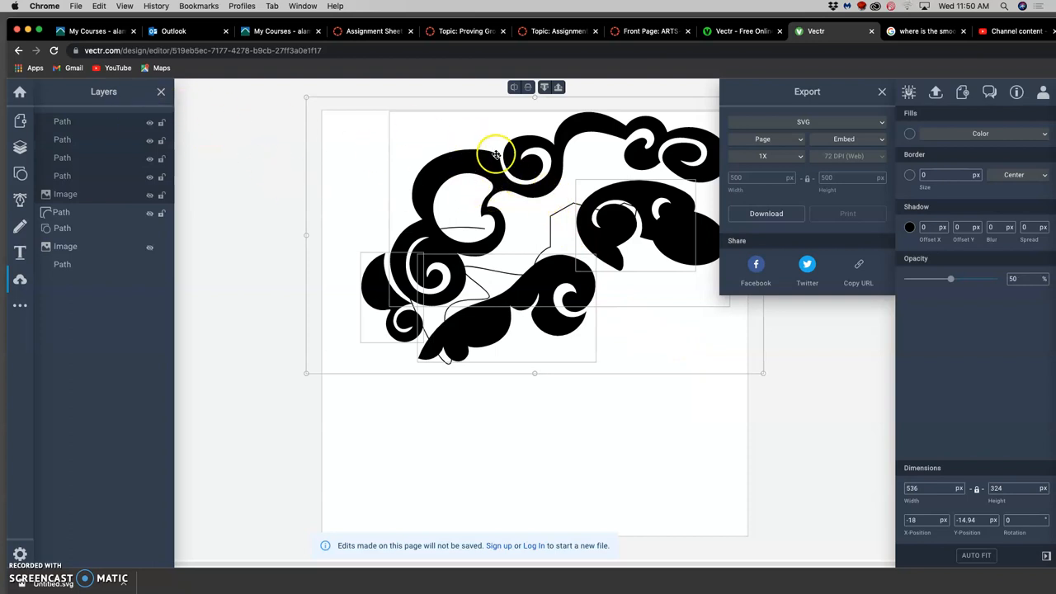